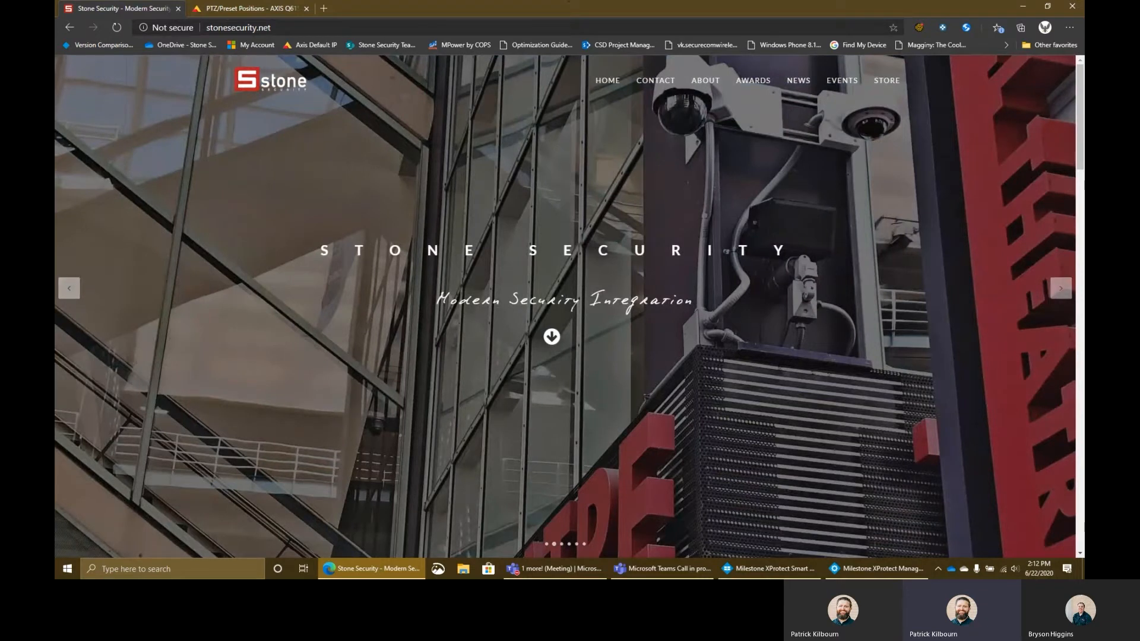
pyautogui.moveTo(844, 481)
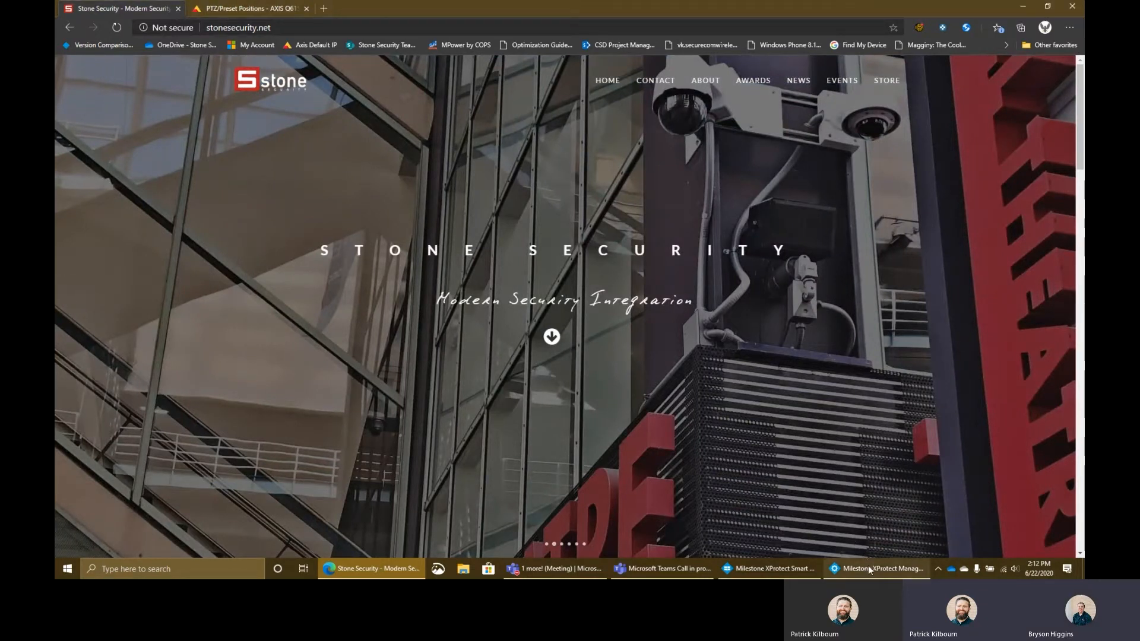
# - Connect to the local server with Windows authentication so the welcome page appears
pyautogui.click(875, 569)
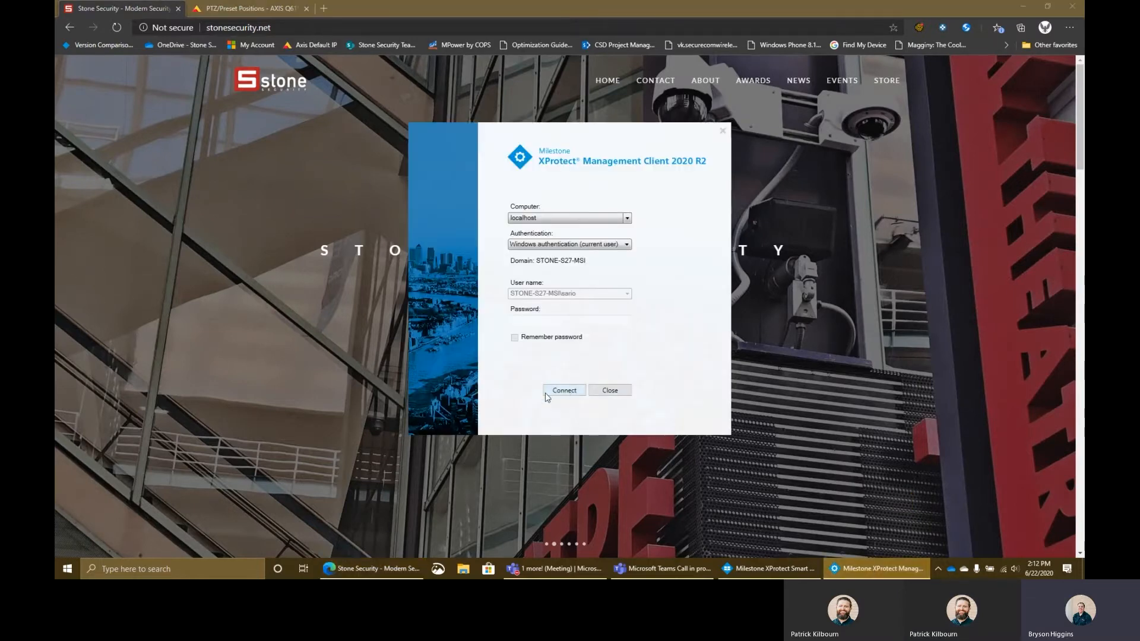
pyautogui.click(563, 390)
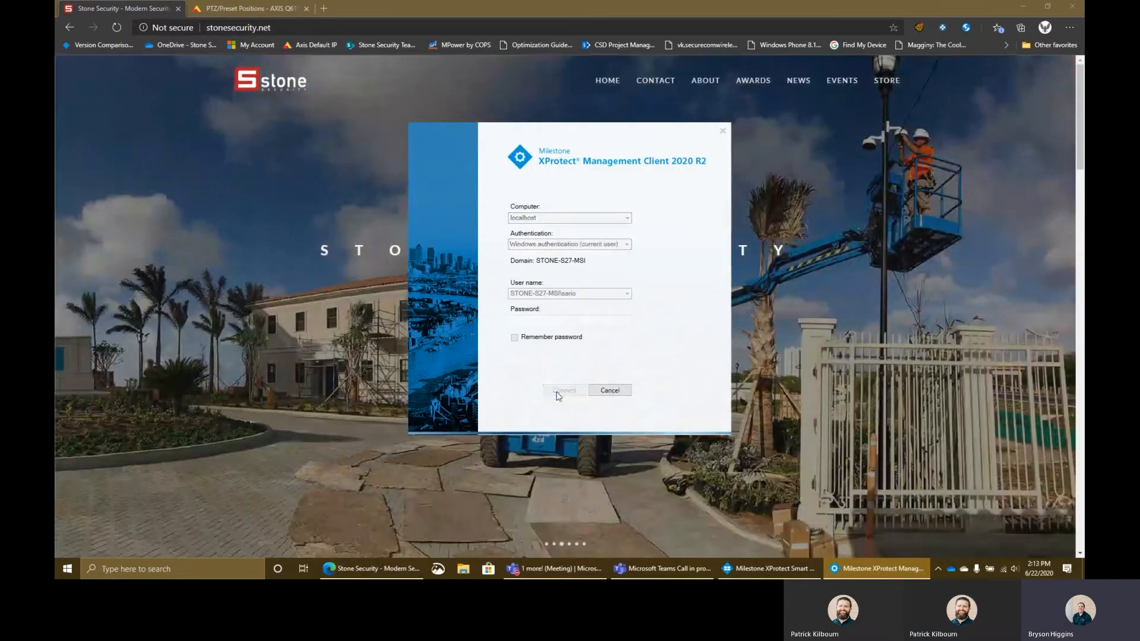
pyautogui.click(565, 390)
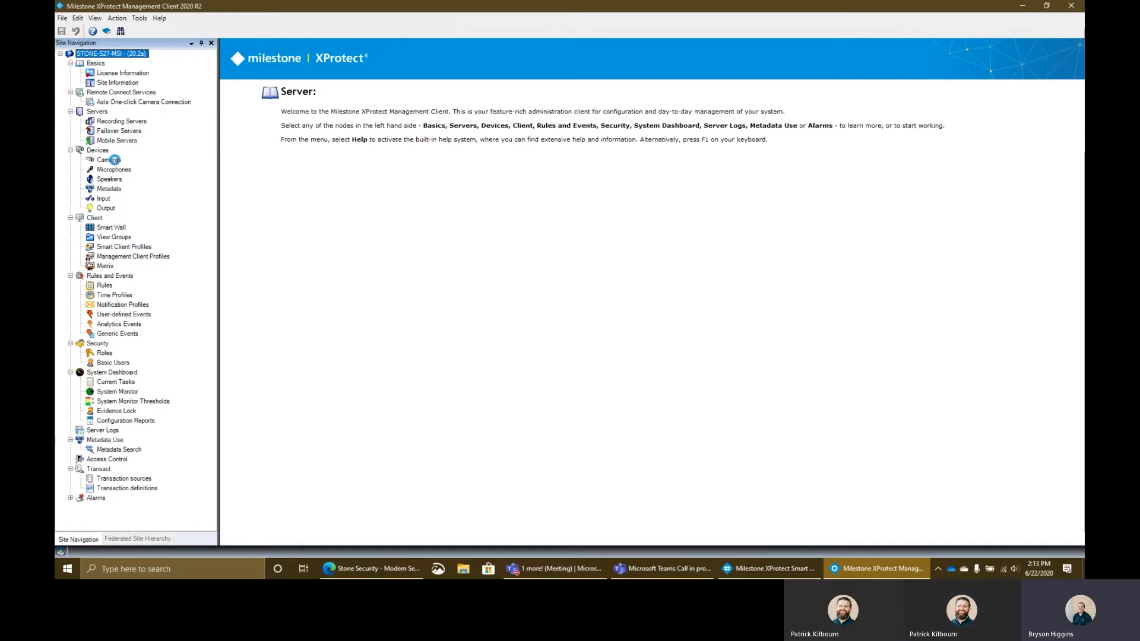
# - Select the AXIS Q6155-E PTZ camera under Cameras and show its Presets settings
pyautogui.click(107, 159)
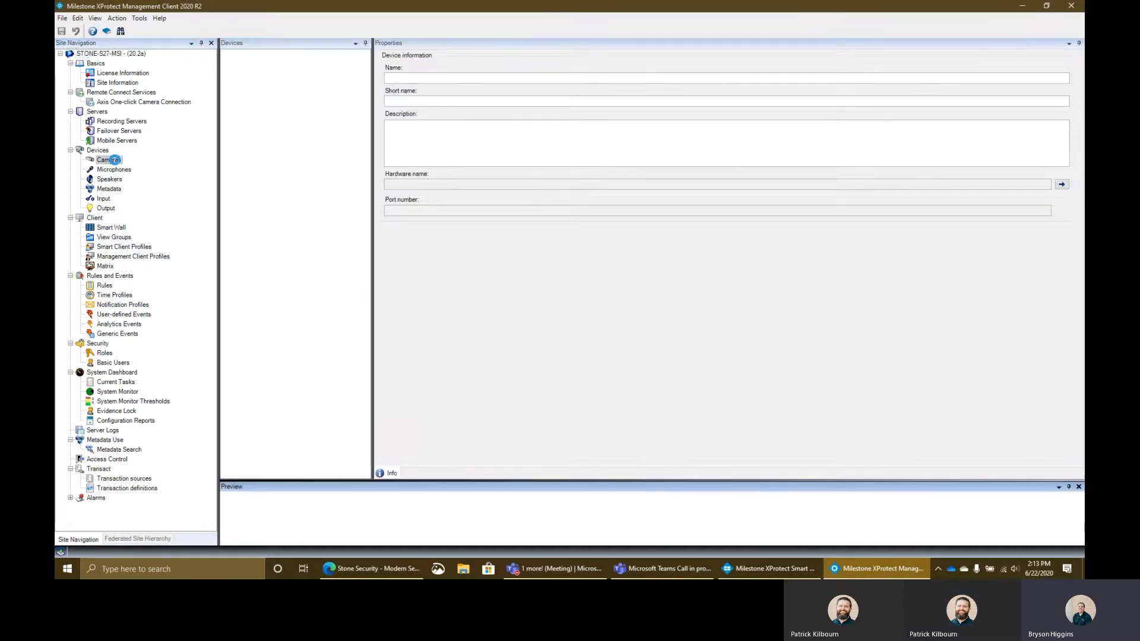
pyautogui.click(108, 159)
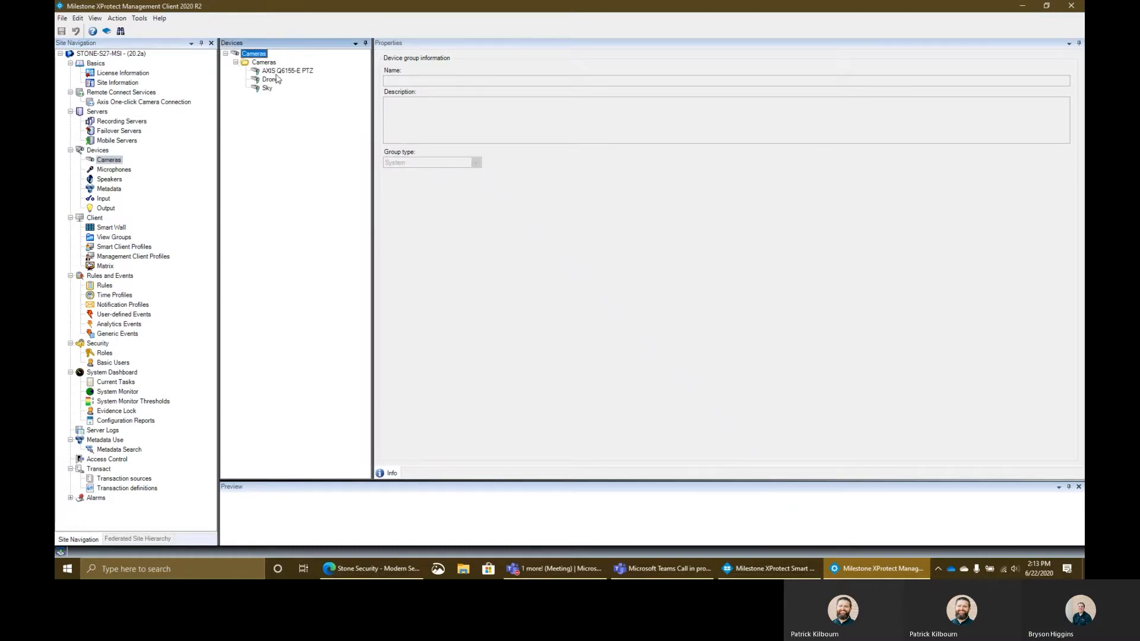
pyautogui.click(286, 70)
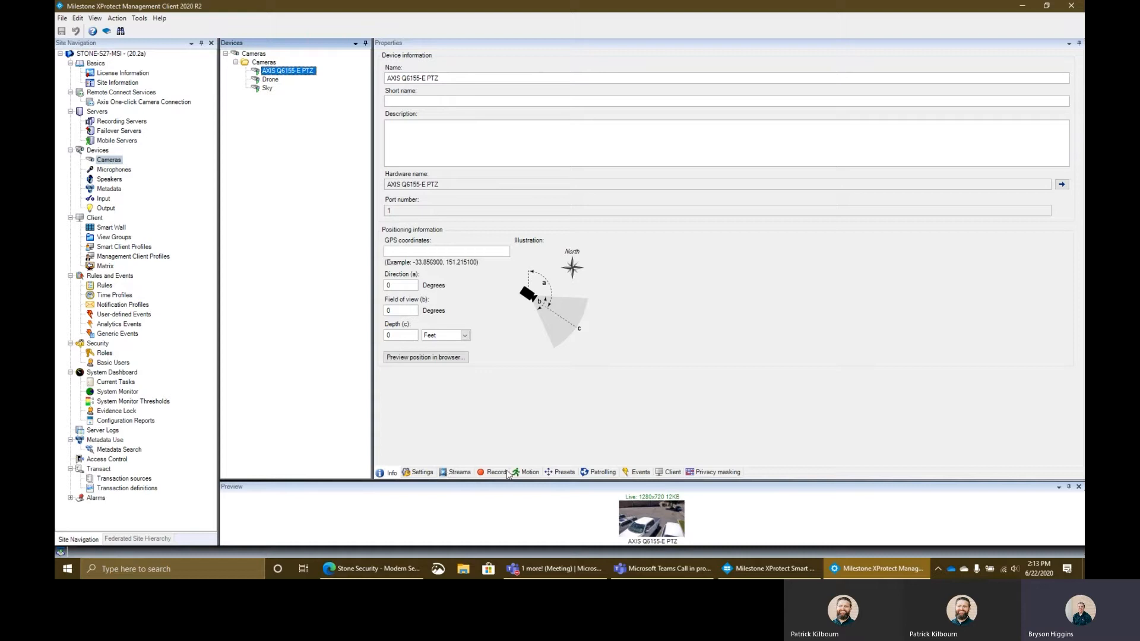
pyautogui.click(564, 472)
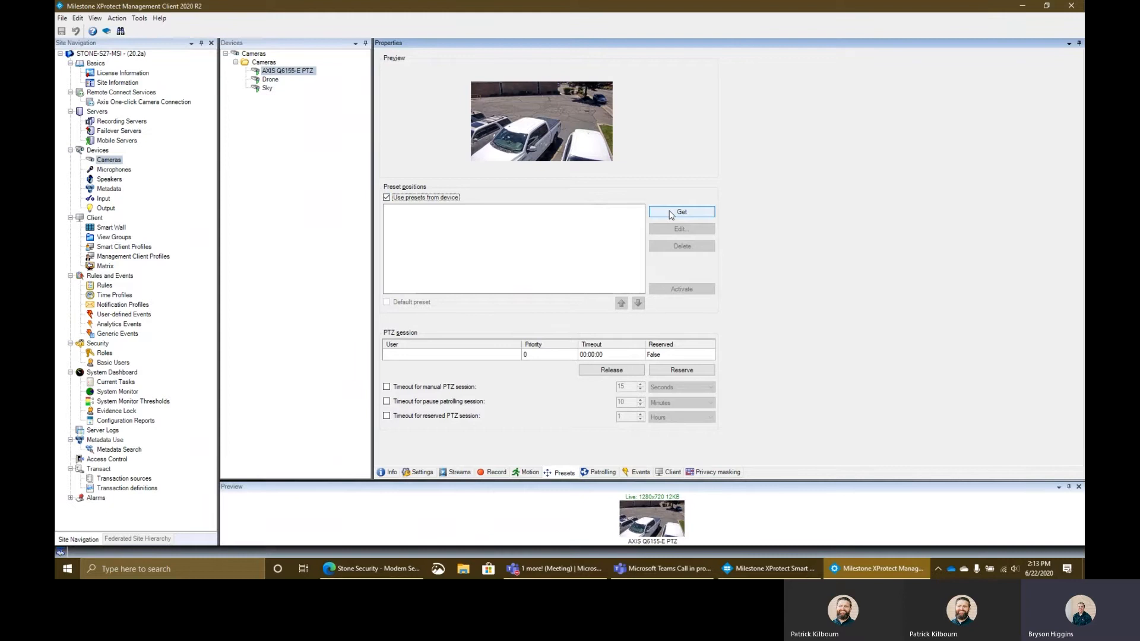
# - Get the presets from the camera, confirming synchronization, and select the Home preset
pyautogui.click(680, 211)
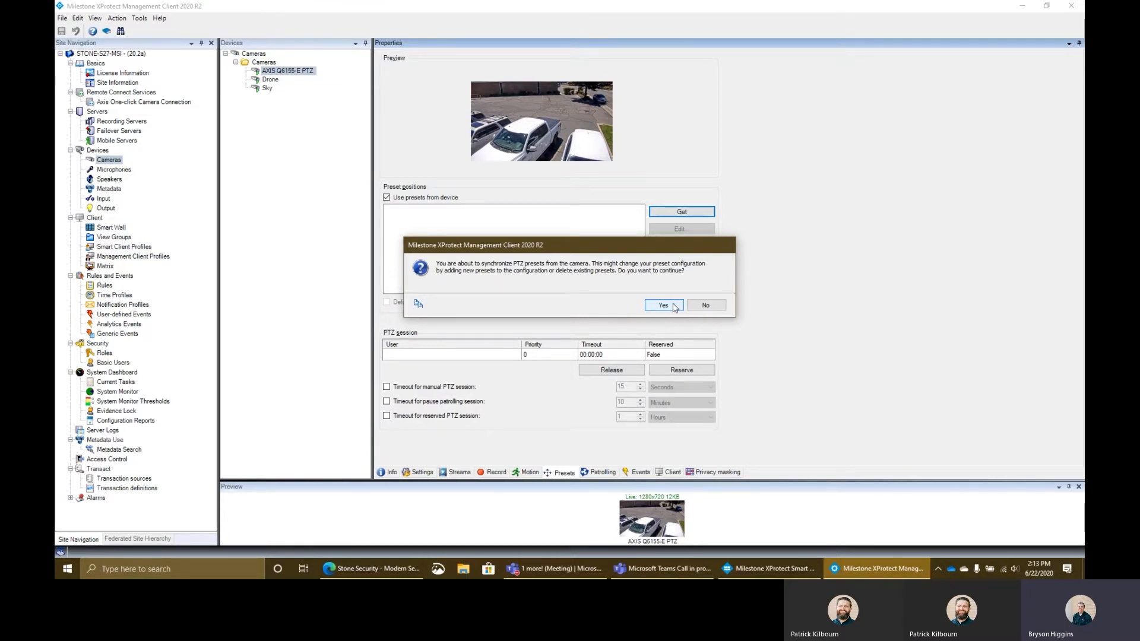
pyautogui.click(662, 305)
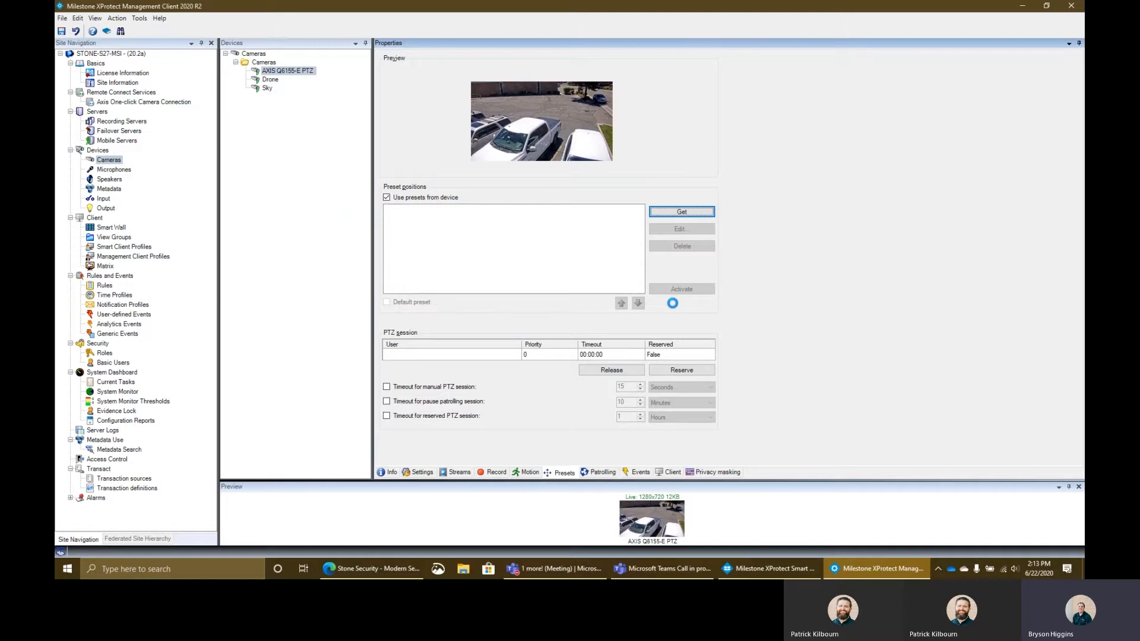
pyautogui.click(681, 211)
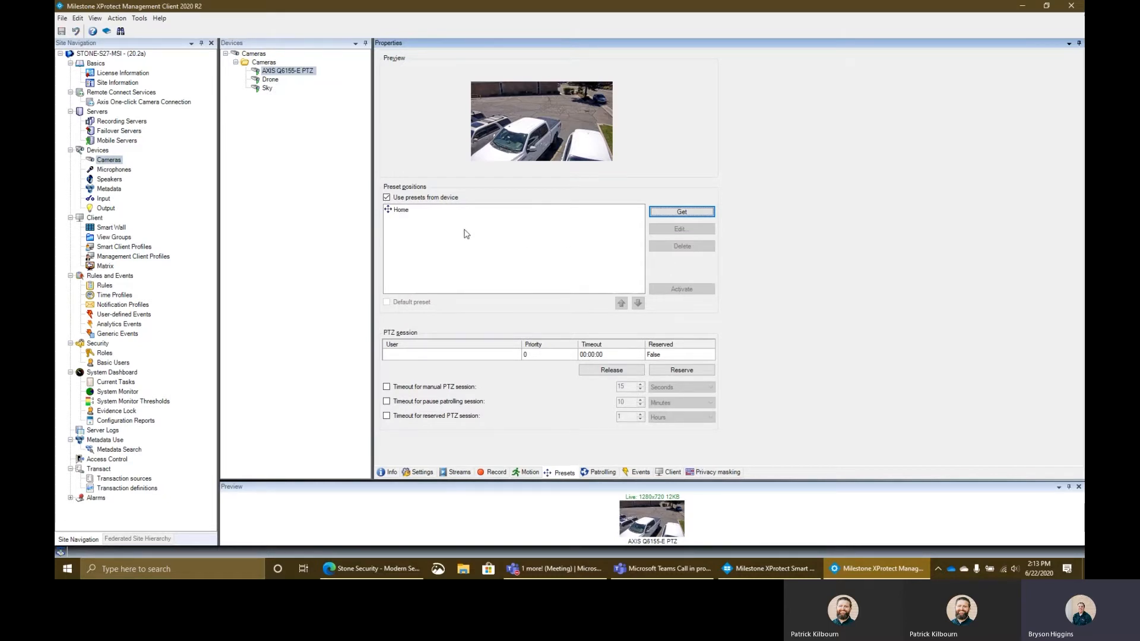
pyautogui.moveTo(397, 214)
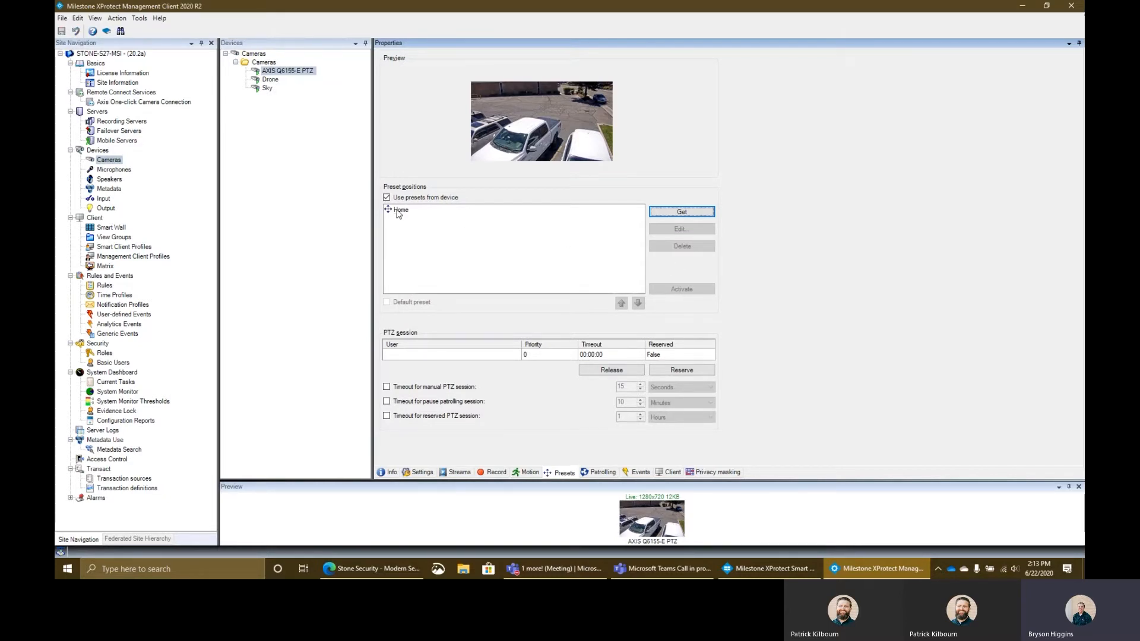
pyautogui.click(401, 209)
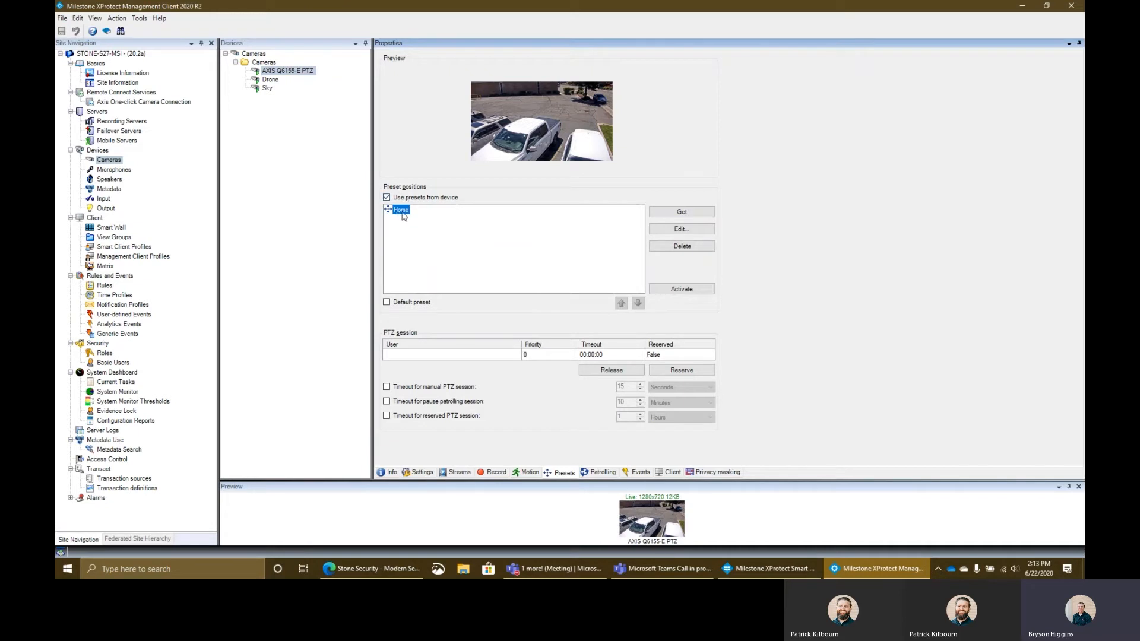
pyautogui.moveTo(438, 240)
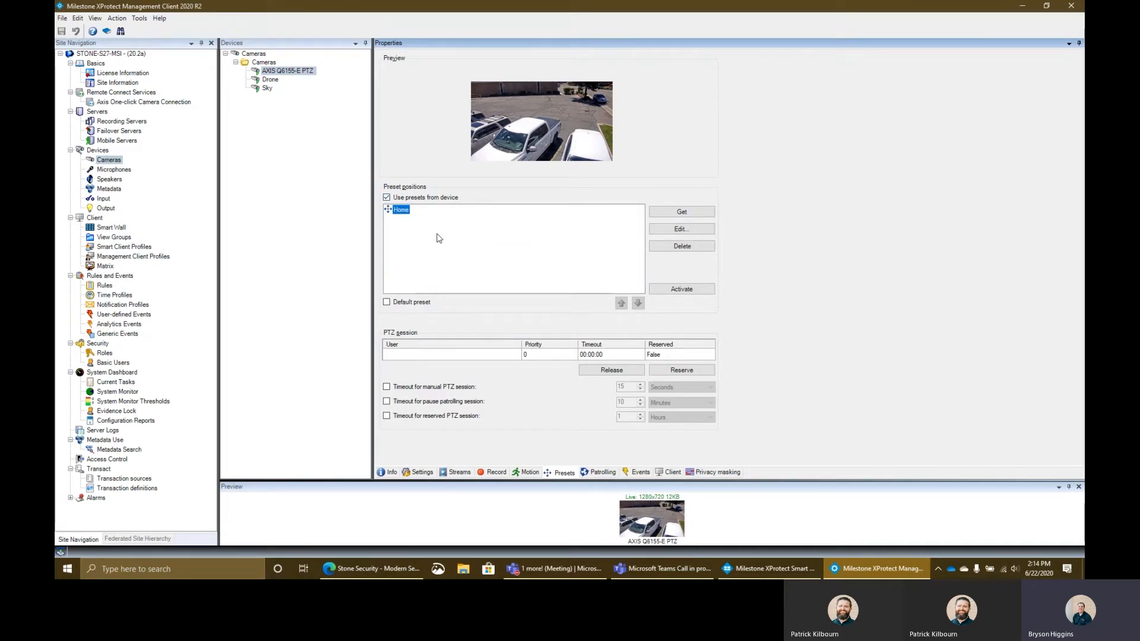
pyautogui.moveTo(410, 202)
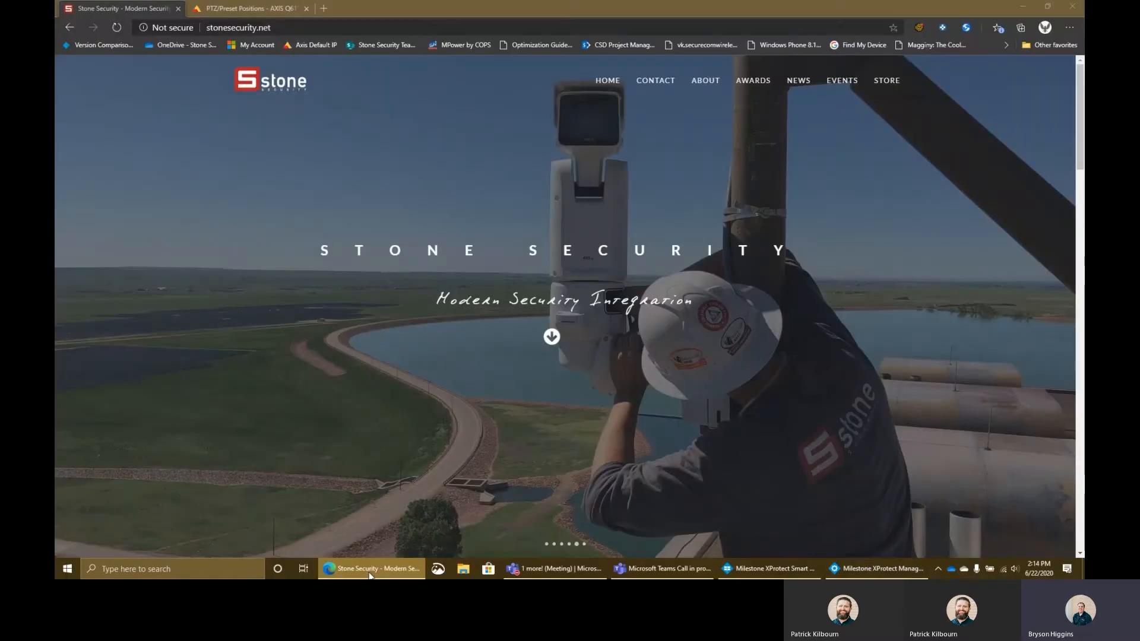
# - View the camera's PTZ Preset Positions page in Edge briefly
pyautogui.click(250, 9)
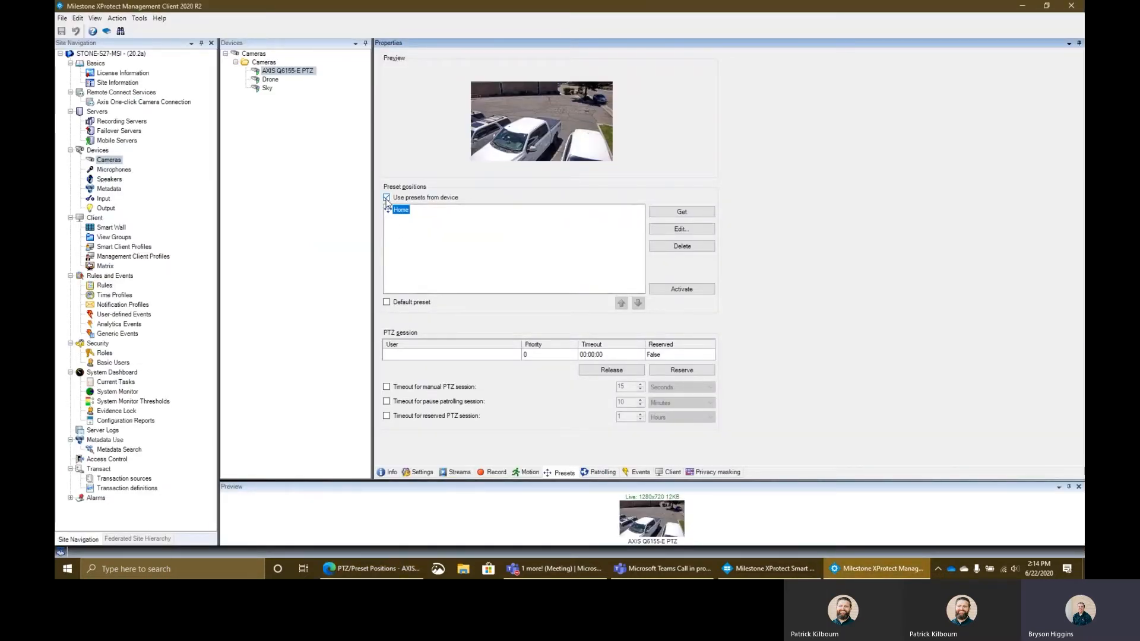
# - Turn off 'Use presets from device', confirming removal so the preset list is emptied
pyautogui.click(387, 197)
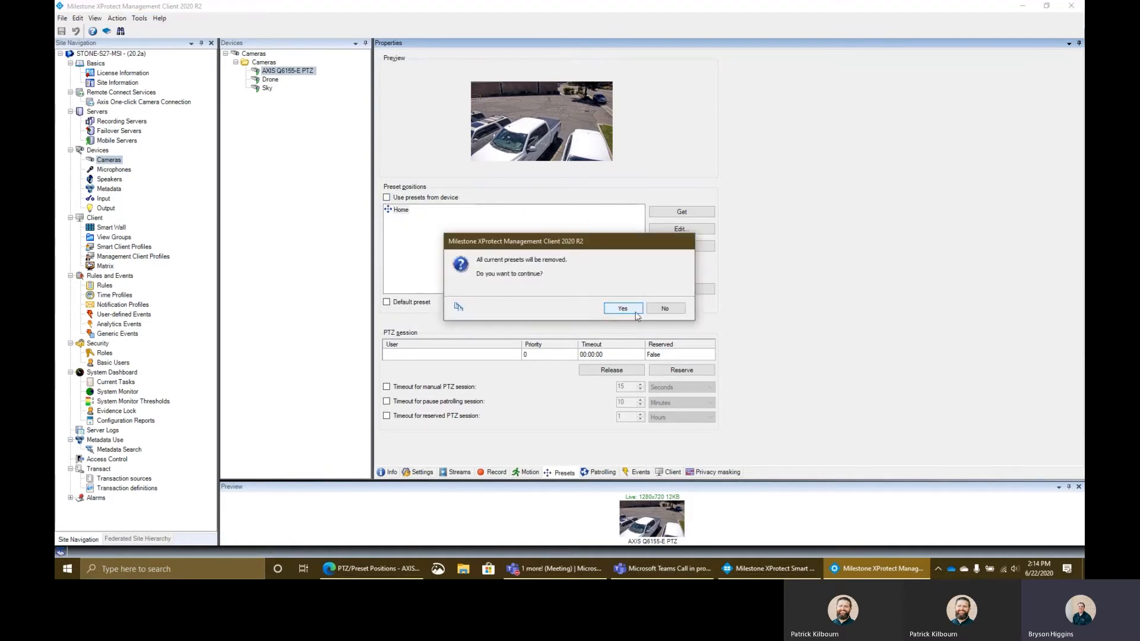
pyautogui.click(621, 309)
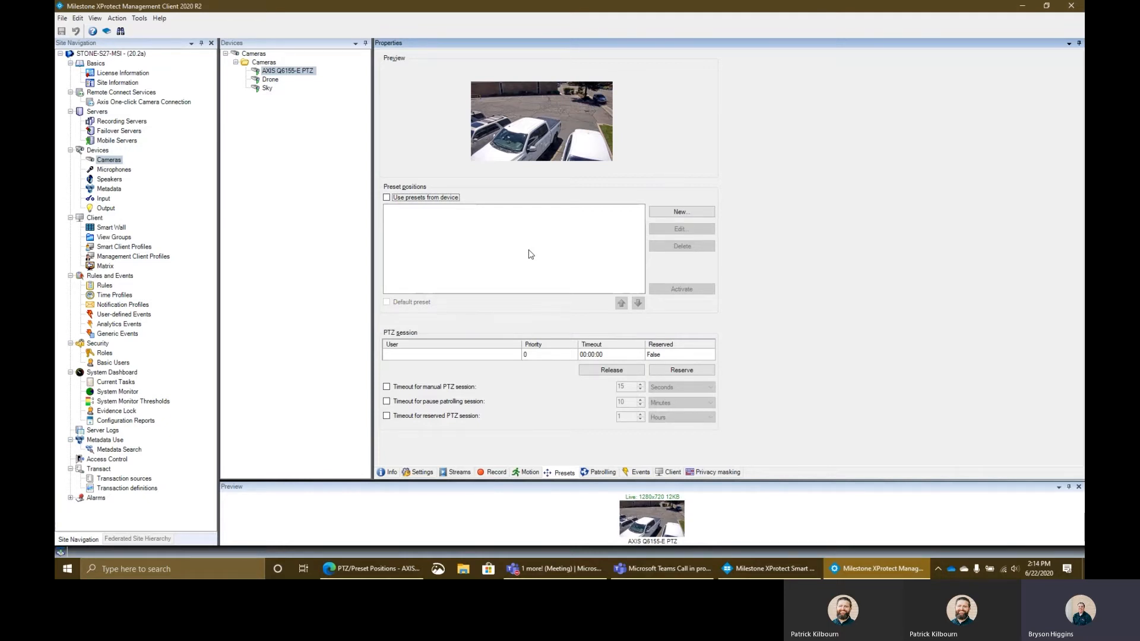
pyautogui.moveTo(552, 245)
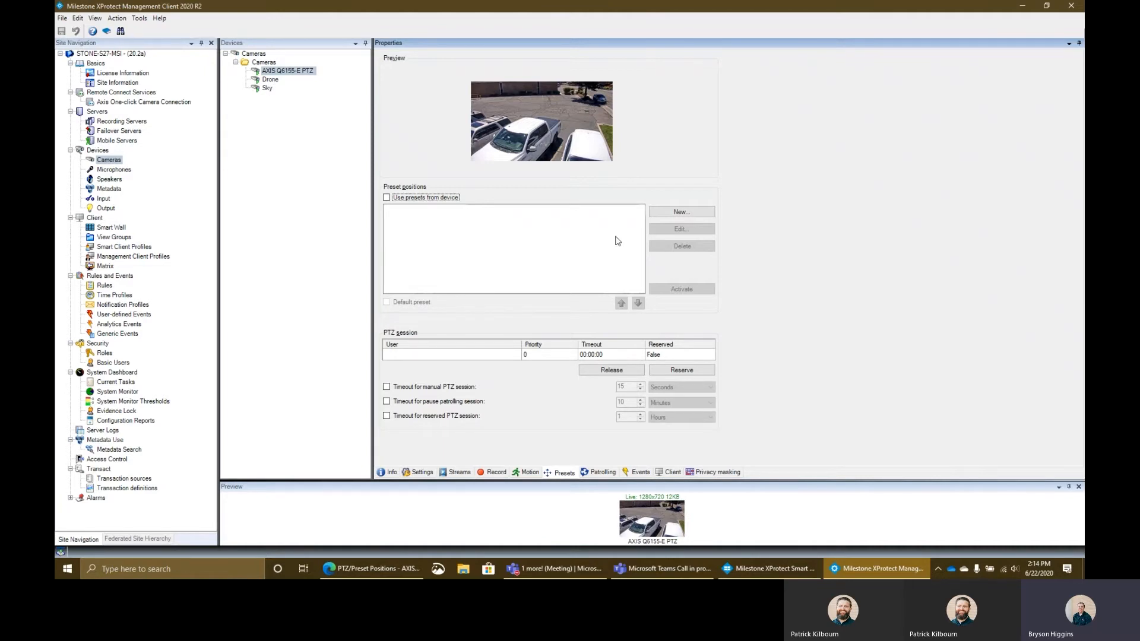
pyautogui.moveTo(633, 254)
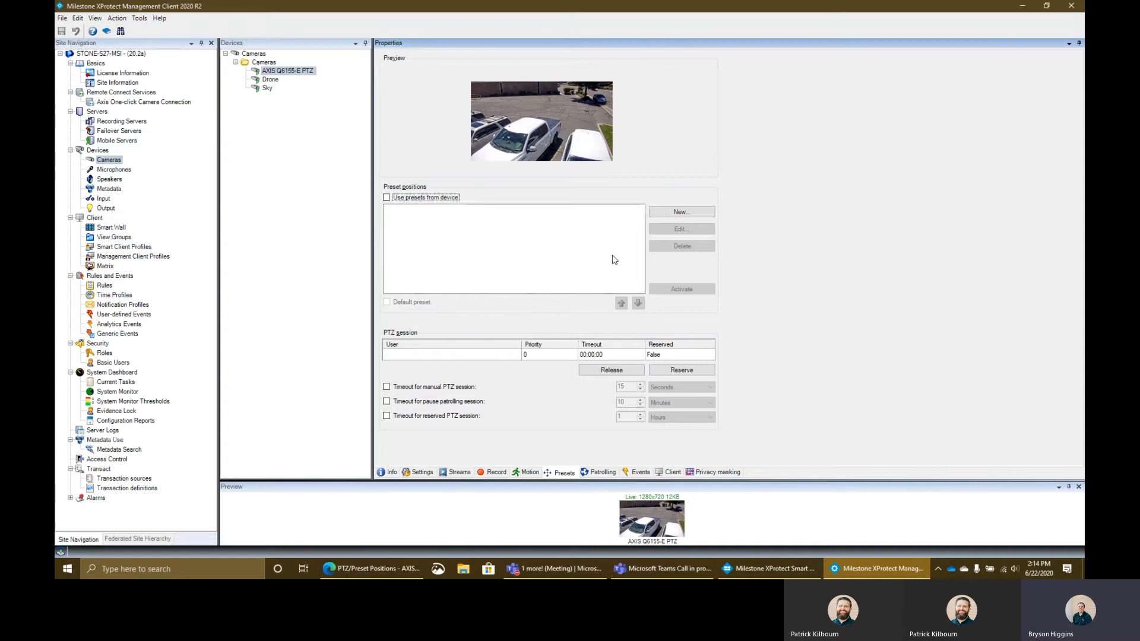
pyautogui.moveTo(539, 256)
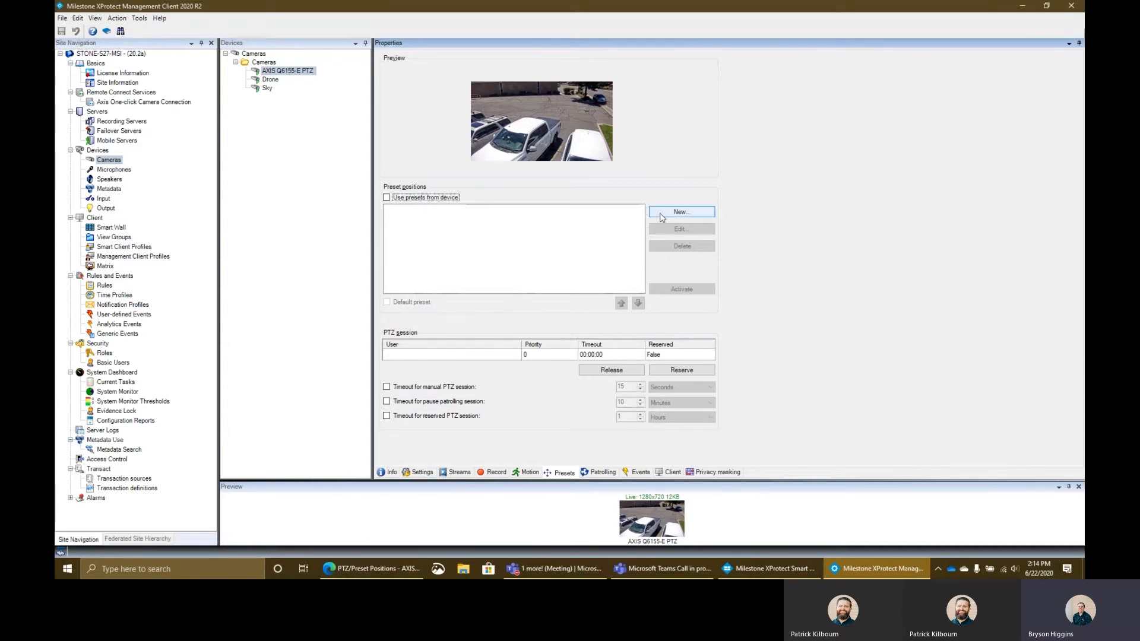
# - Aim the camera right in the Add Preset dialog and add a preset named North Entry
pyautogui.click(680, 211)
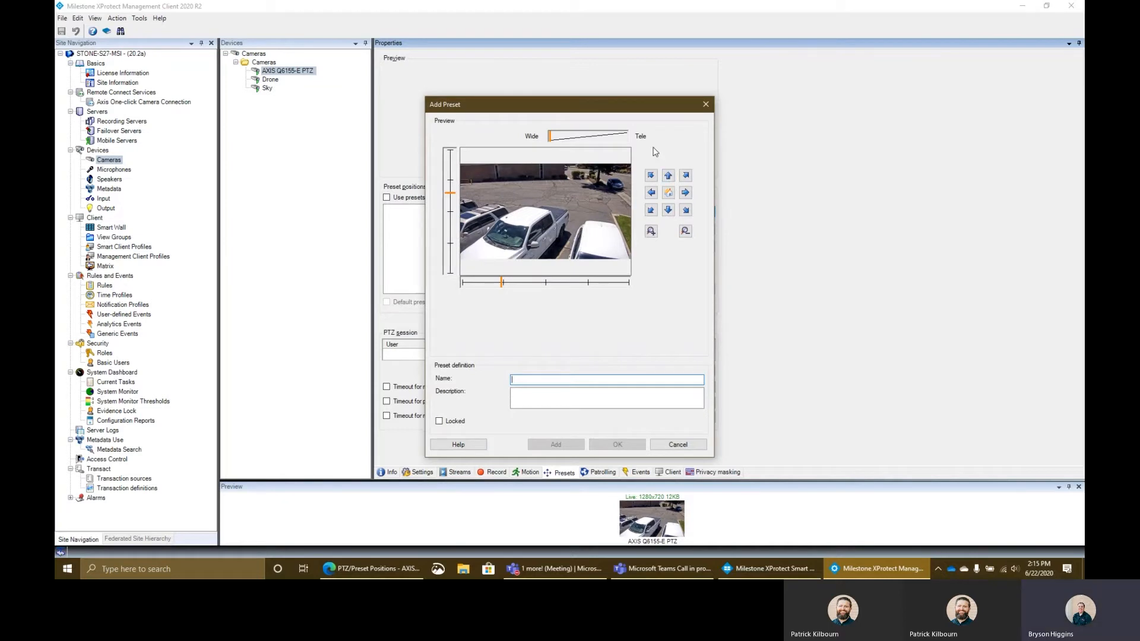
pyautogui.moveTo(494, 183)
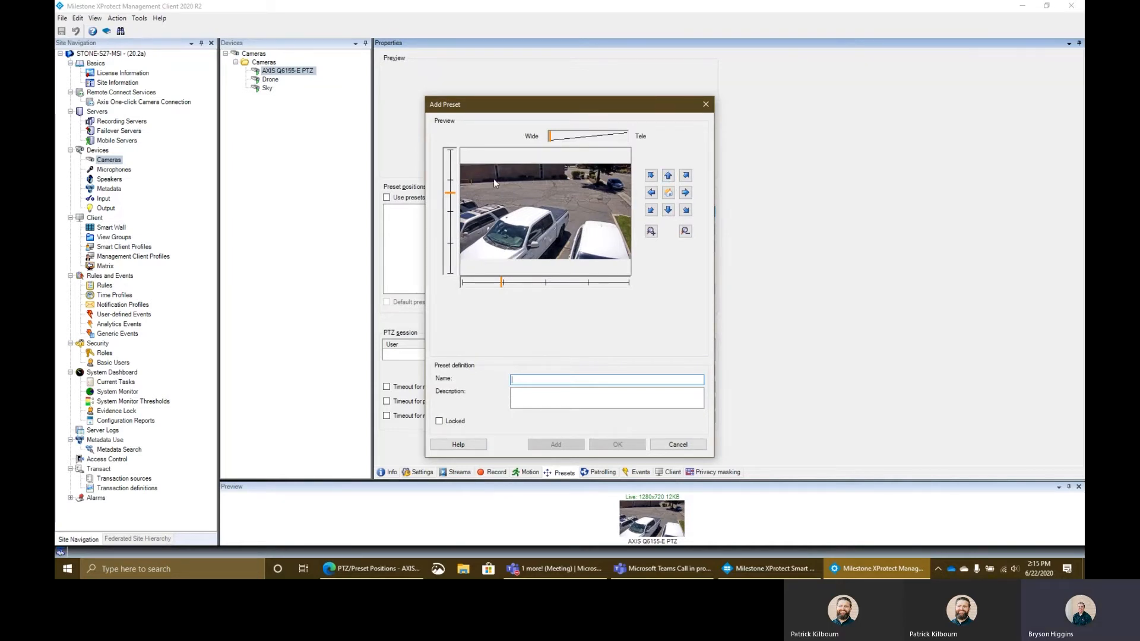
pyautogui.click(683, 192)
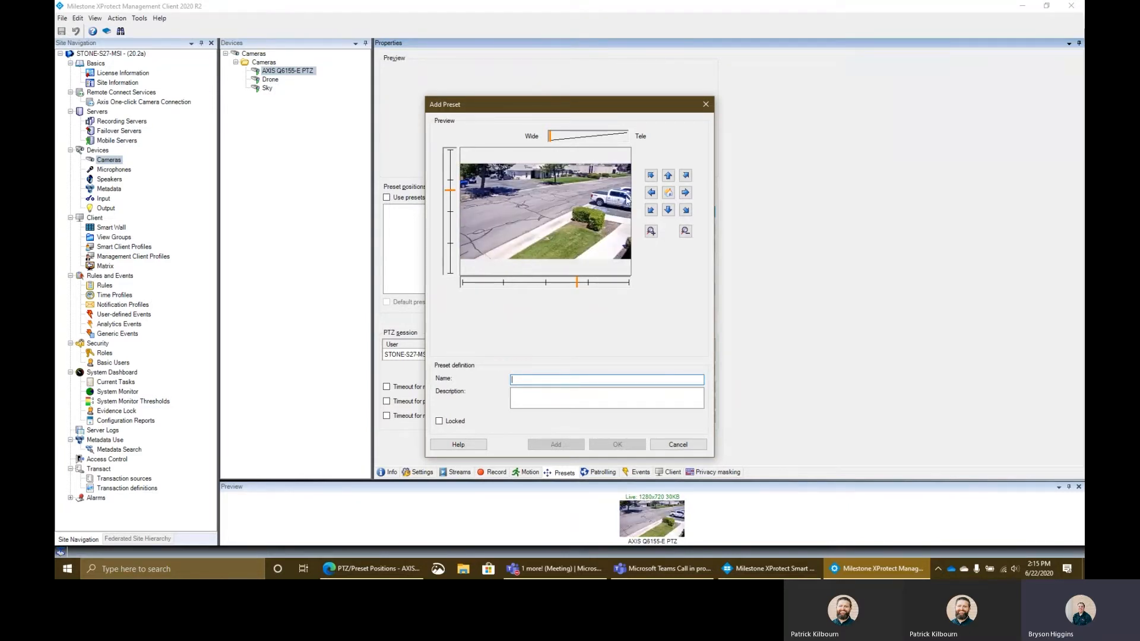
pyautogui.click(667, 209)
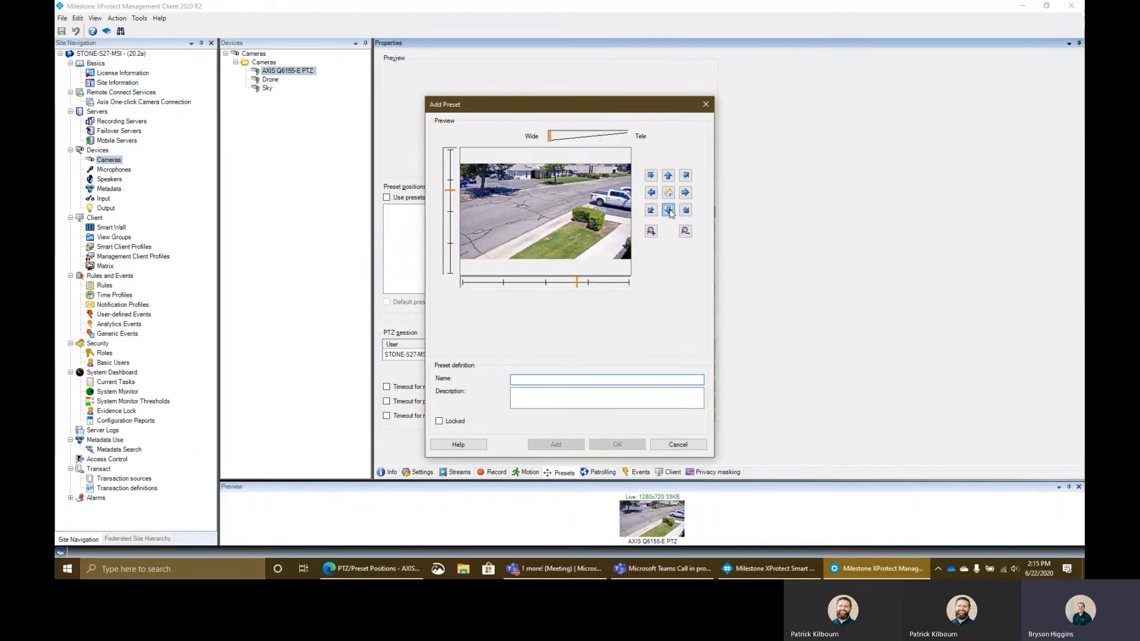
pyautogui.click(667, 209)
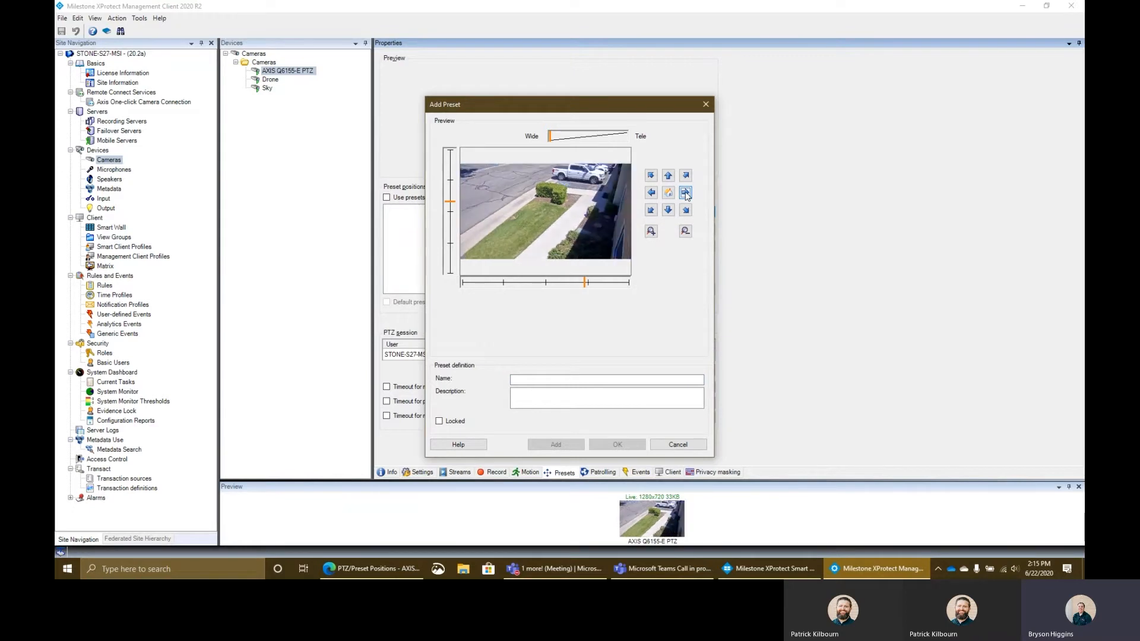
pyautogui.click(685, 192)
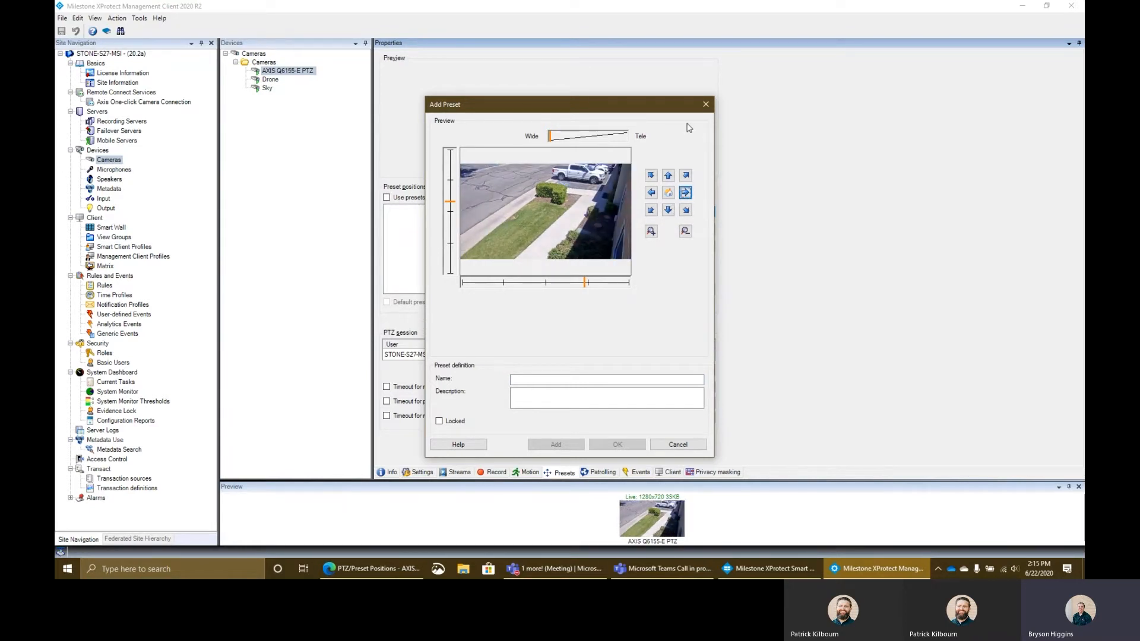
pyautogui.click(607, 379)
pyautogui.write('N')
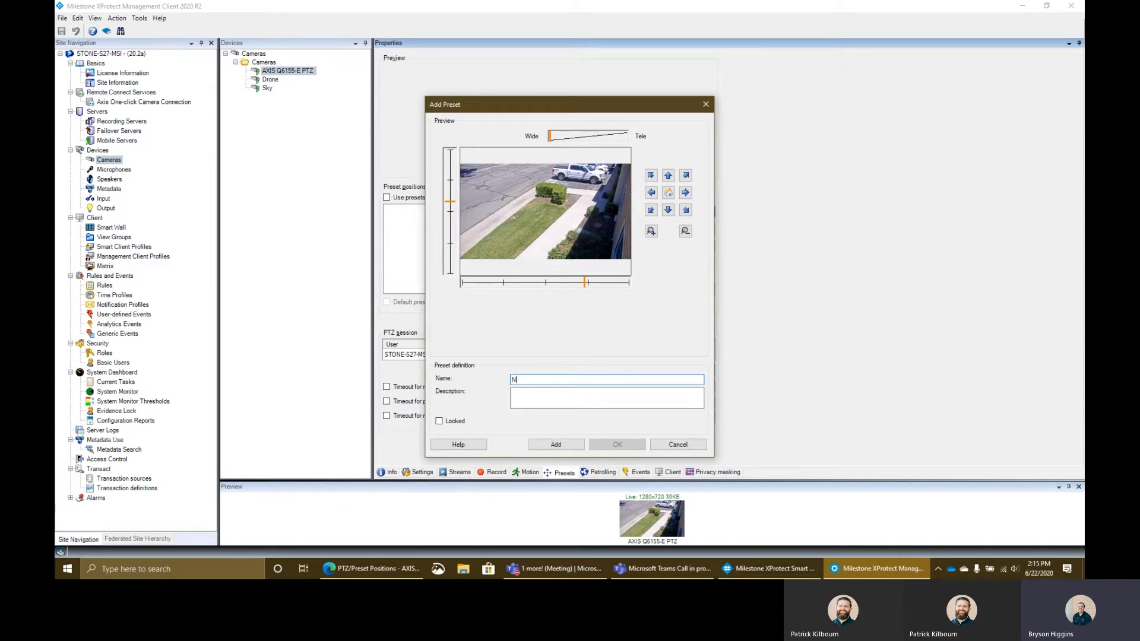
pyautogui.write('orth Entry')
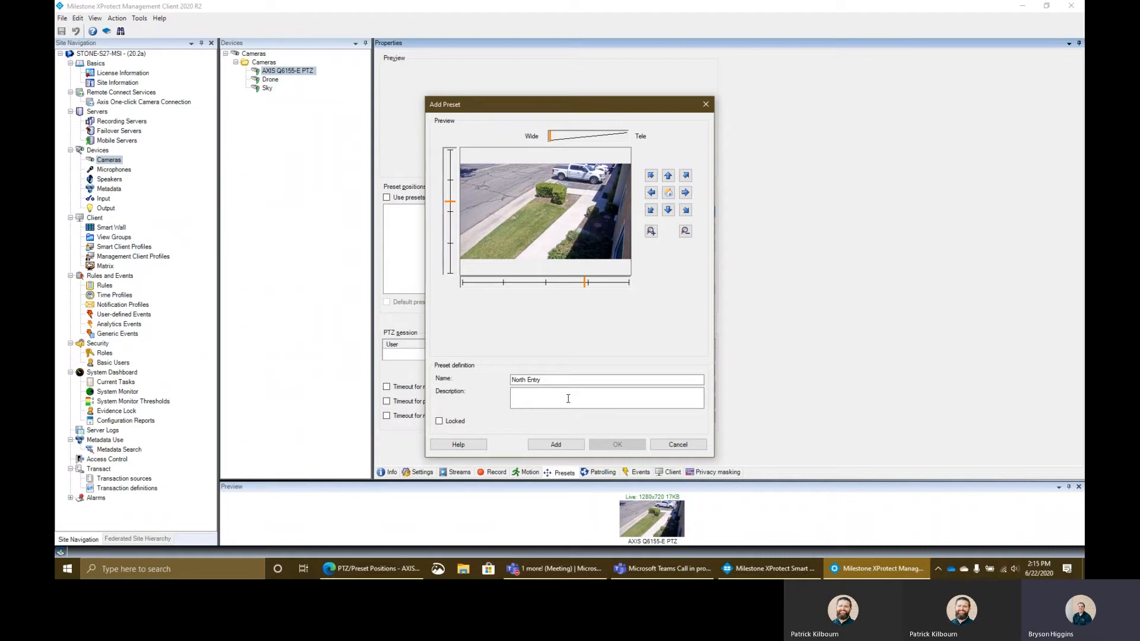
pyautogui.click(590, 398)
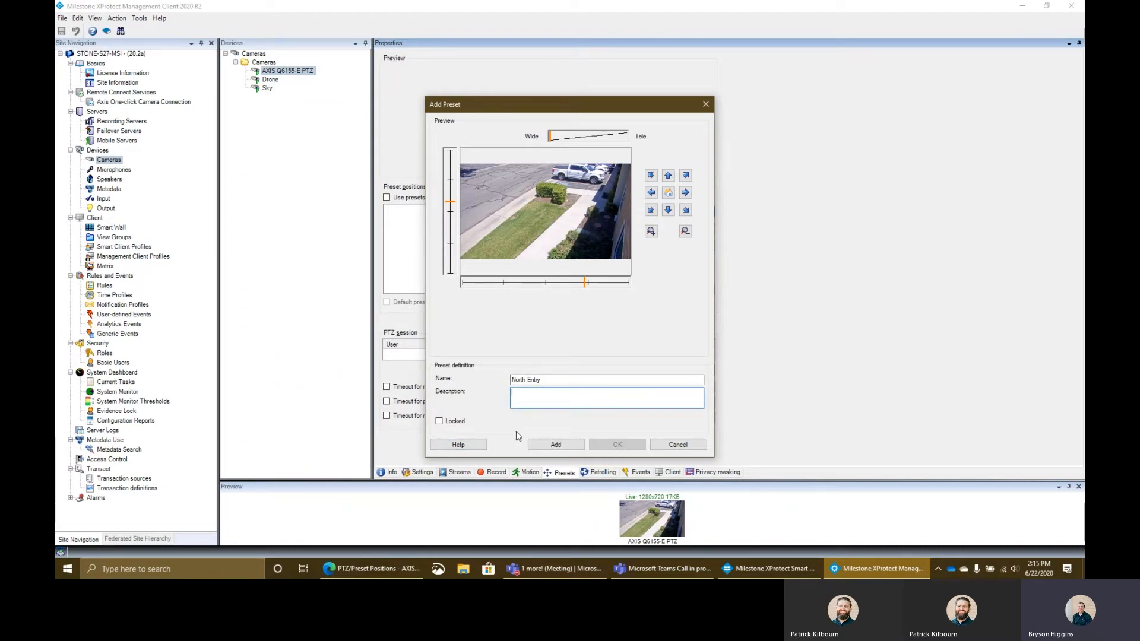
pyautogui.click(555, 444)
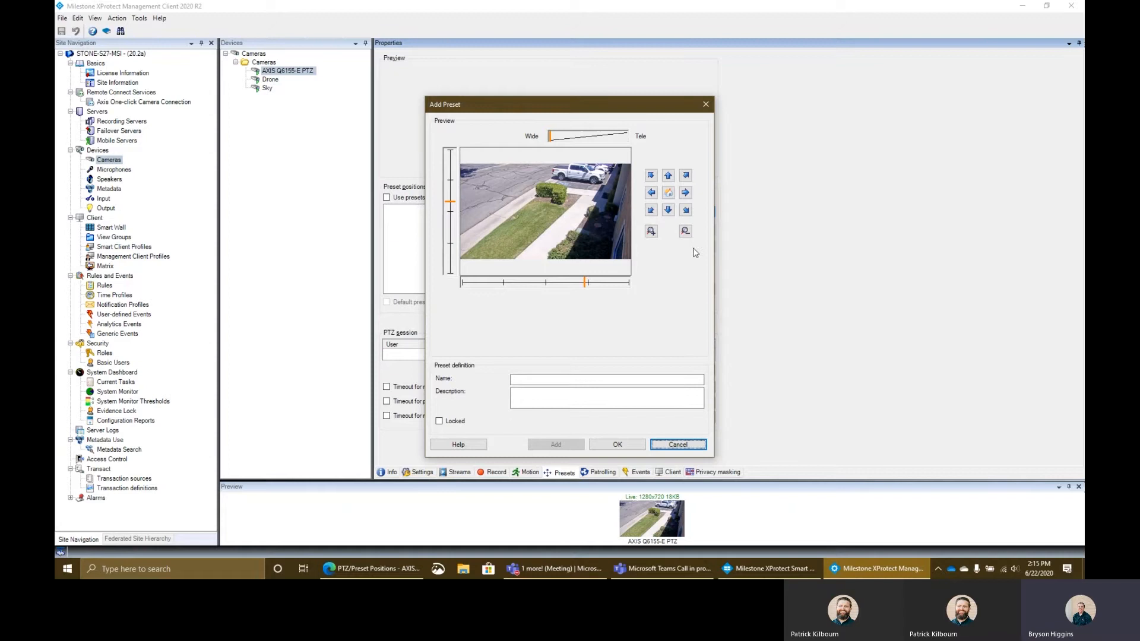
# - Pan left to the parked cars, add a preset named West Wall and confirm the dialog
pyautogui.click(651, 192)
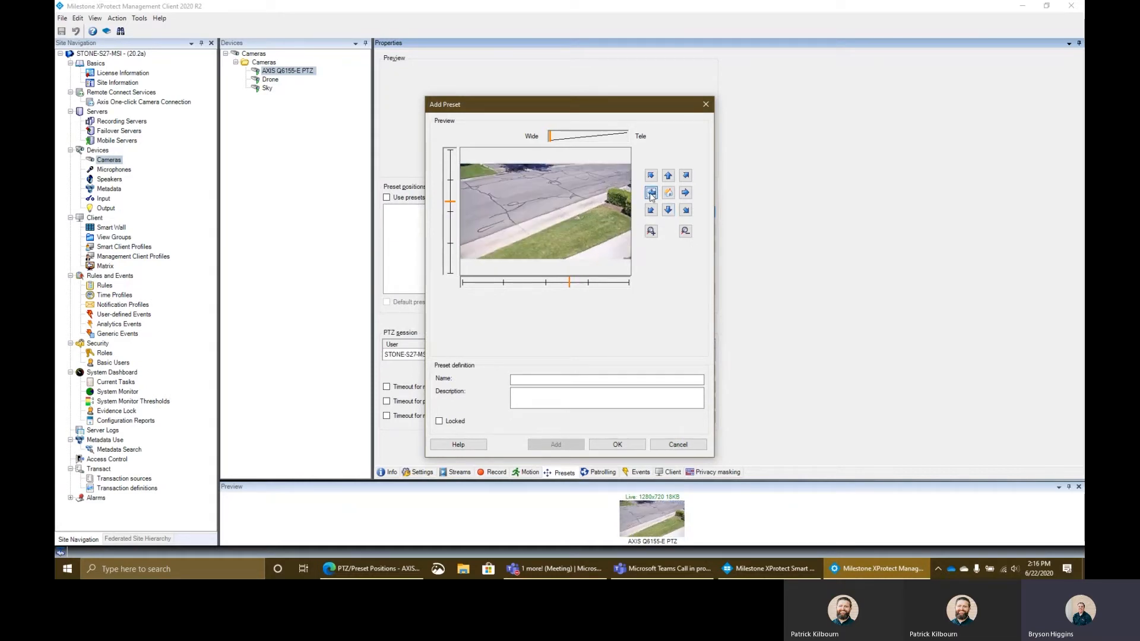
pyautogui.click(668, 209)
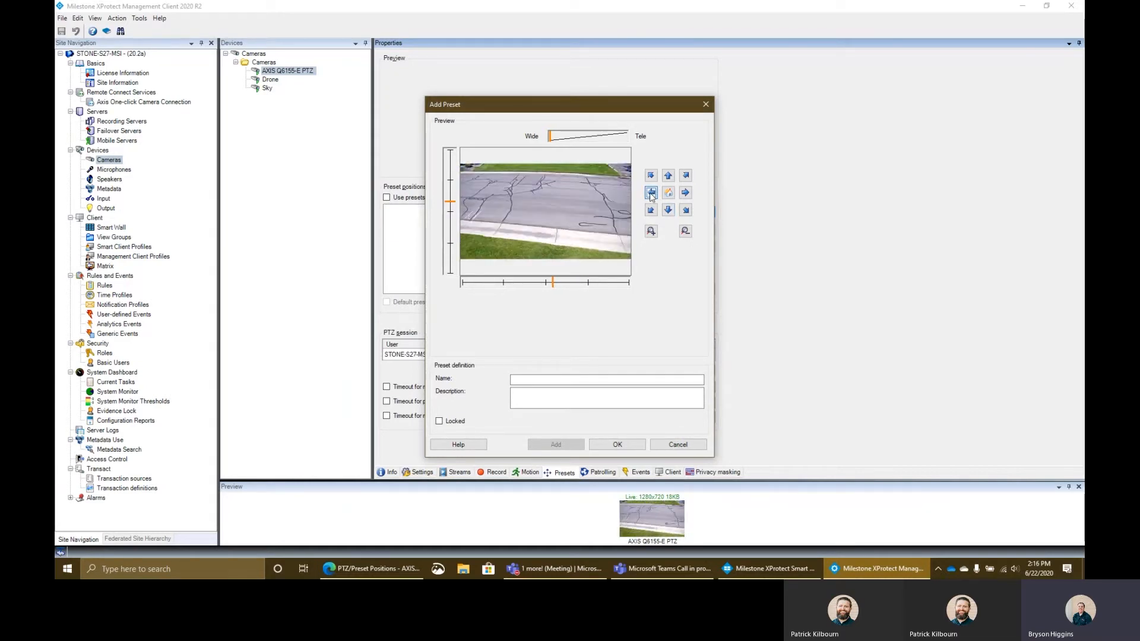
pyautogui.click(649, 192)
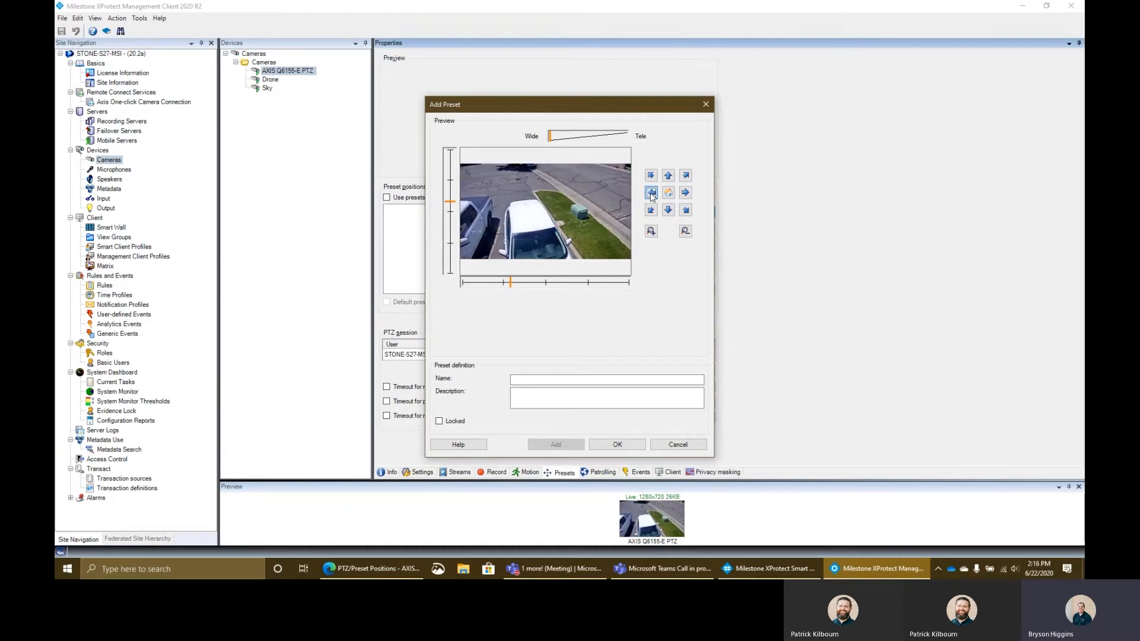
pyautogui.click(651, 193)
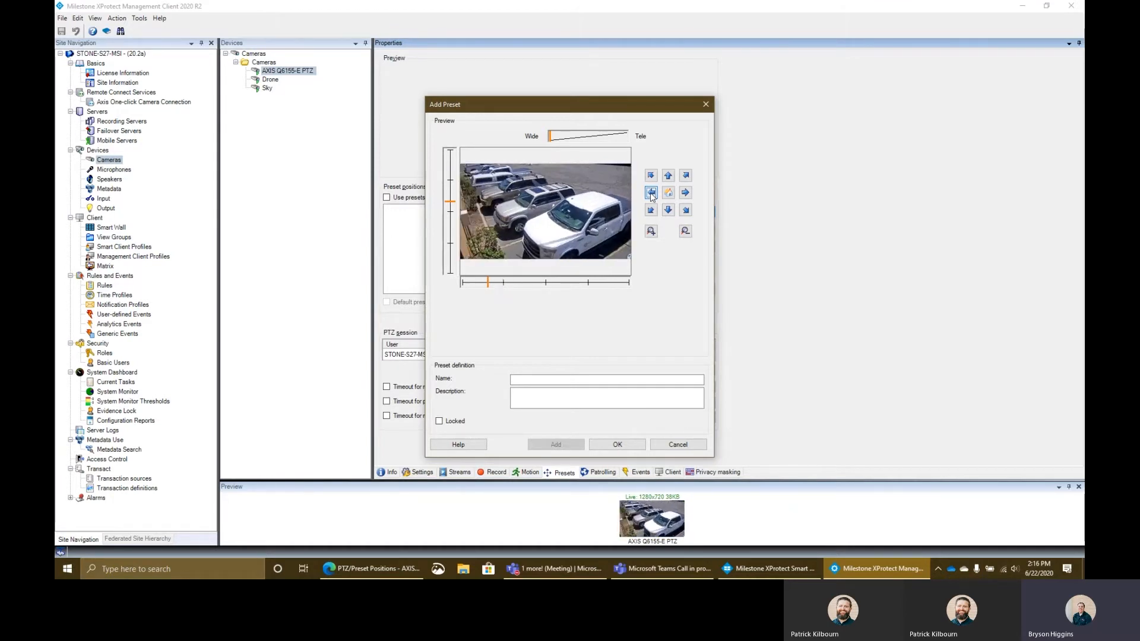
pyautogui.click(651, 192)
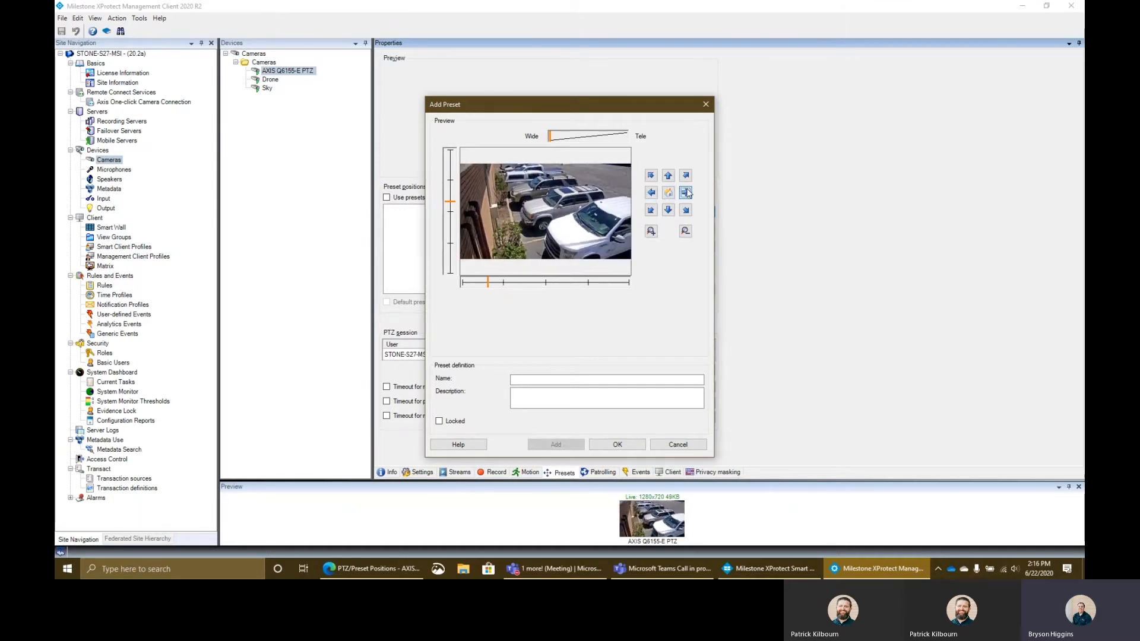
pyautogui.click(683, 192)
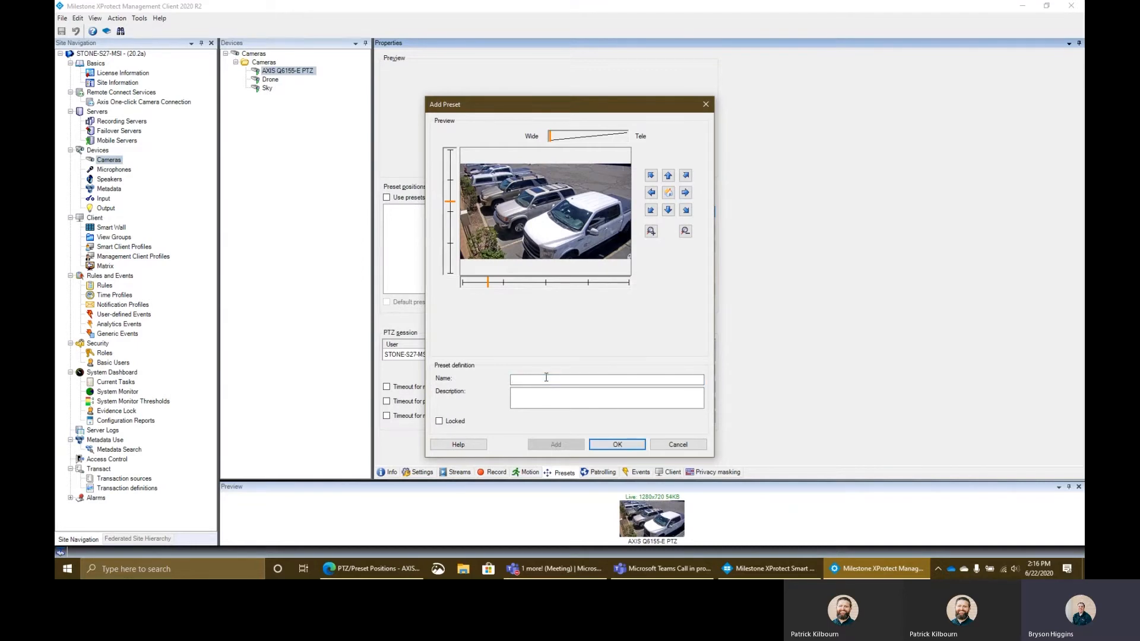
pyautogui.write('West Wall')
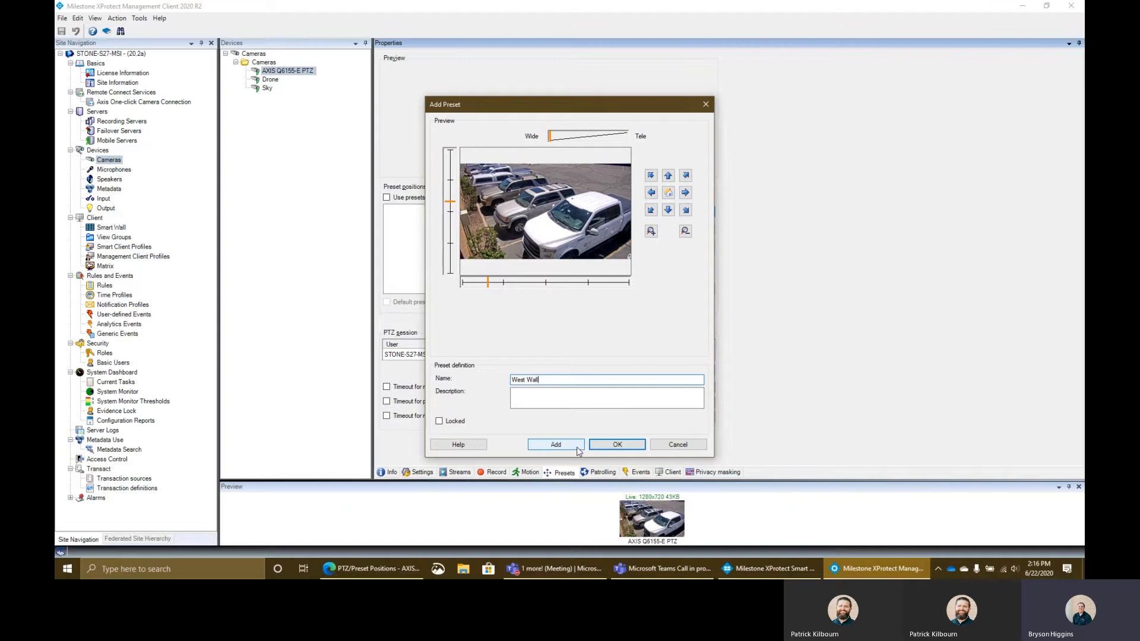
pyautogui.click(555, 444)
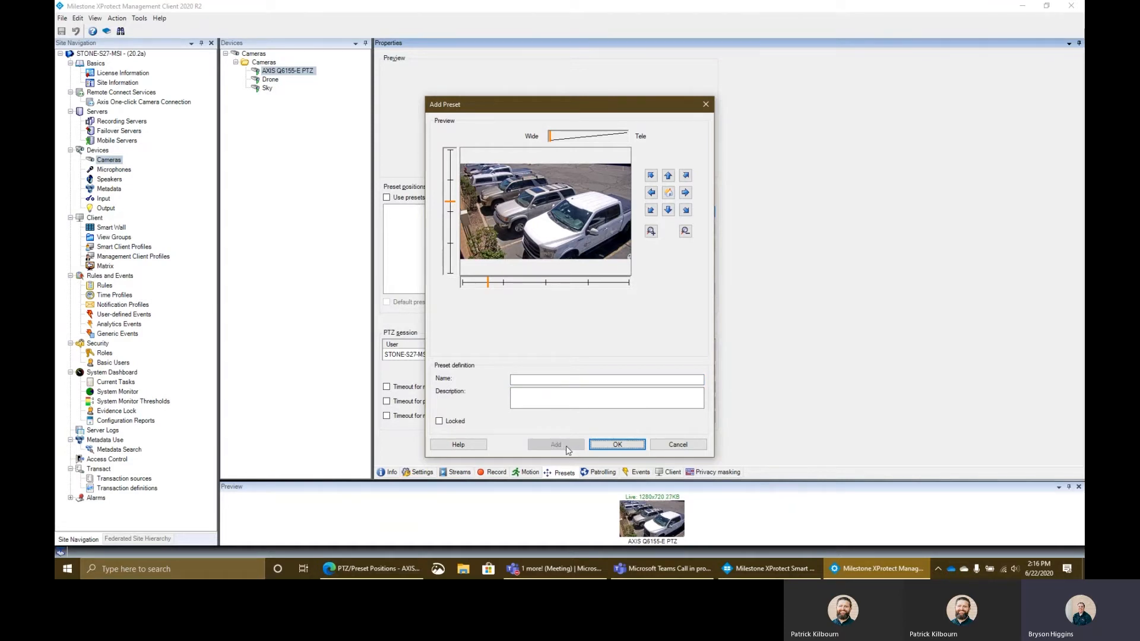
pyautogui.click(617, 444)
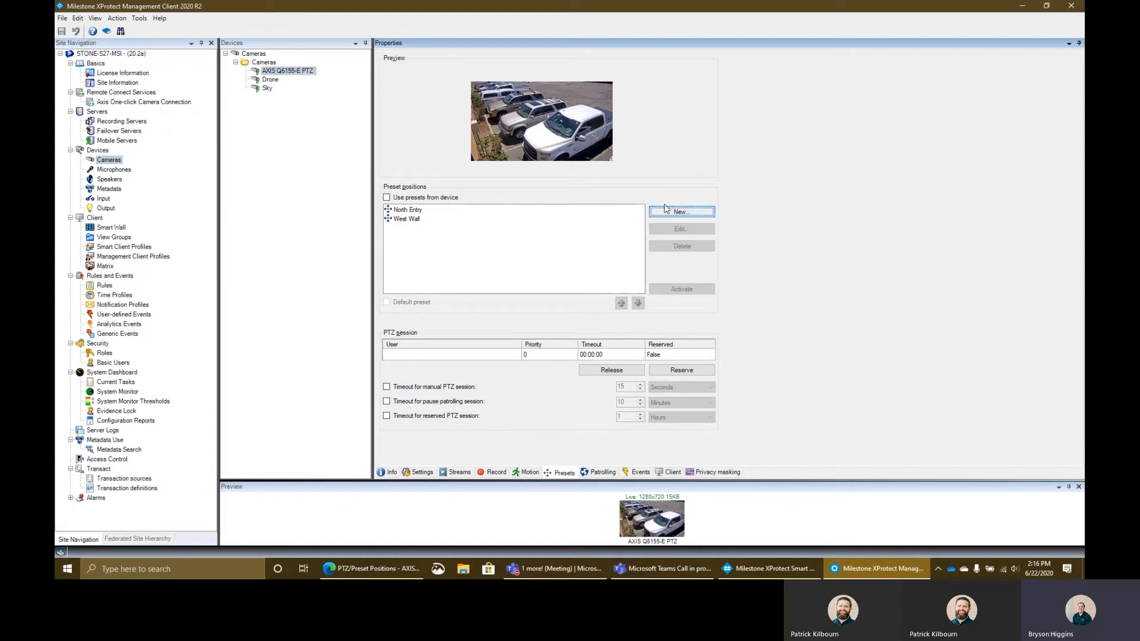
# - Add a third preset named Home aimed at the white pickup and confirm
pyautogui.click(680, 211)
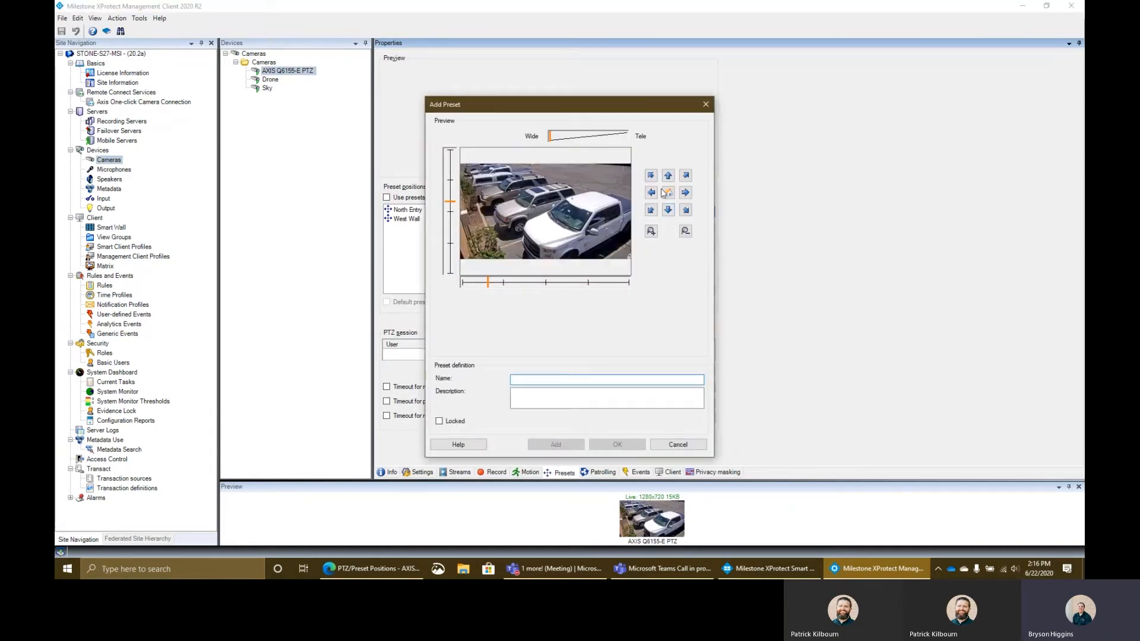
pyautogui.click(667, 192)
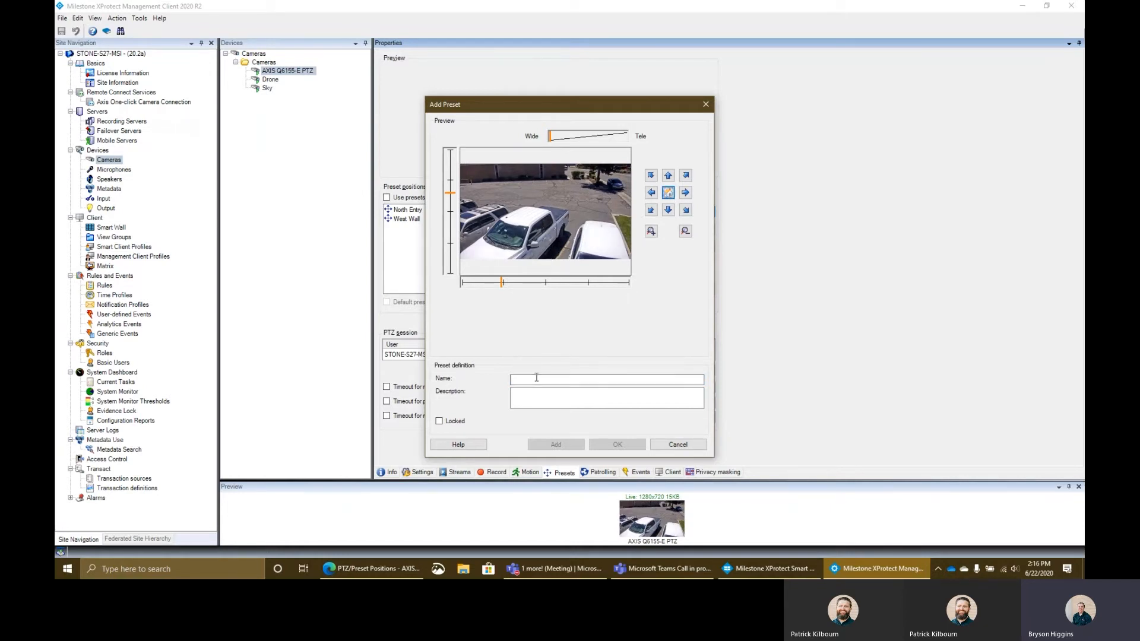
pyautogui.write('Home')
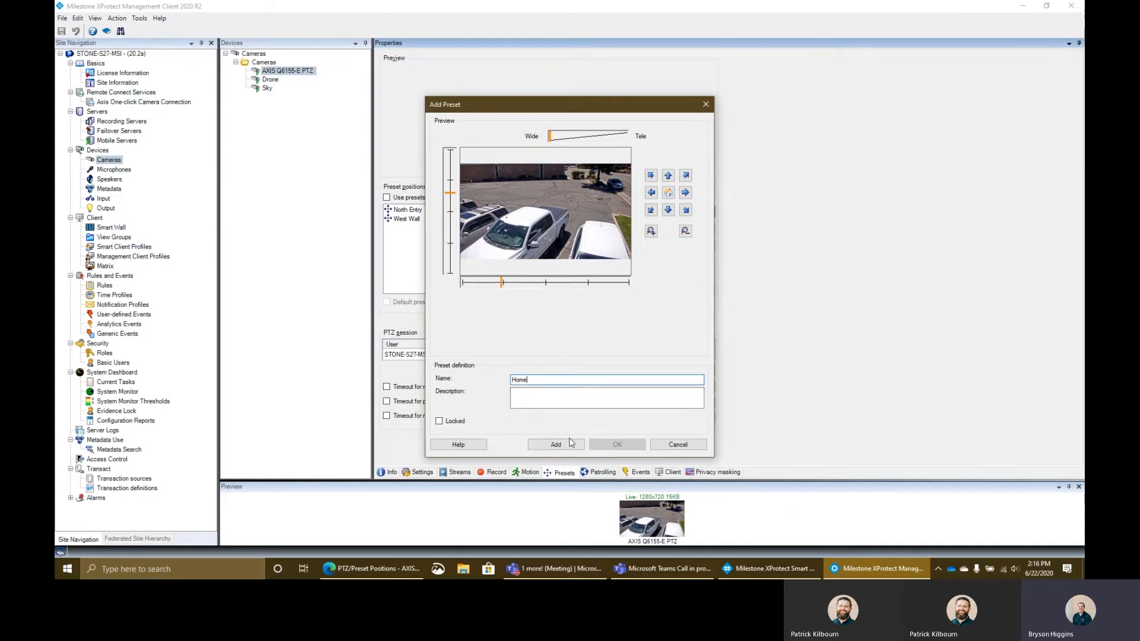
pyautogui.click(556, 444)
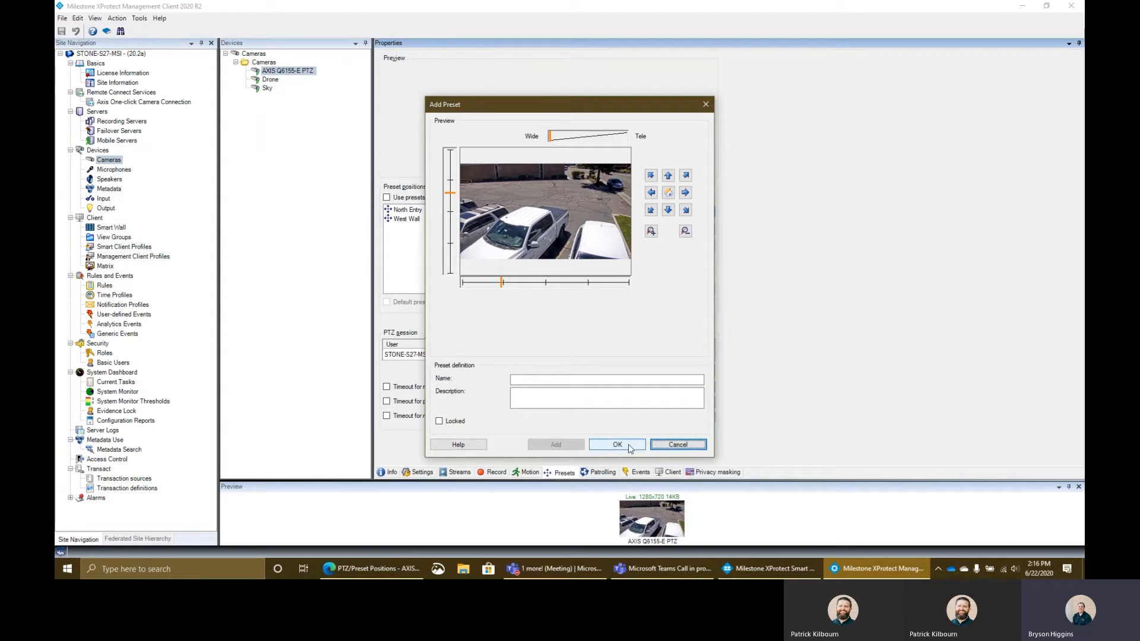
pyautogui.click(616, 444)
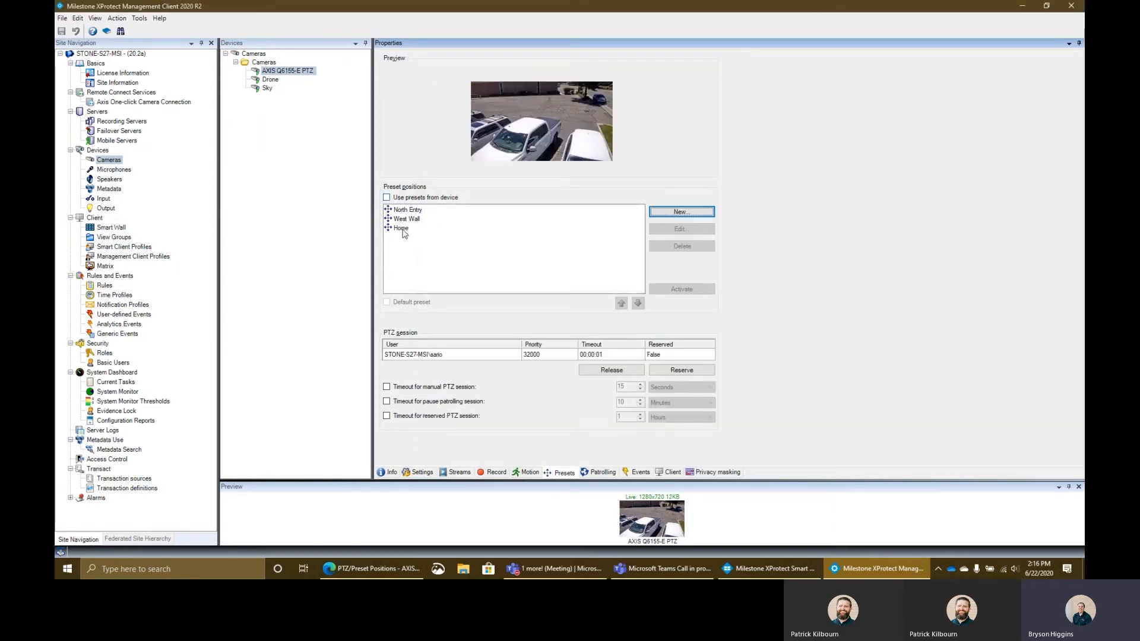
# - Move Home to the top of the preset list and make it the default preset
pyautogui.click(400, 228)
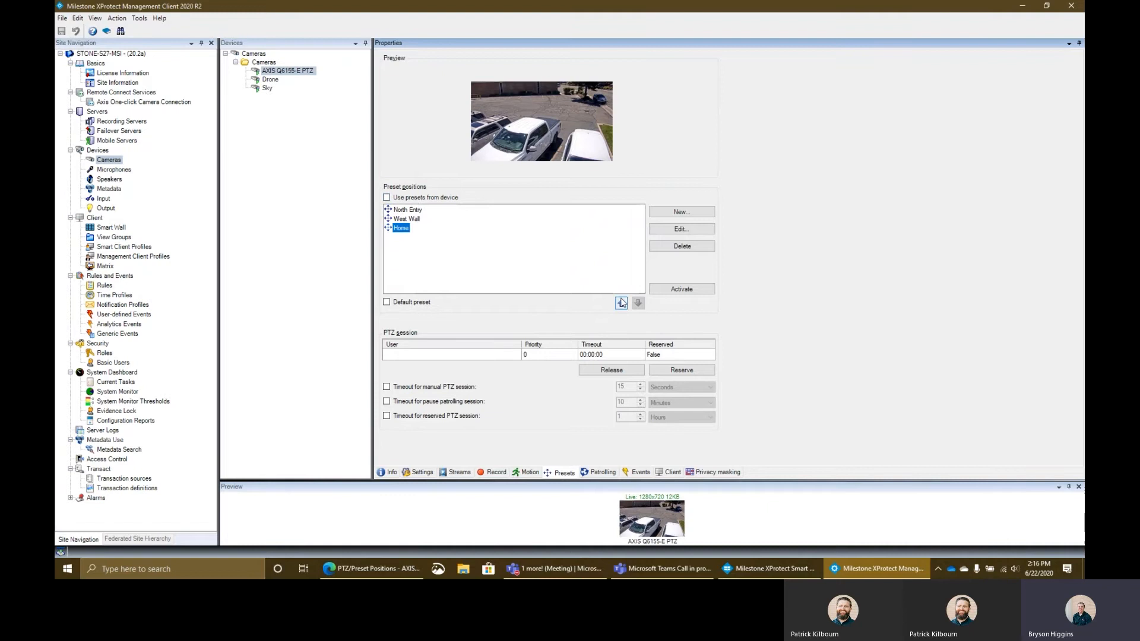
pyautogui.click(620, 303)
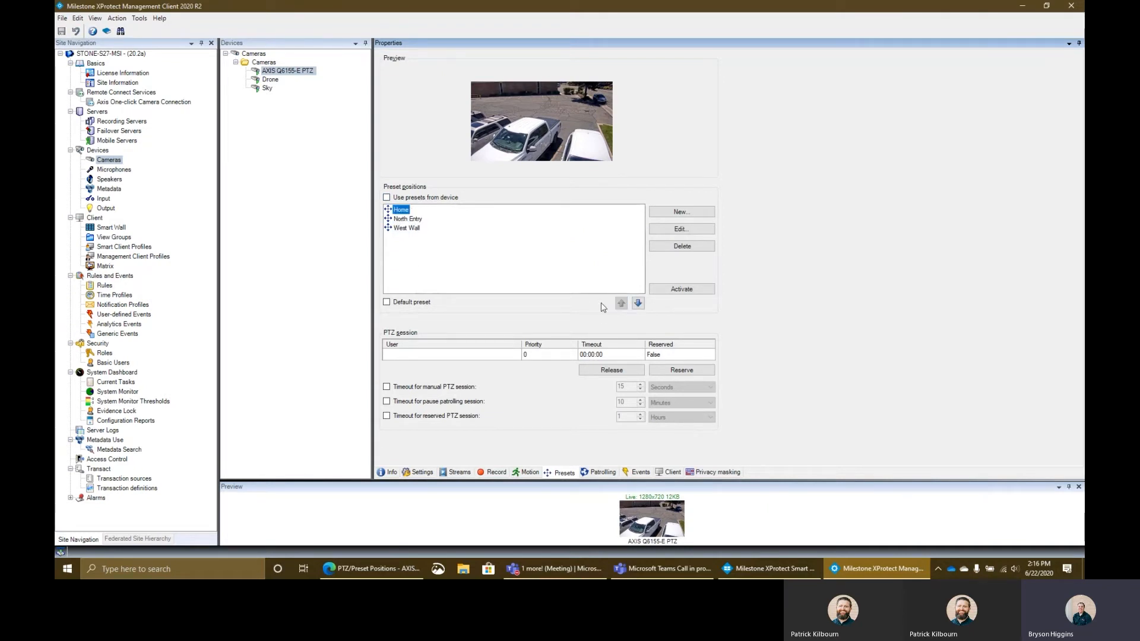
pyautogui.click(386, 302)
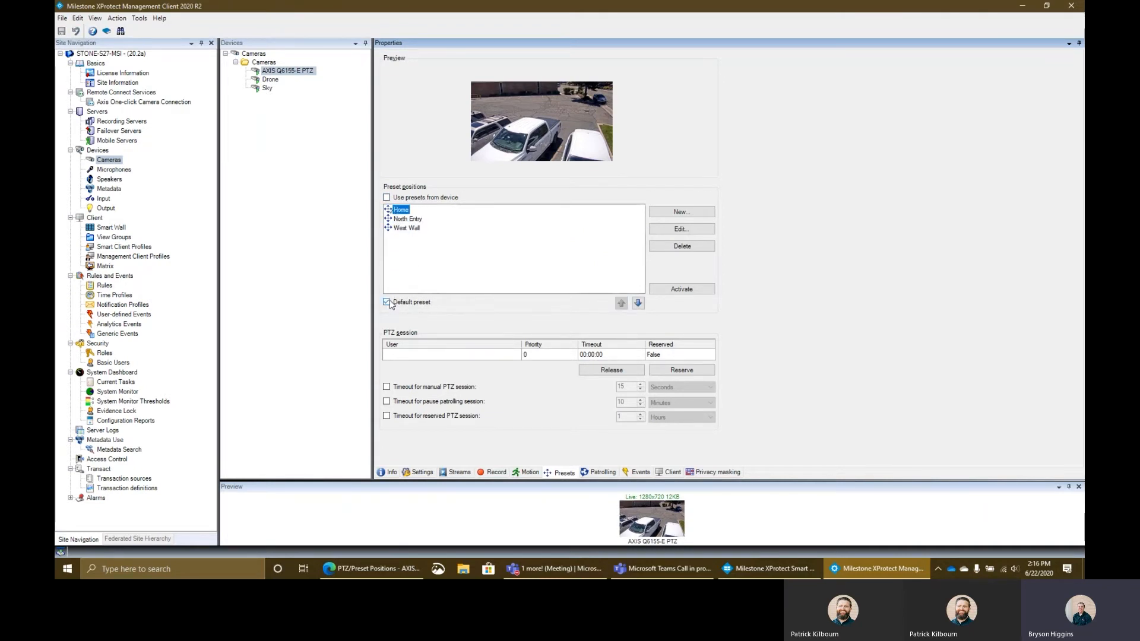
pyautogui.click(406, 218)
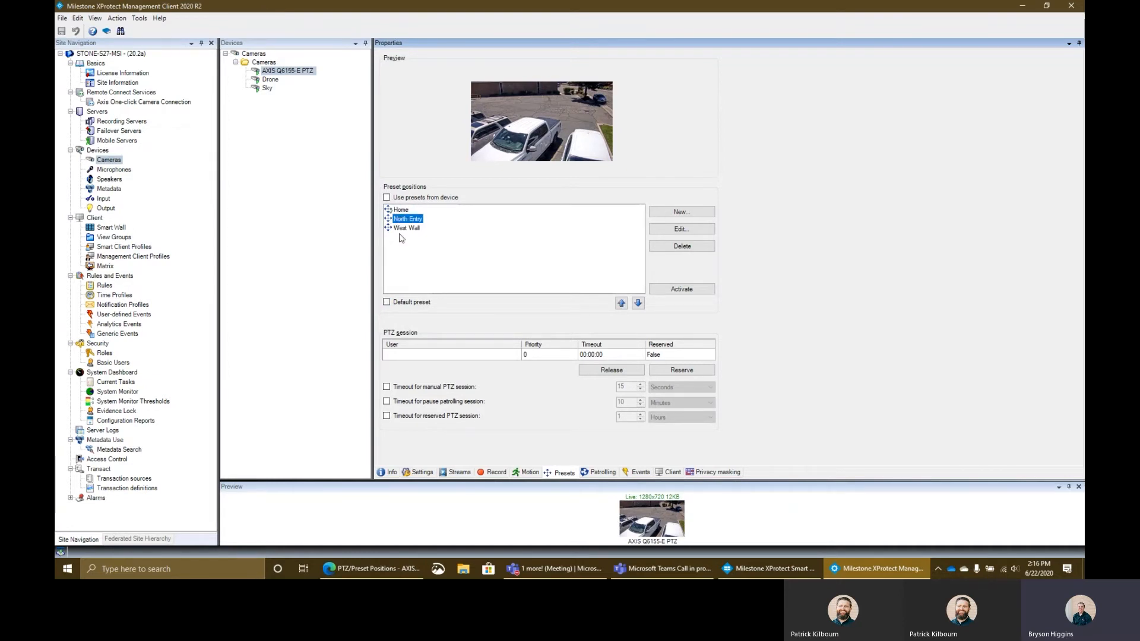
pyautogui.click(386, 302)
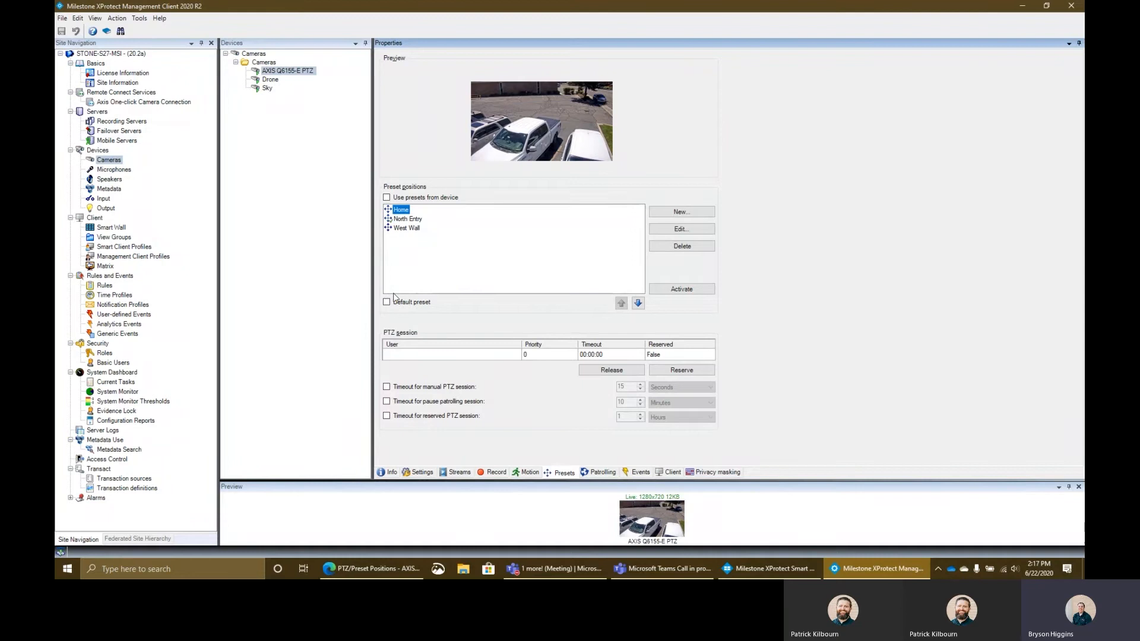
pyautogui.click(387, 302)
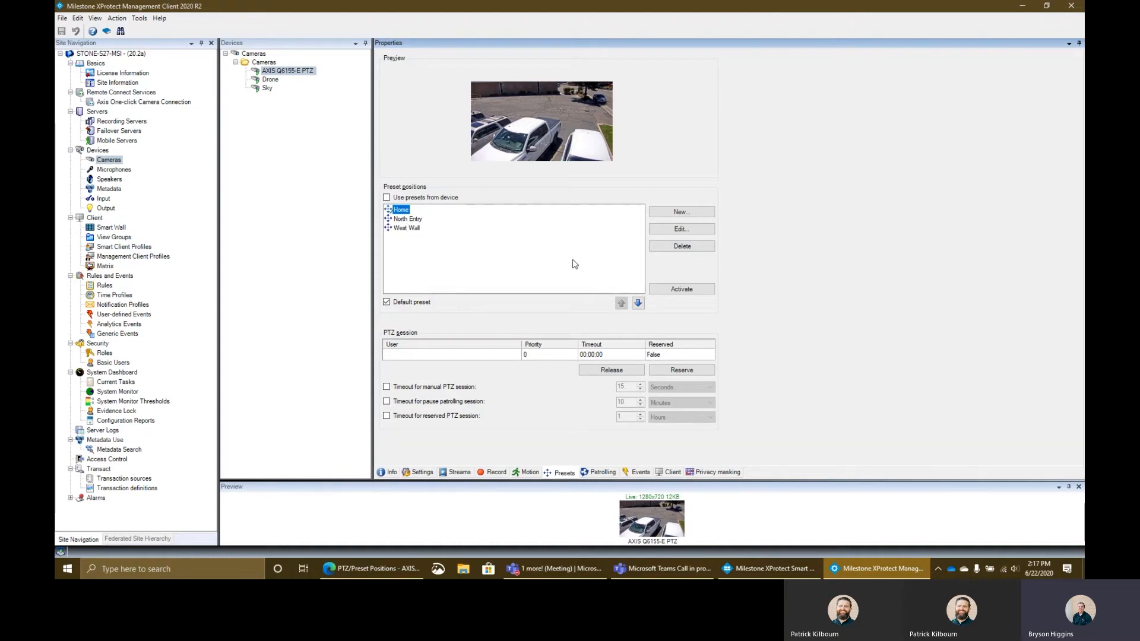
# - Activate the North Entry preset, then the West Wall preset to check both views
pyautogui.click(407, 218)
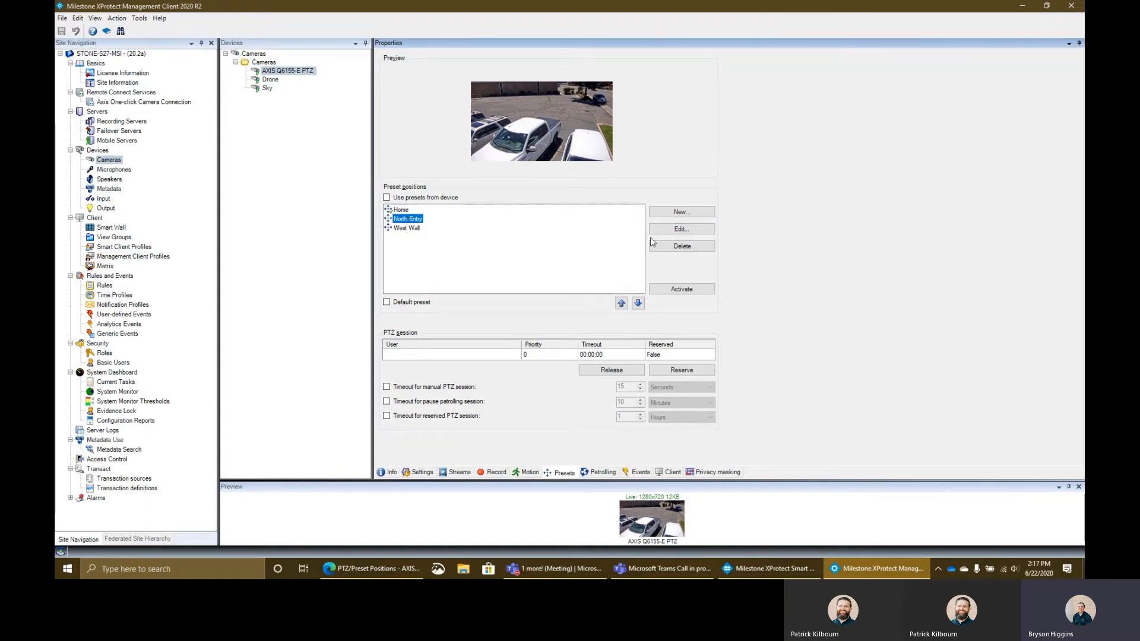
pyautogui.click(680, 290)
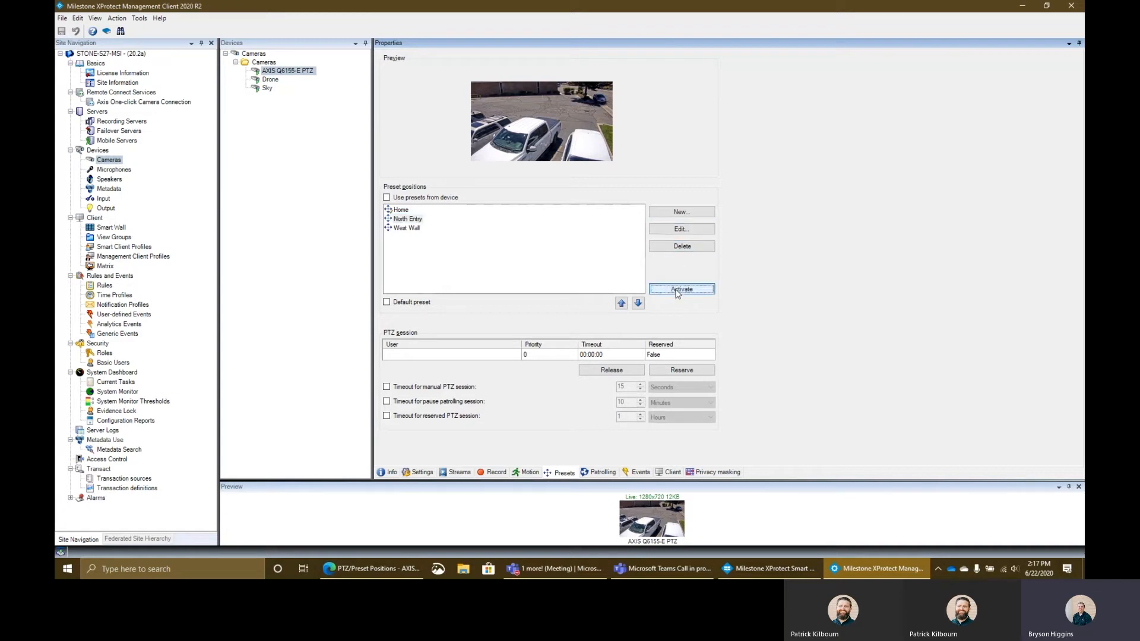
pyautogui.click(679, 289)
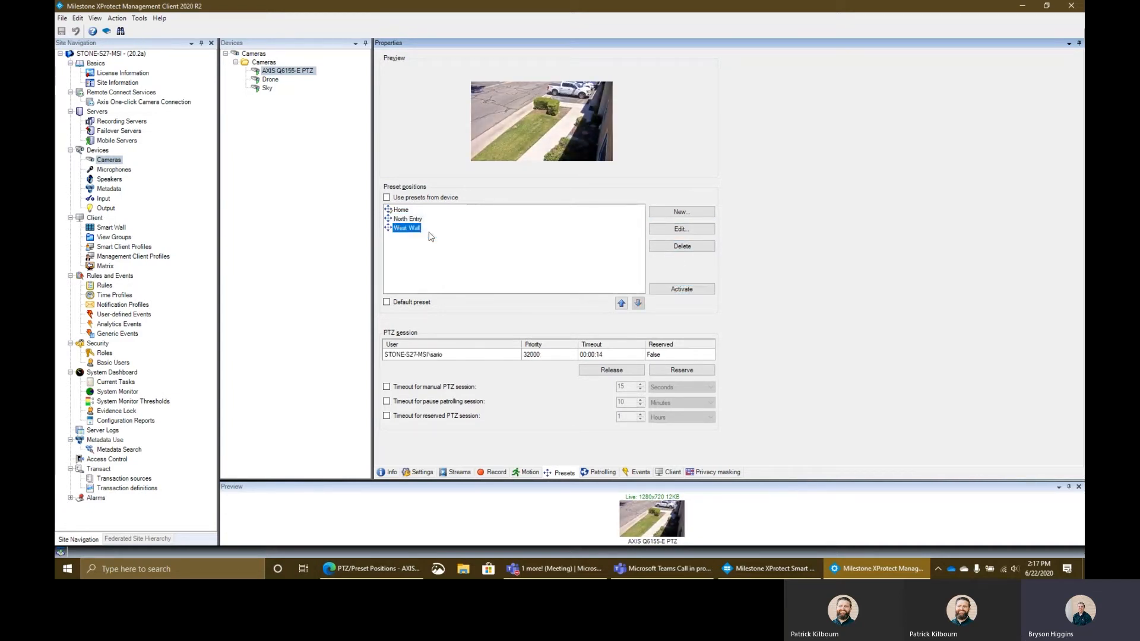
pyautogui.click(680, 288)
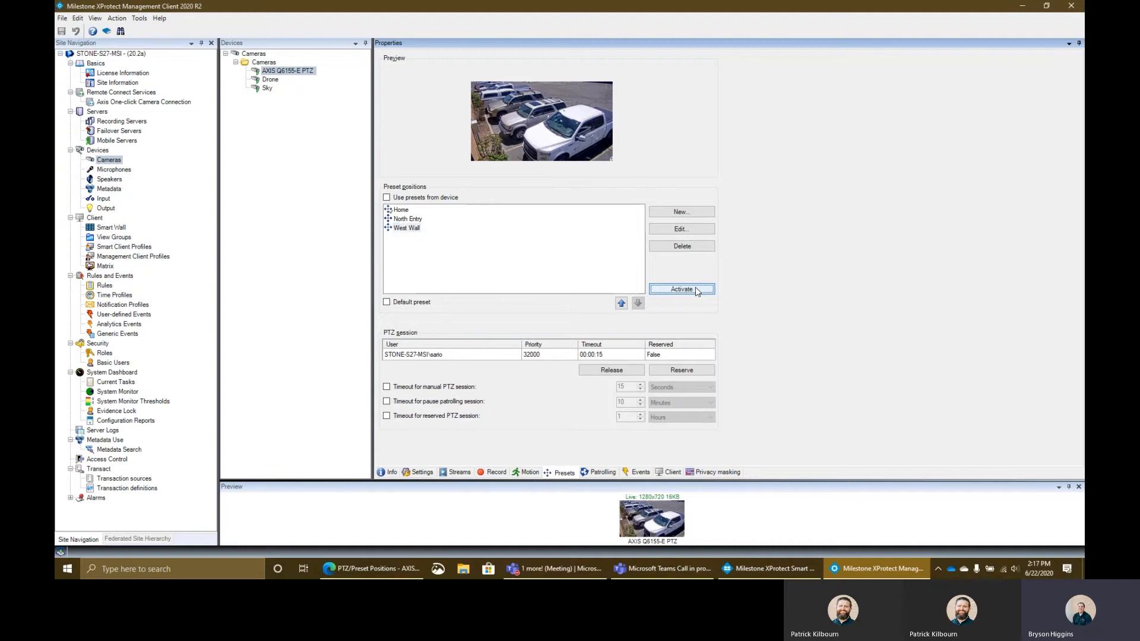
# - Edit the West Wall preset to aim slightly further right and keep the change
pyautogui.click(679, 228)
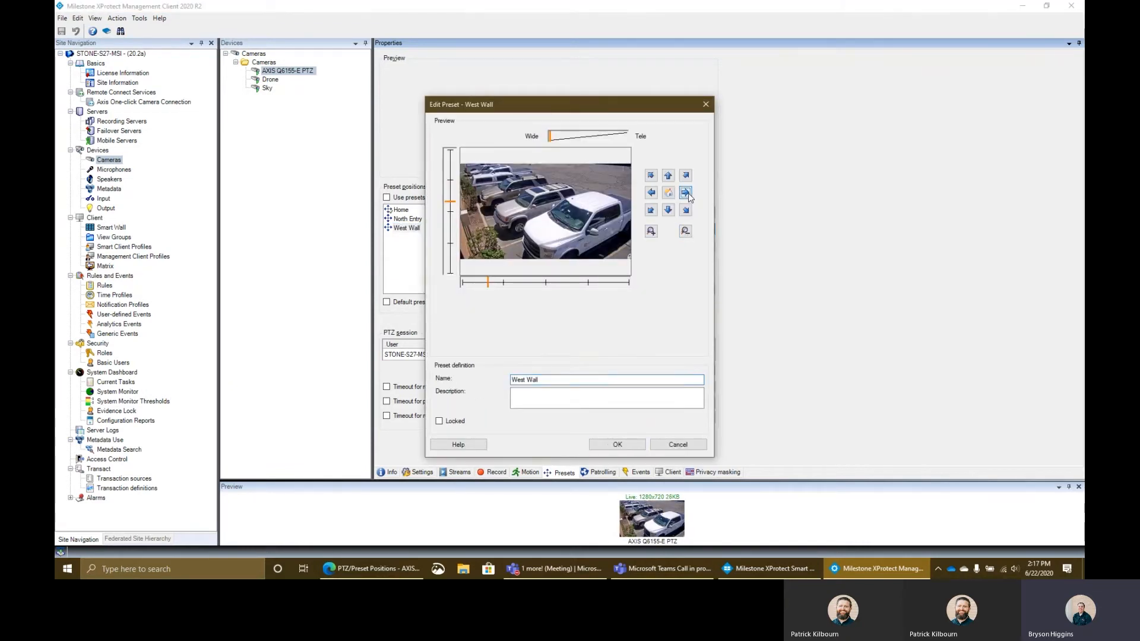
pyautogui.click(684, 192)
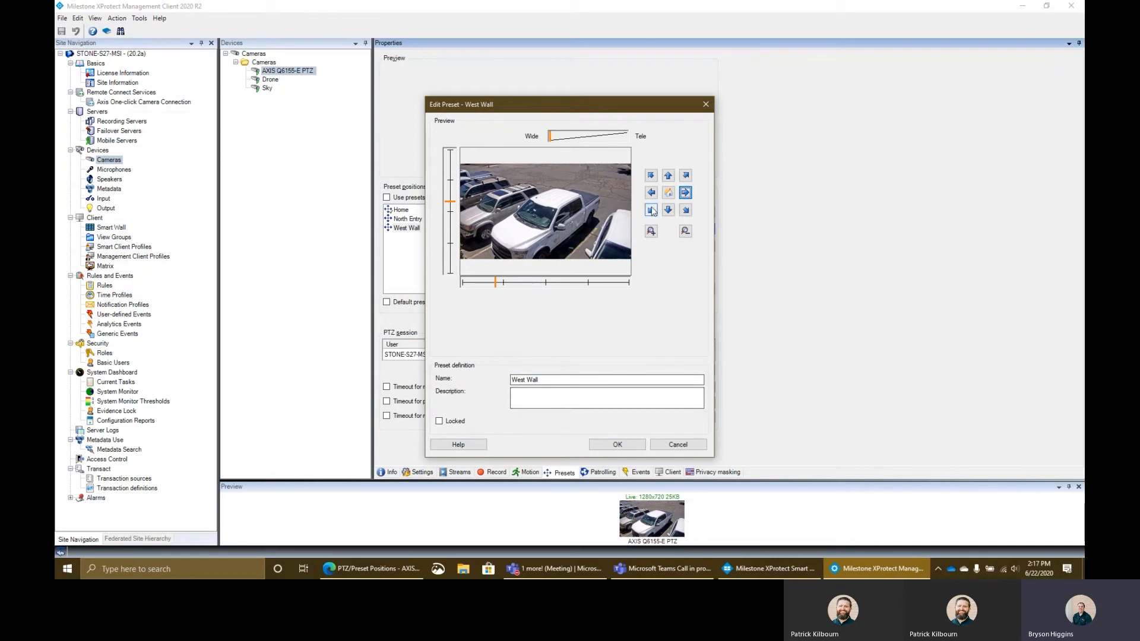
pyautogui.click(616, 444)
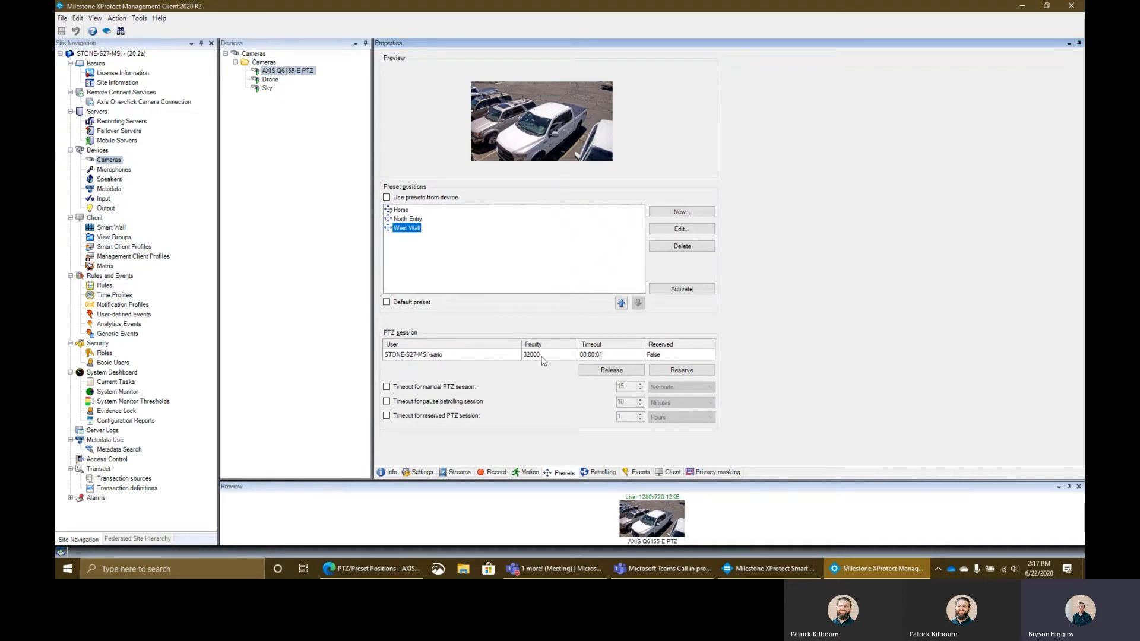
pyautogui.click(610, 370)
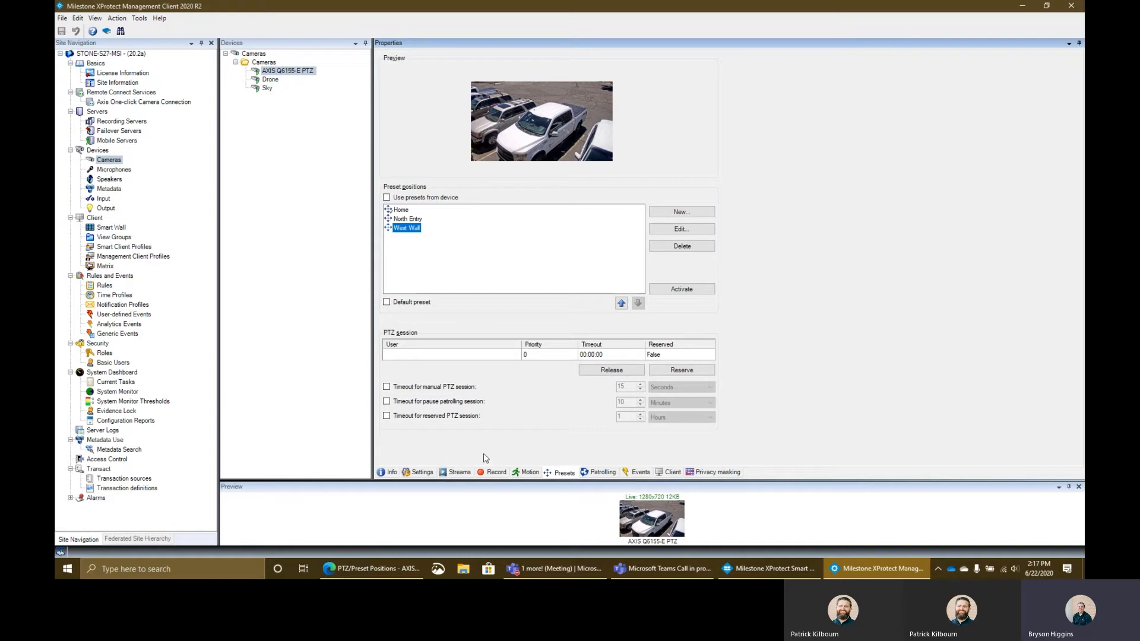
pyautogui.moveTo(417, 385)
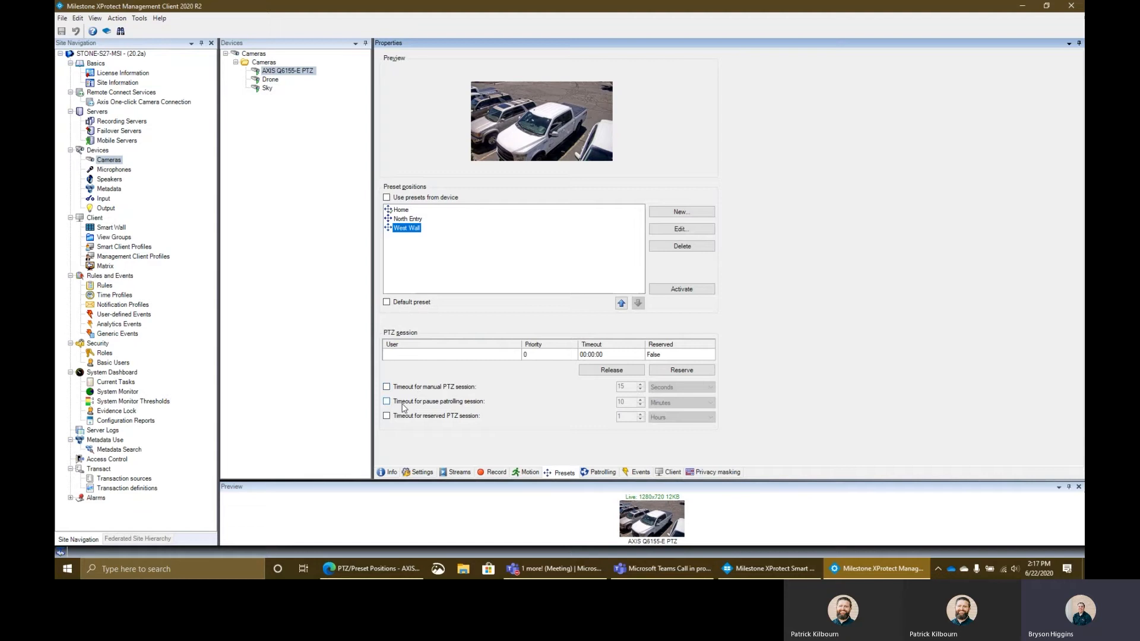
pyautogui.moveTo(446, 410)
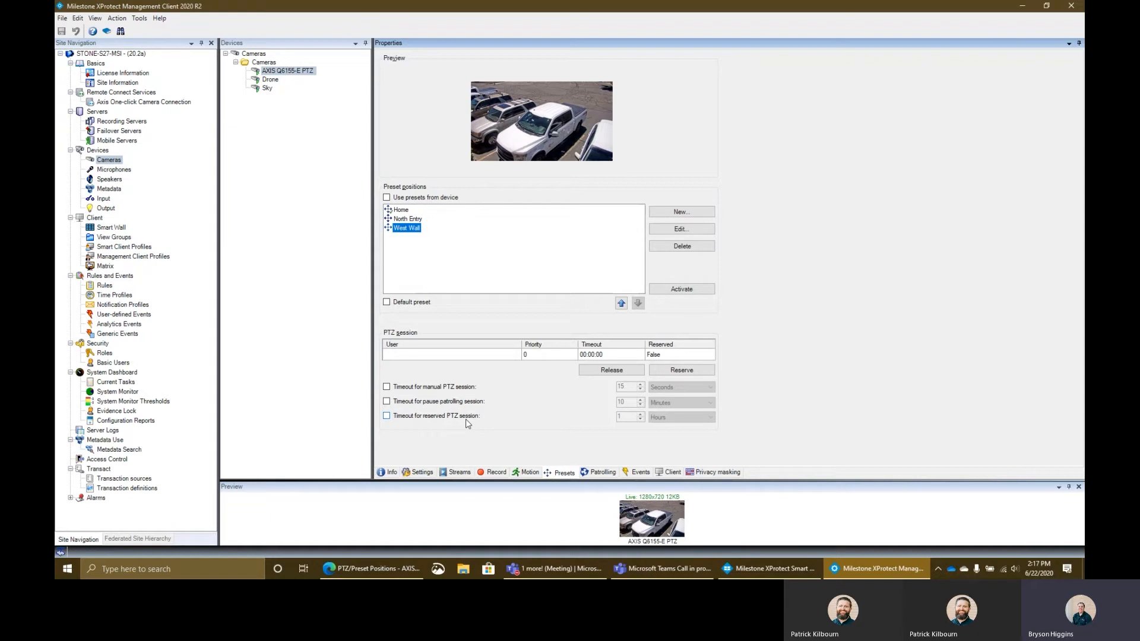
pyautogui.moveTo(498, 403)
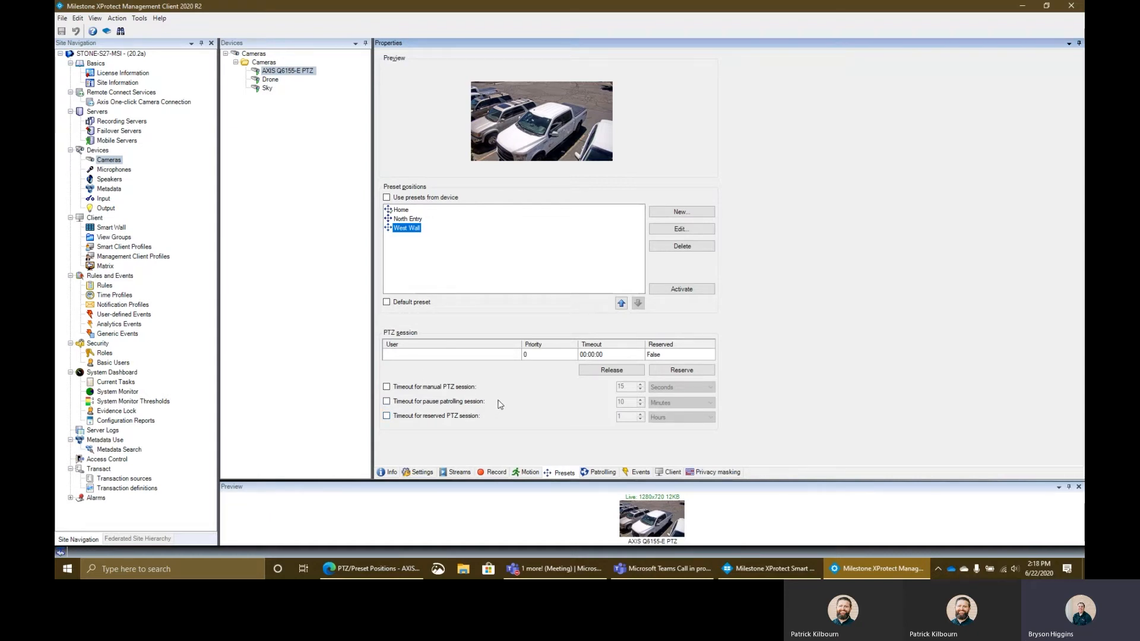
pyautogui.click(139, 17)
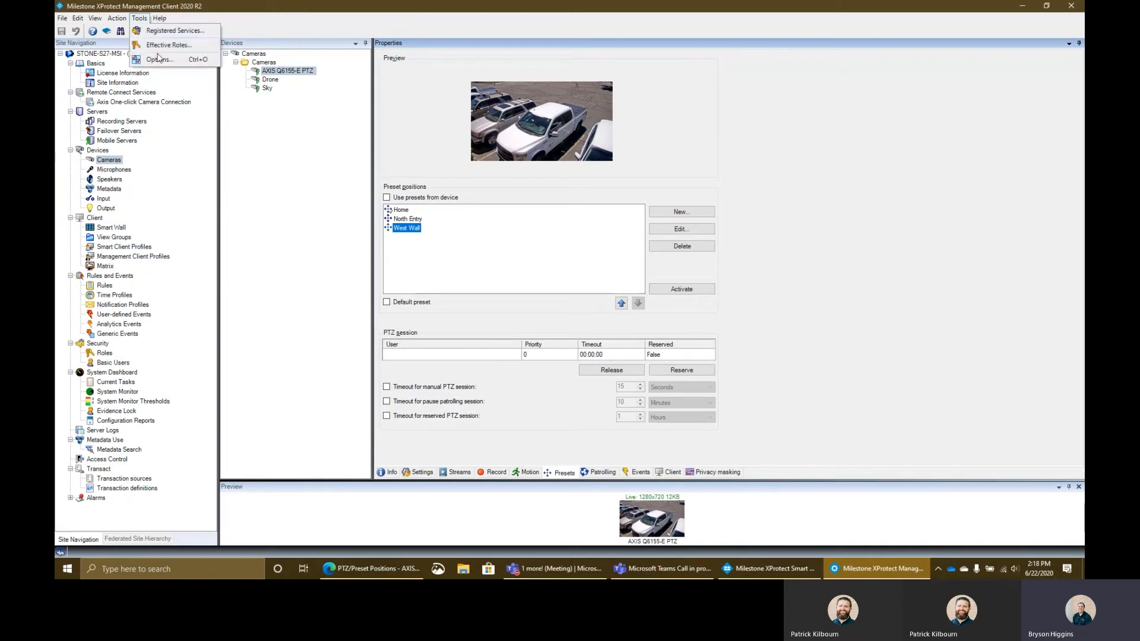
pyautogui.click(157, 61)
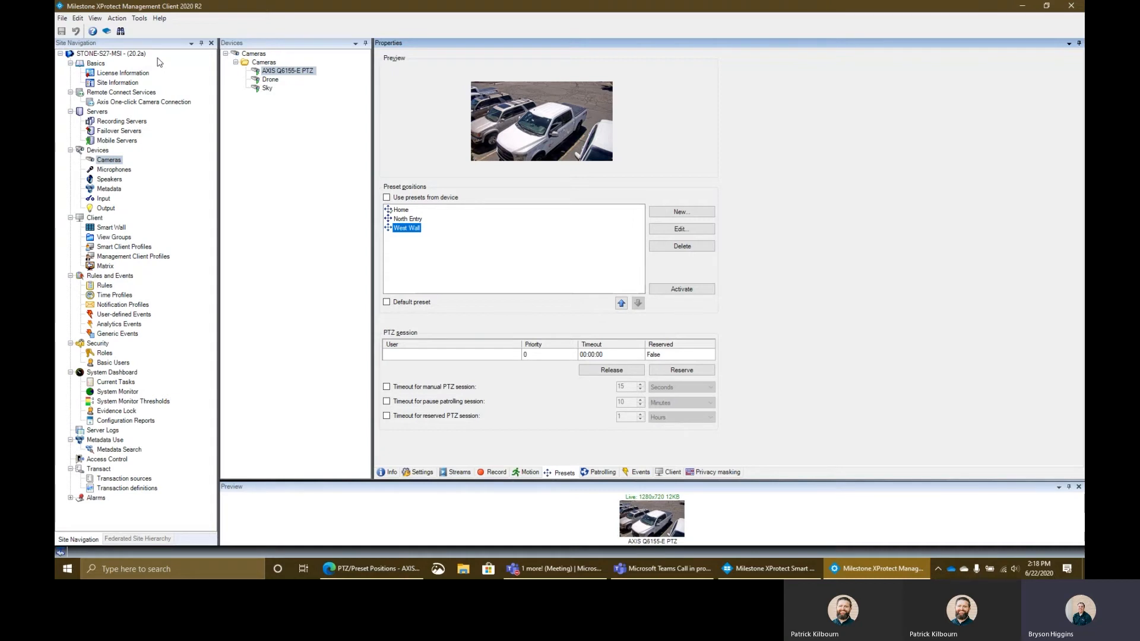
pyautogui.moveTo(389, 234)
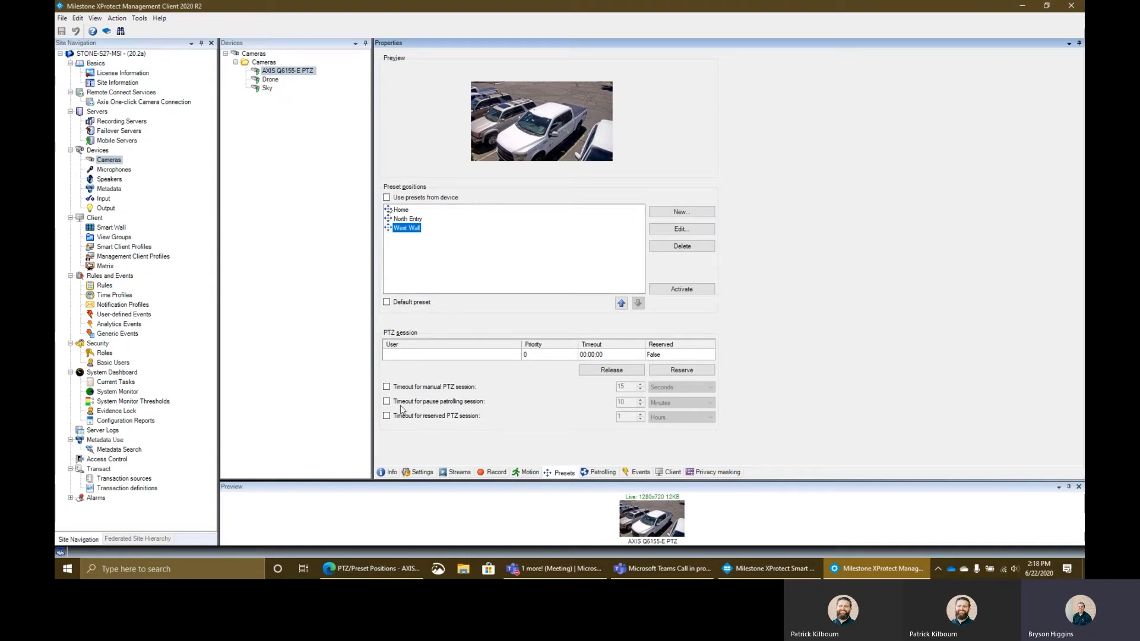
pyautogui.moveTo(456, 397)
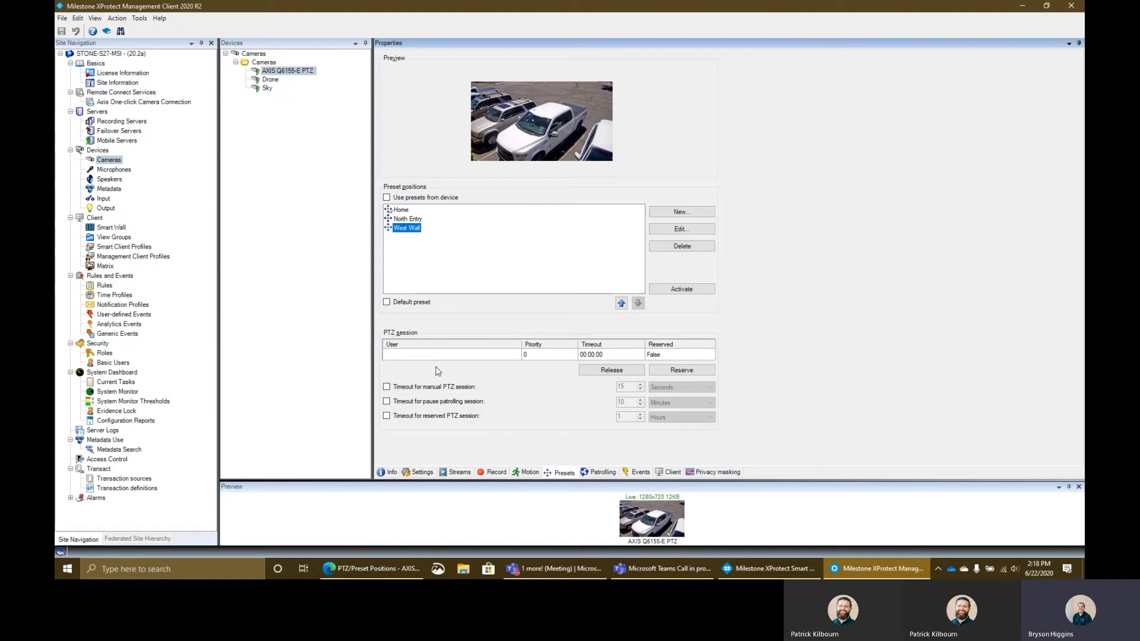
pyautogui.moveTo(411, 219)
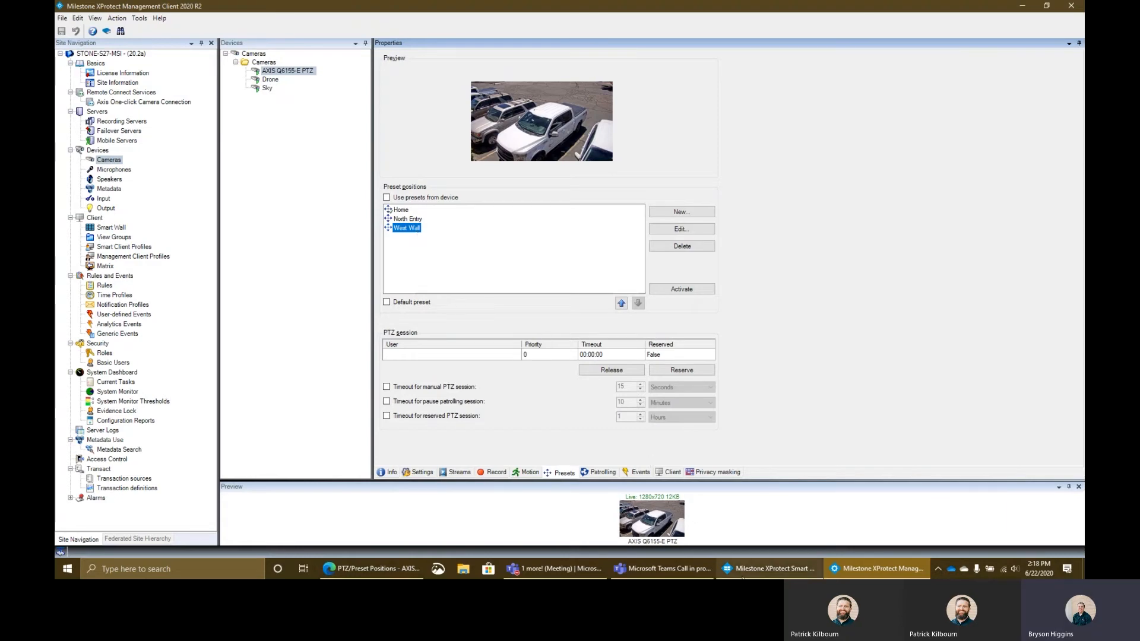
pyautogui.click(767, 569)
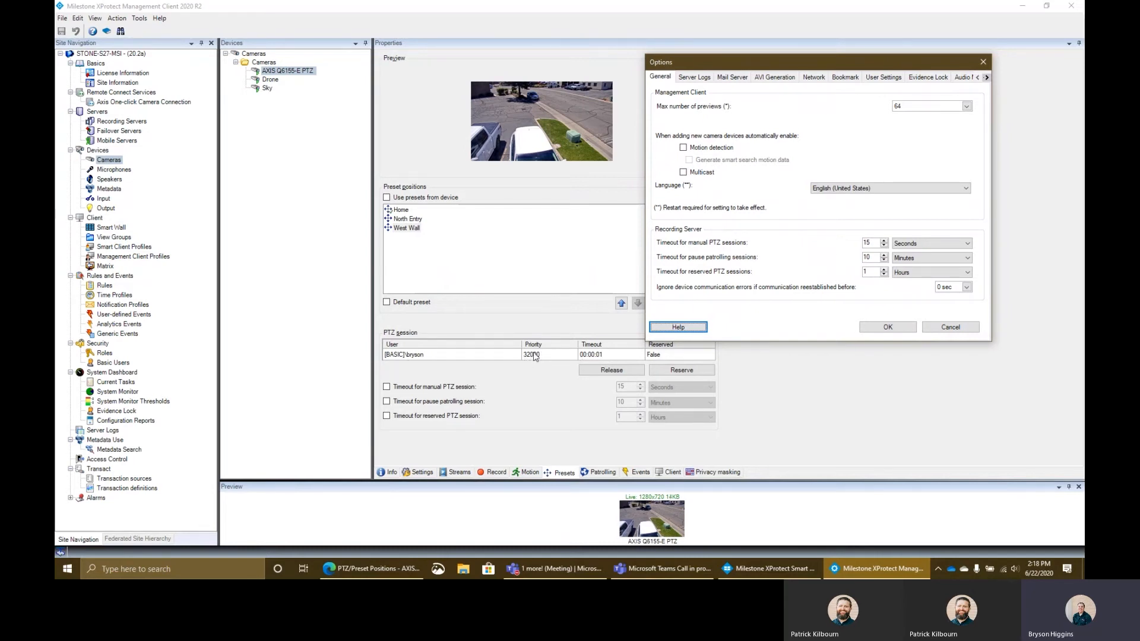
pyautogui.click(611, 370)
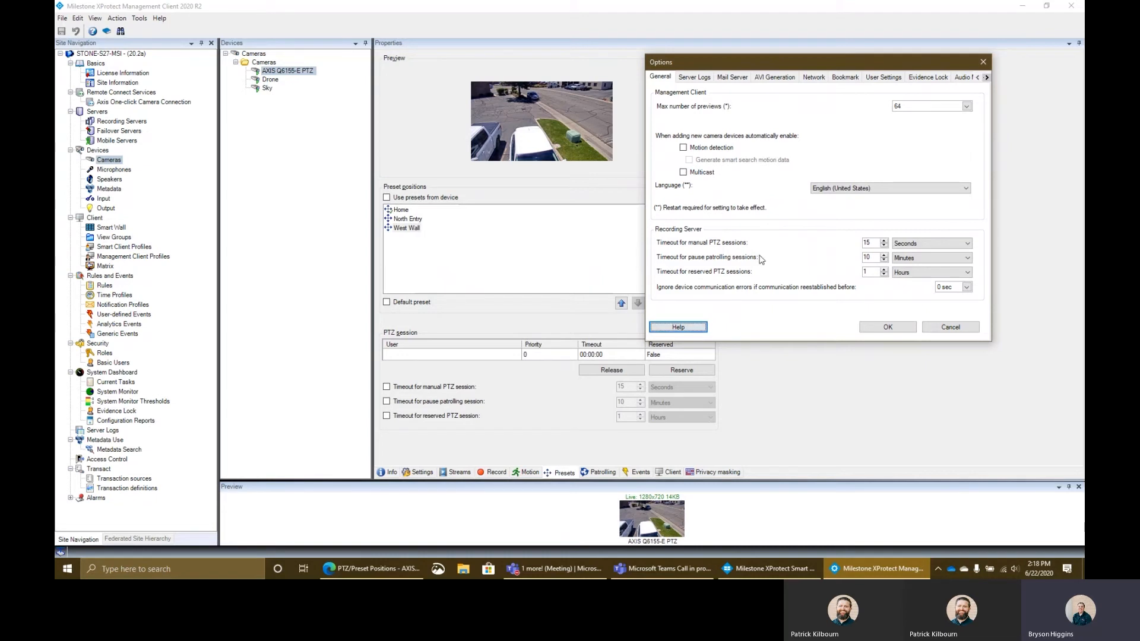
pyautogui.moveTo(766, 244)
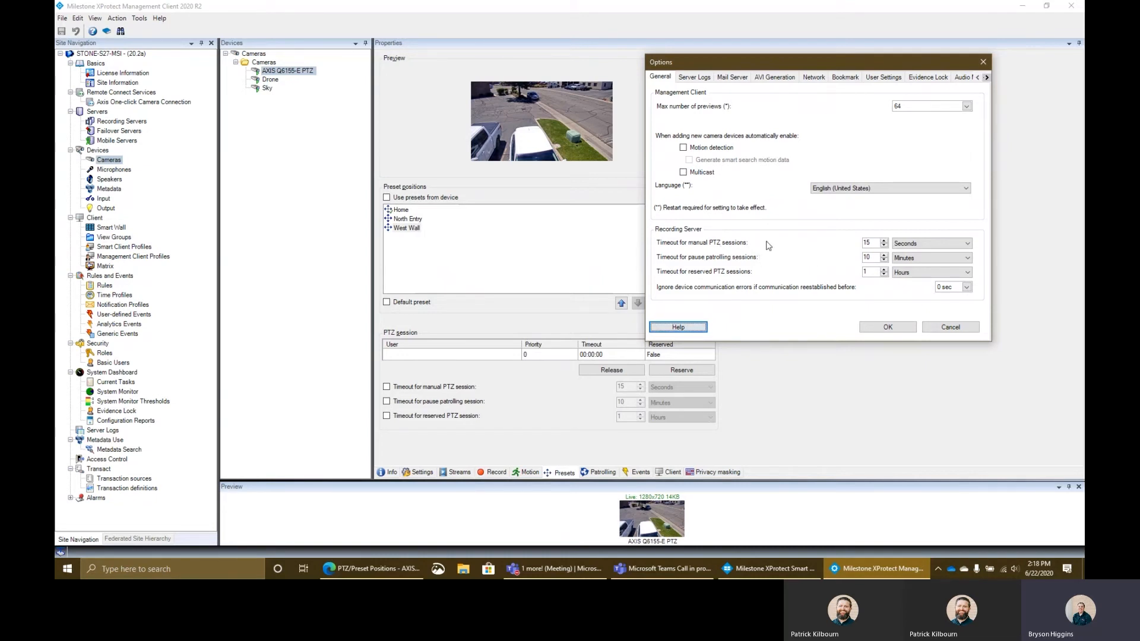
pyautogui.moveTo(876, 242)
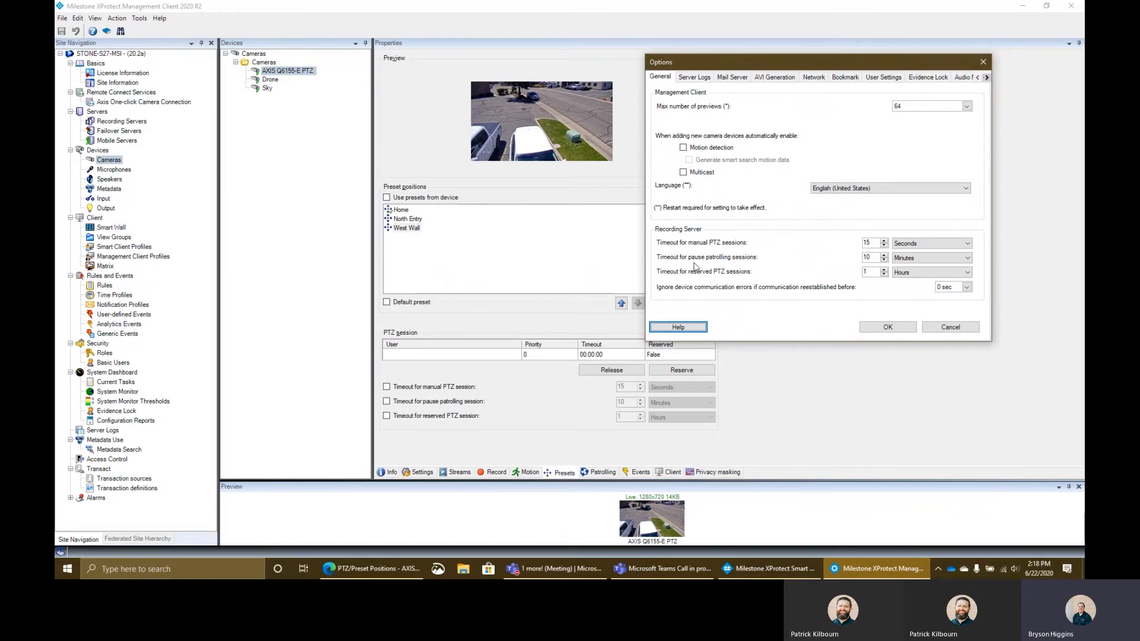
pyautogui.moveTo(865, 267)
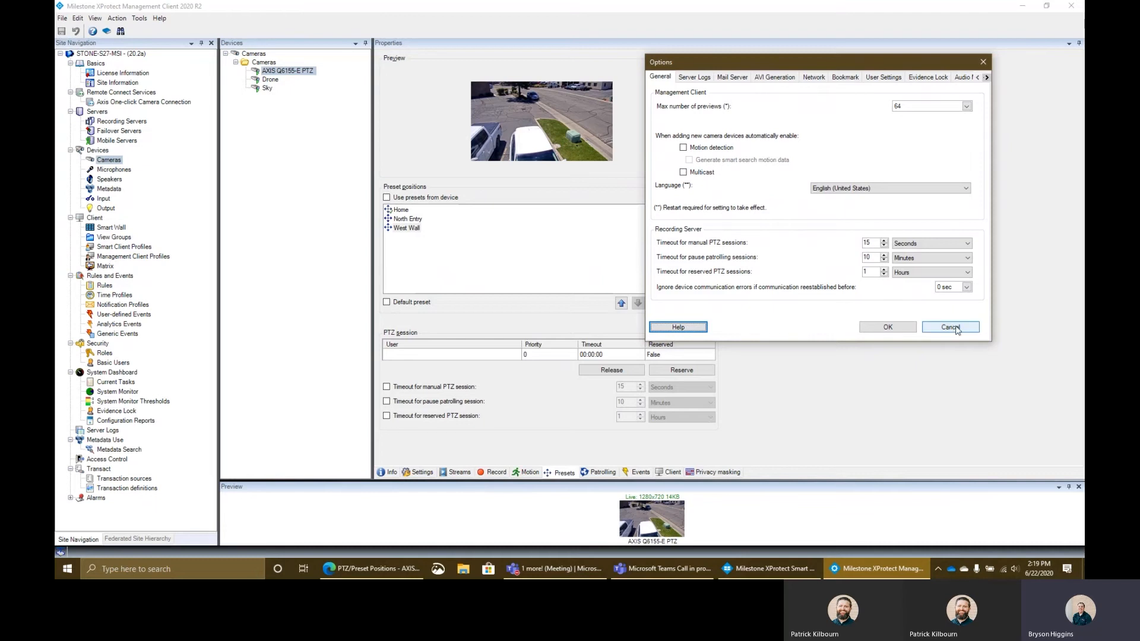
pyautogui.click(950, 327)
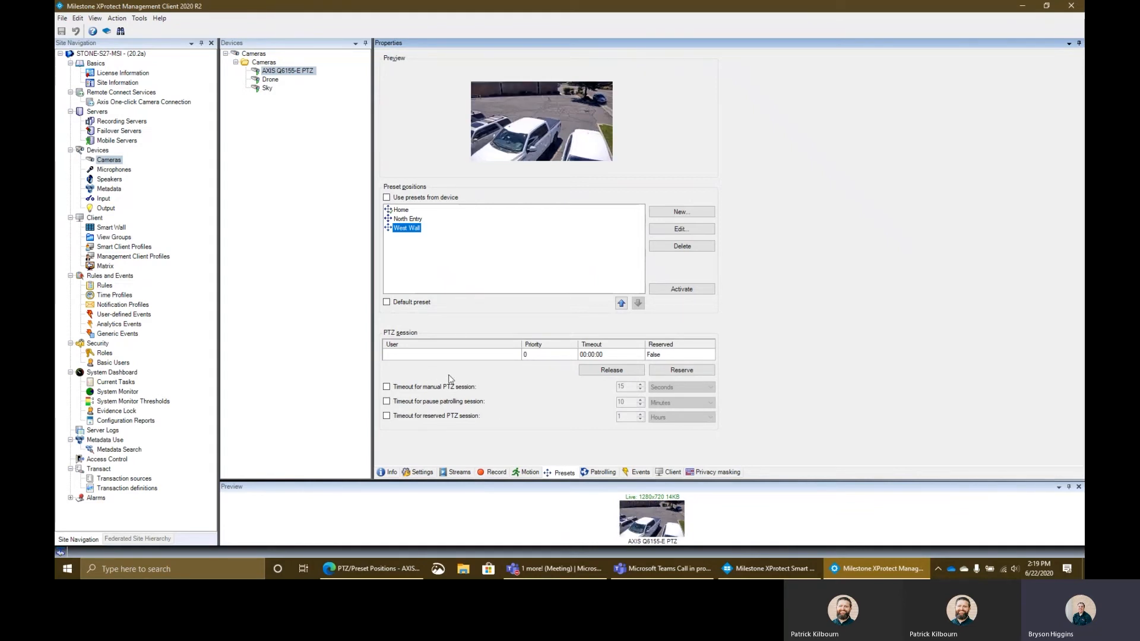
pyautogui.moveTo(405, 399)
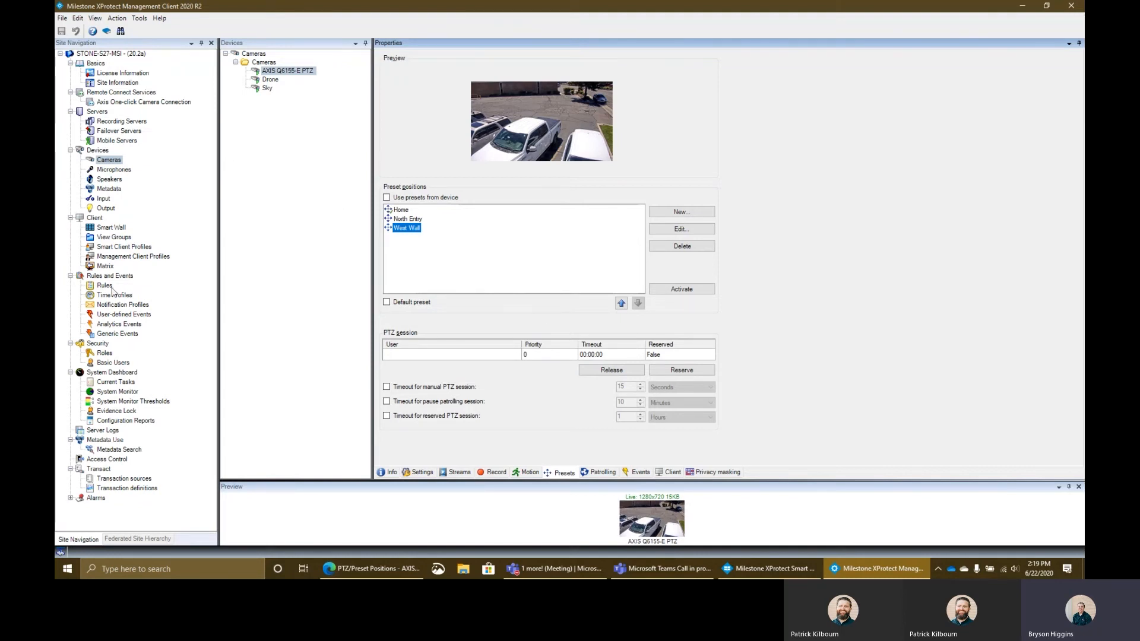
# - Expand Rules and select the Default Goto Preset when PTZ is done rule
pyautogui.click(104, 287)
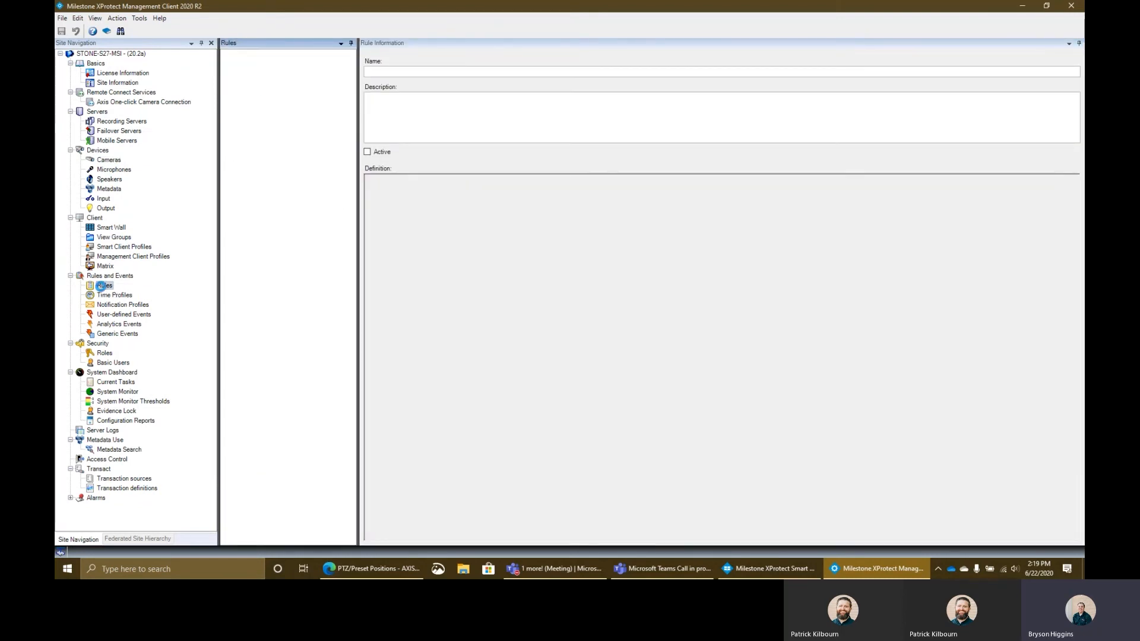
pyautogui.click(105, 286)
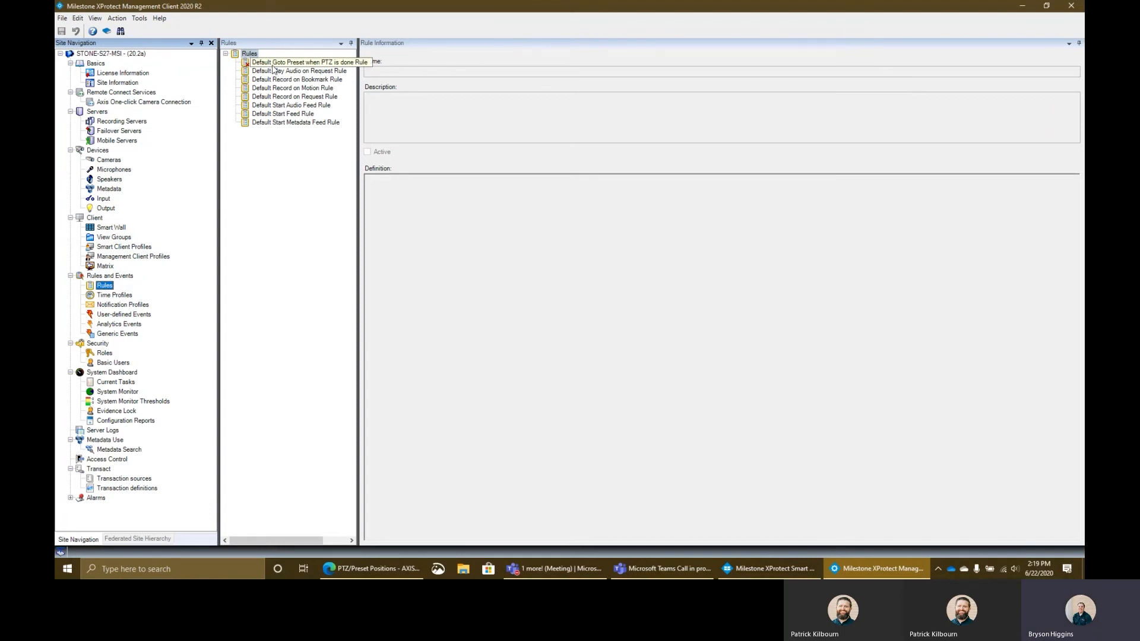
pyautogui.click(309, 61)
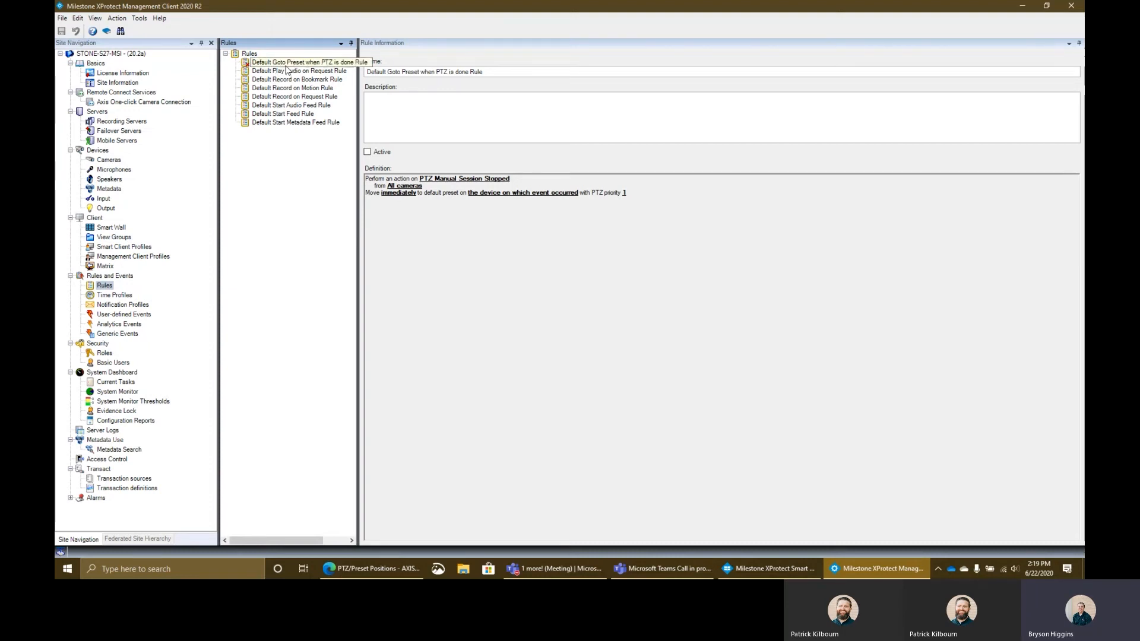
# - Edit the Default Goto Preset rule so the move happens after 10 Seconds instead of immediately
pyautogui.rightClick(305, 62)
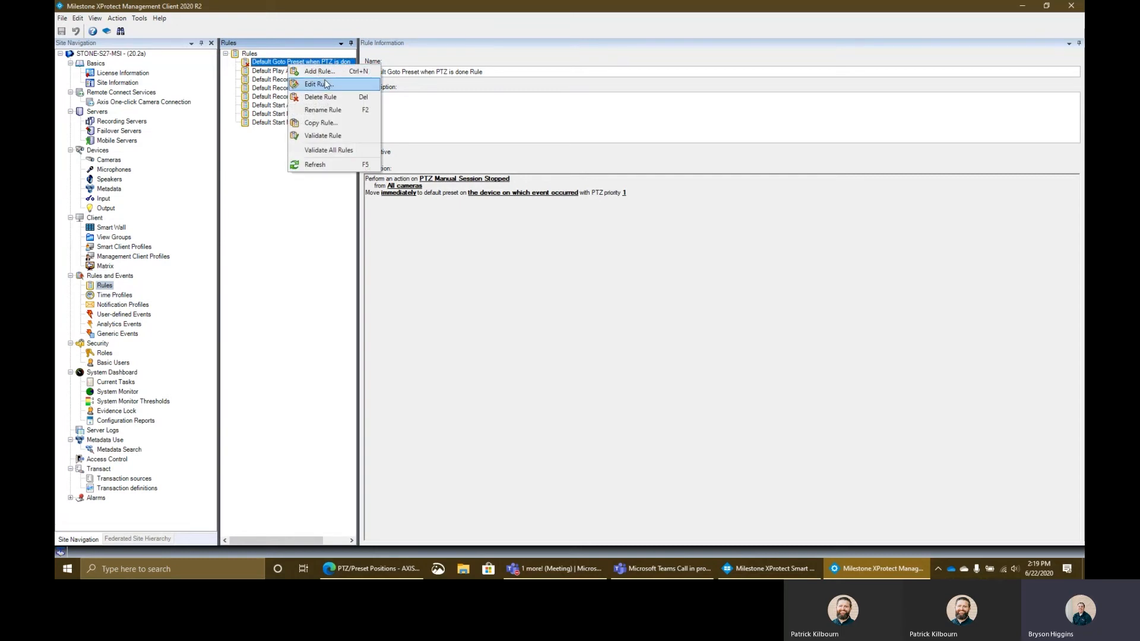
pyautogui.click(316, 83)
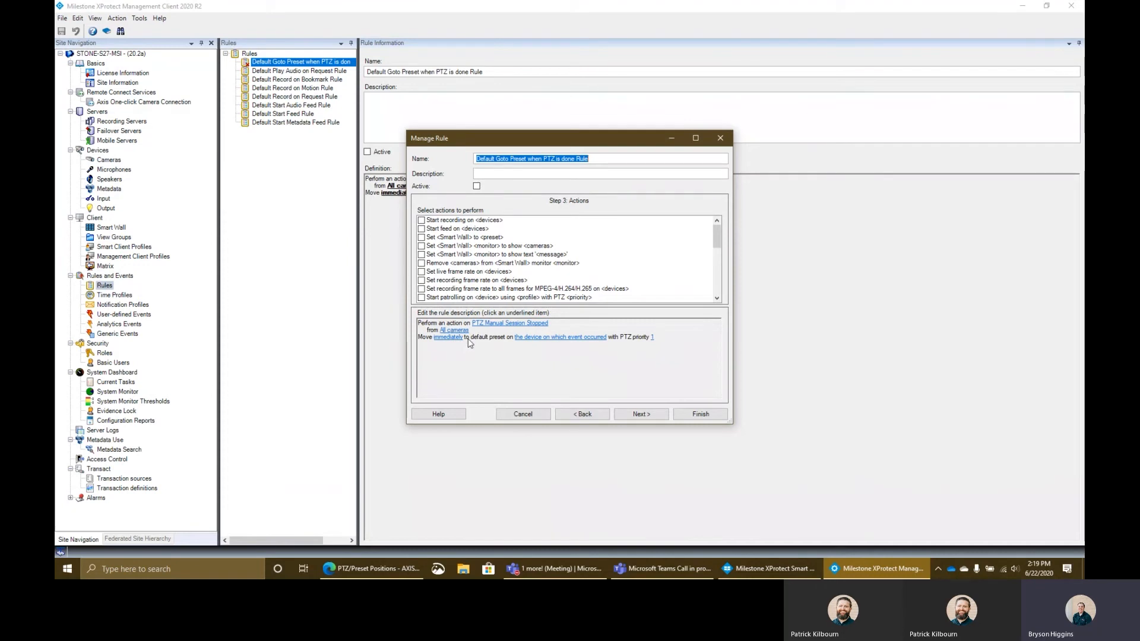
pyautogui.moveTo(510, 342)
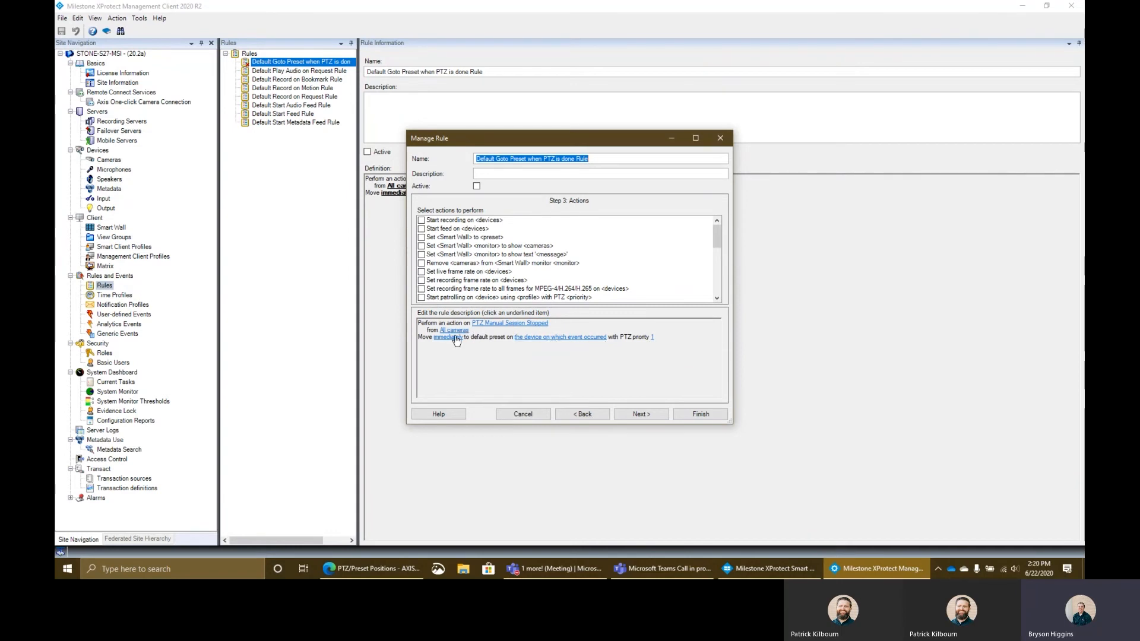
pyautogui.click(447, 336)
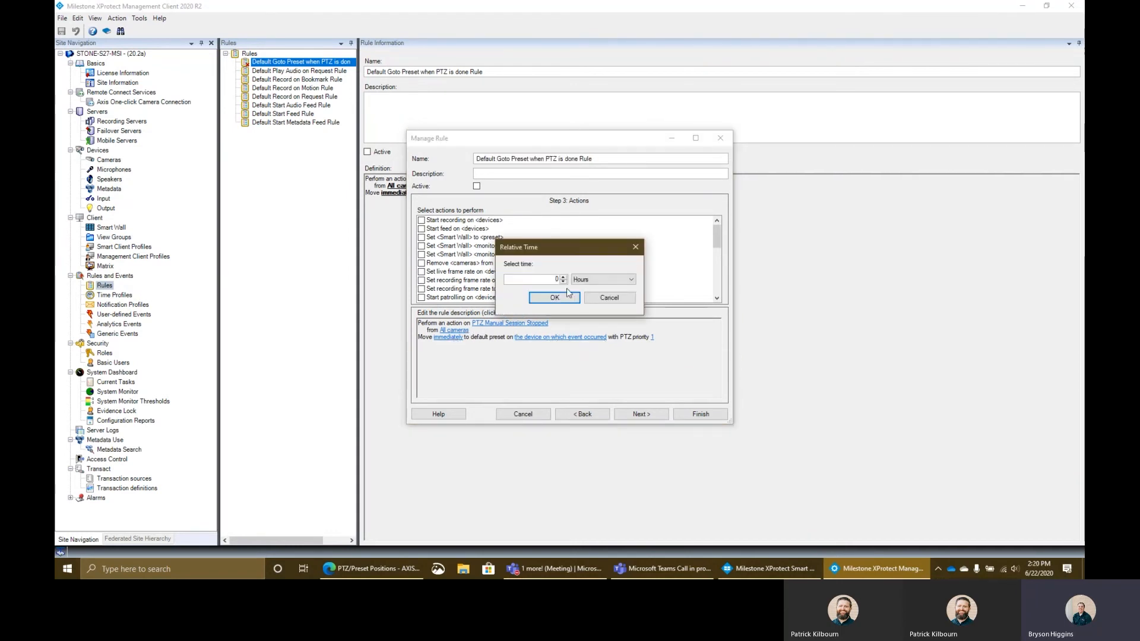
pyautogui.click(630, 279)
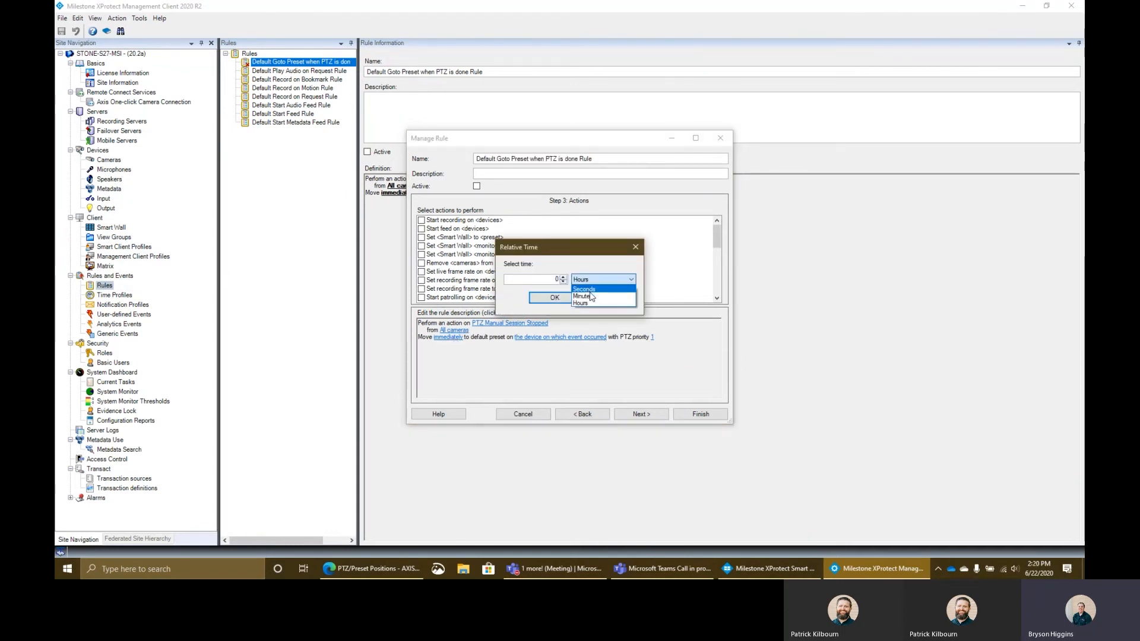
pyautogui.click(582, 289)
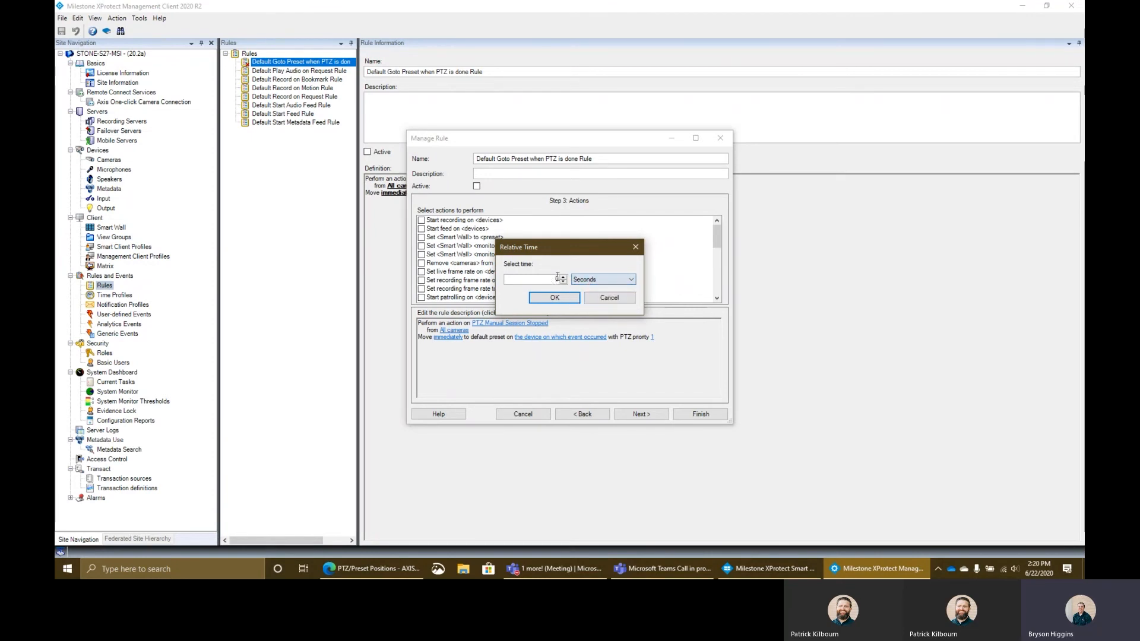
pyautogui.write('10')
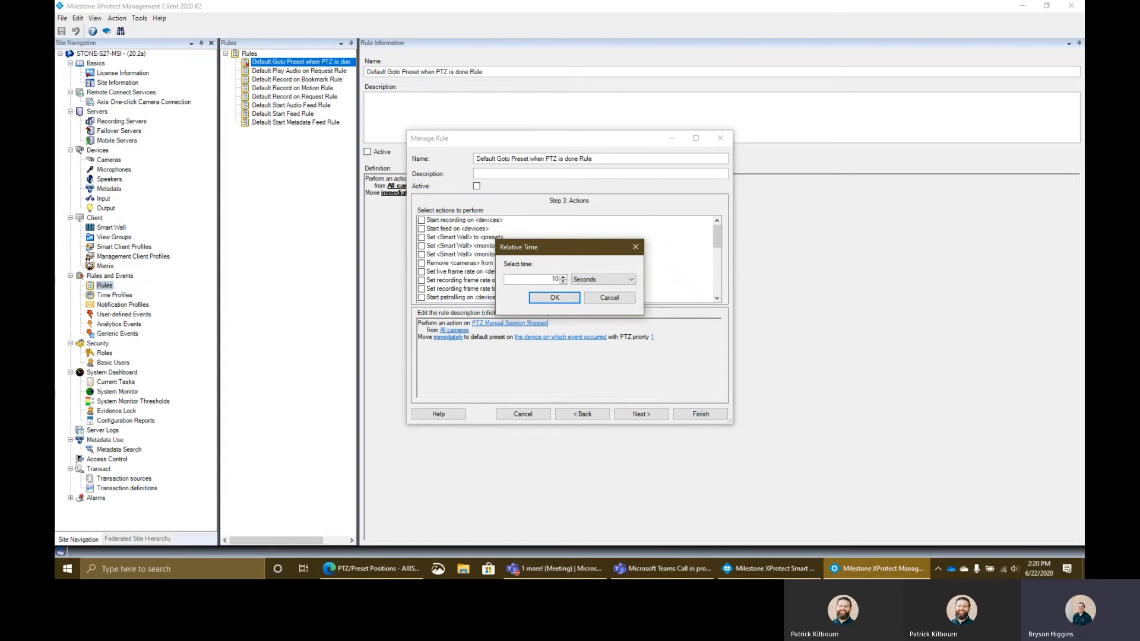
pyautogui.click(555, 297)
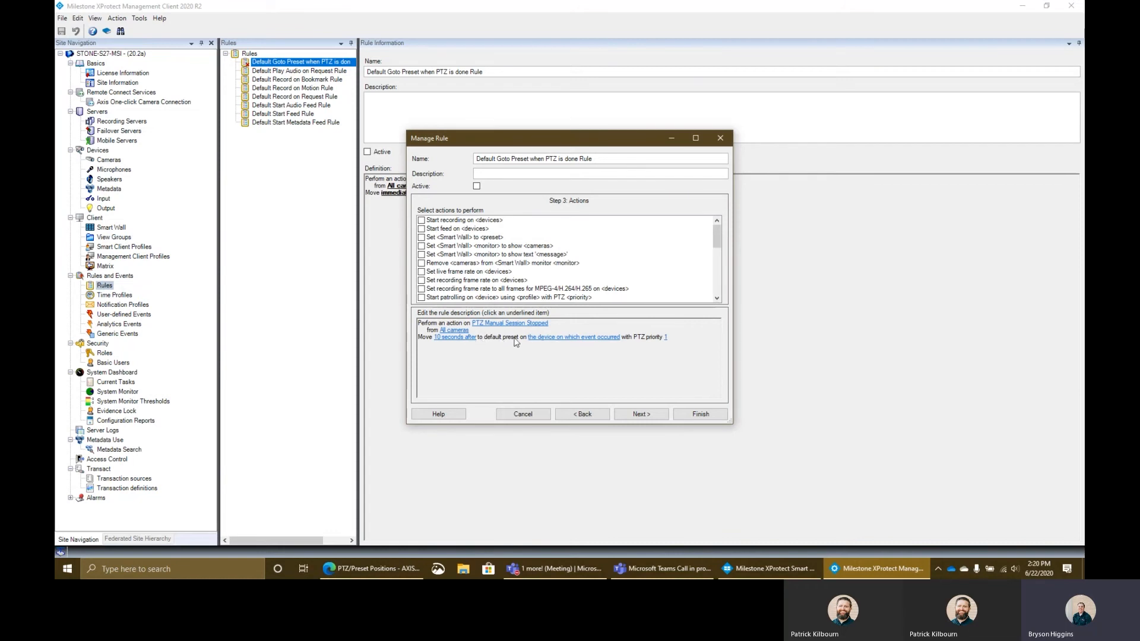
pyautogui.moveTo(521, 342)
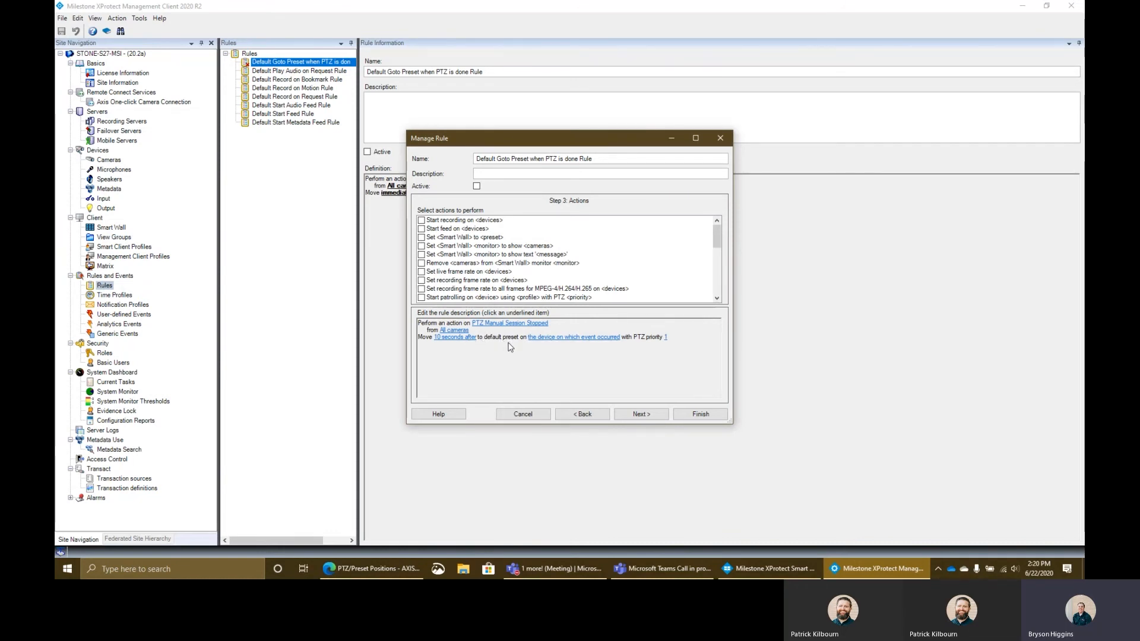
# - Finish the rule wizard to store the 10-second delay
pyautogui.click(699, 414)
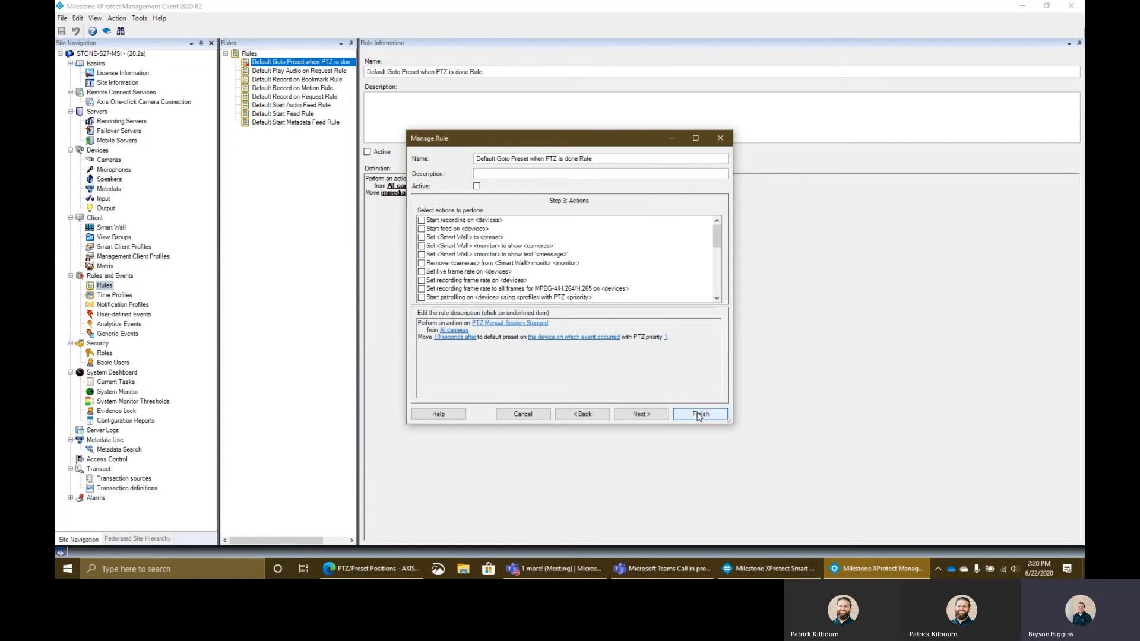
pyautogui.click(698, 413)
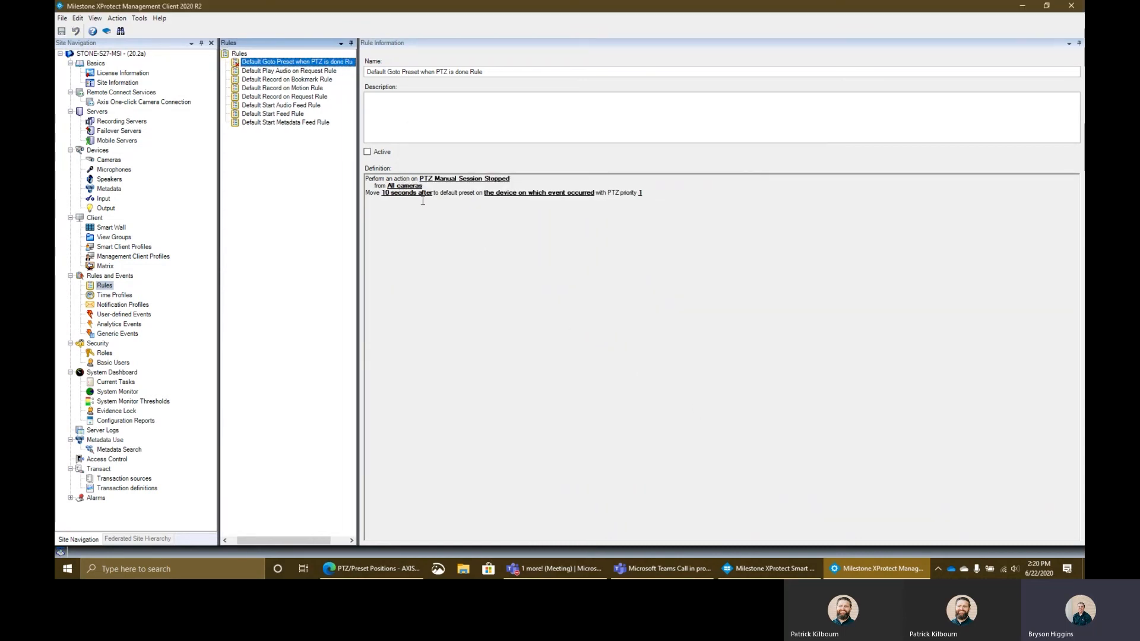
# - Mark the go-to-preset rule Active and save the changes when returning to the AXIS PTZ camera
pyautogui.click(367, 152)
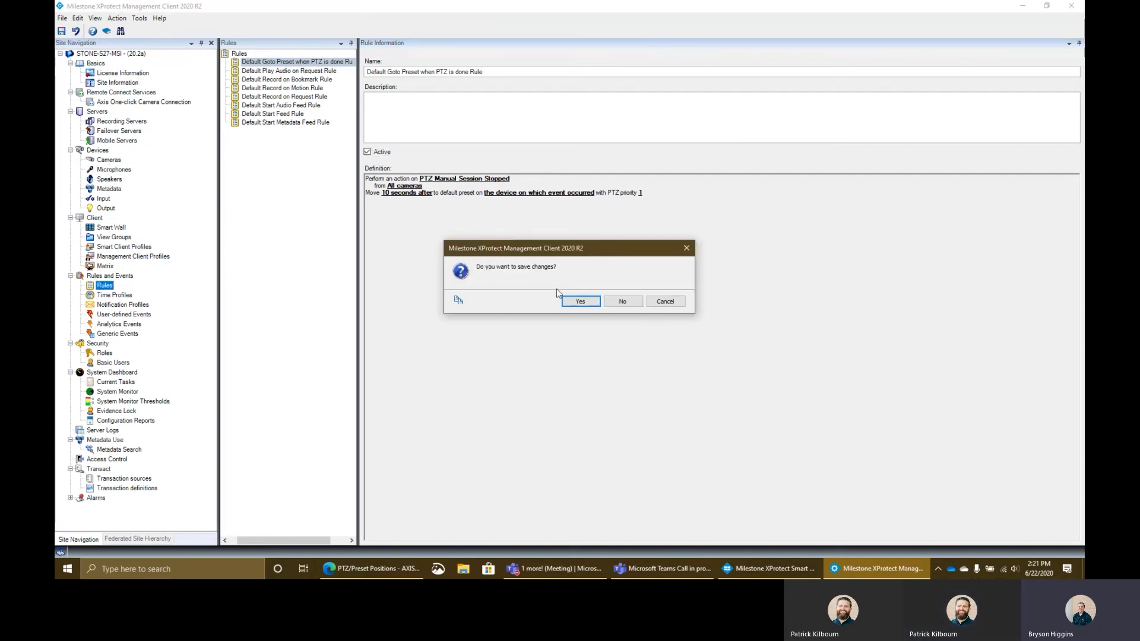
pyautogui.click(578, 300)
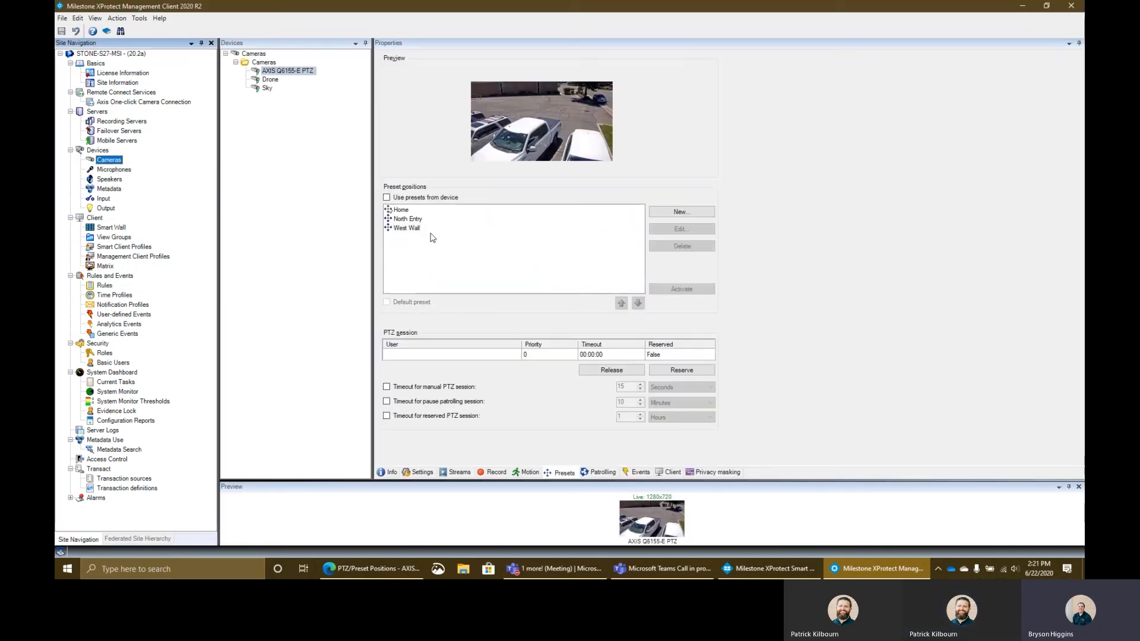
# - Activate the North Entry preset on the AXIS PTZ camera and release the manual PTZ session
pyautogui.click(406, 218)
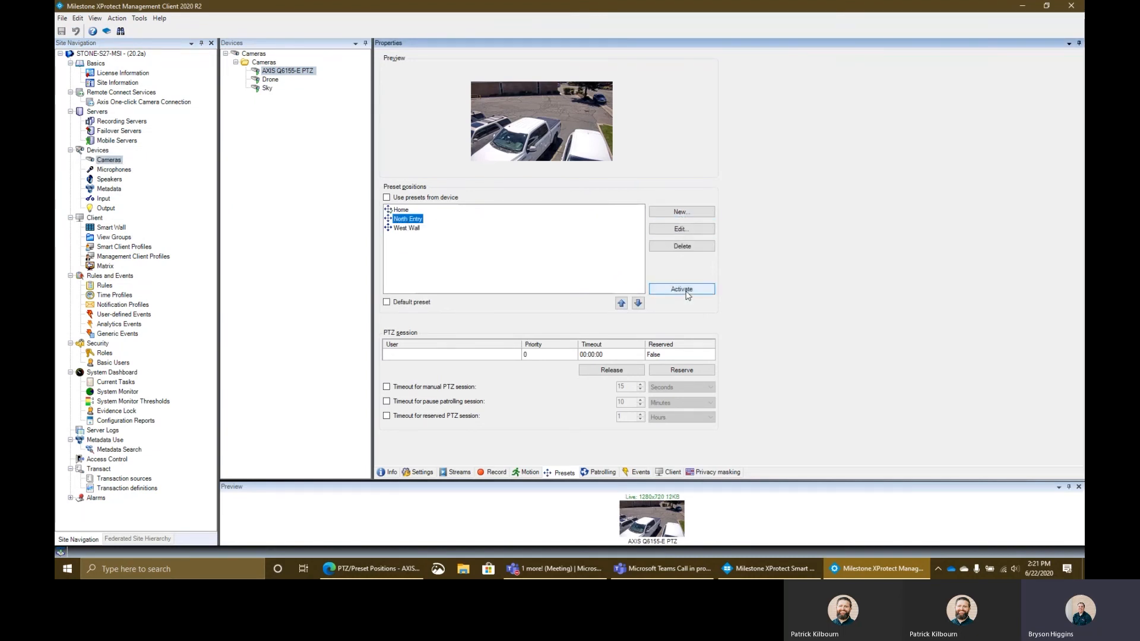
pyautogui.click(680, 288)
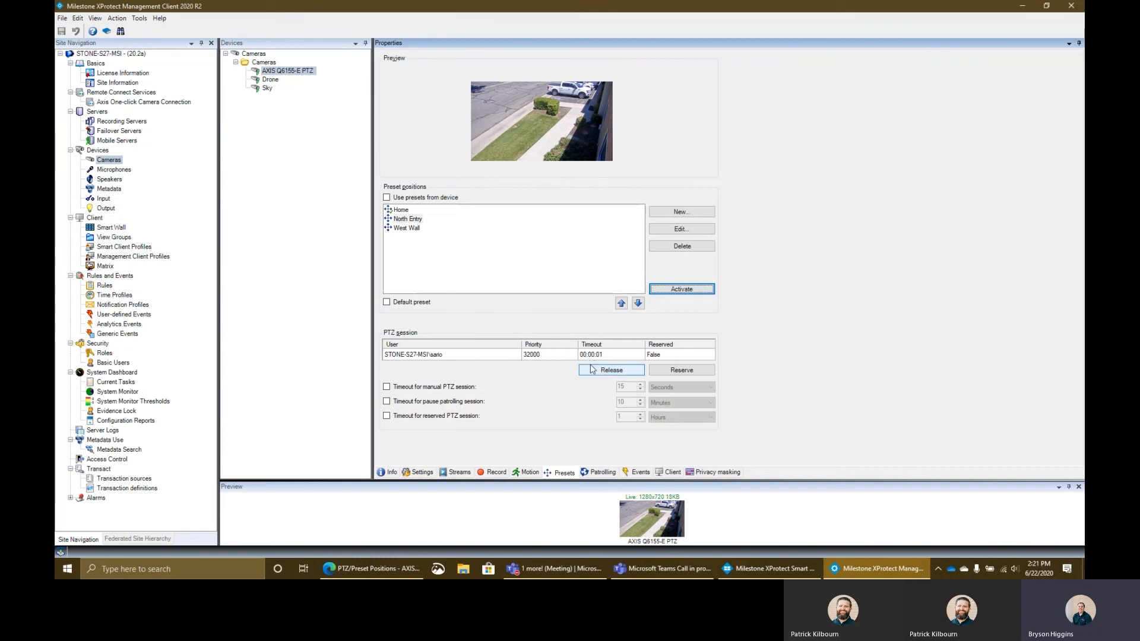
pyautogui.click(610, 371)
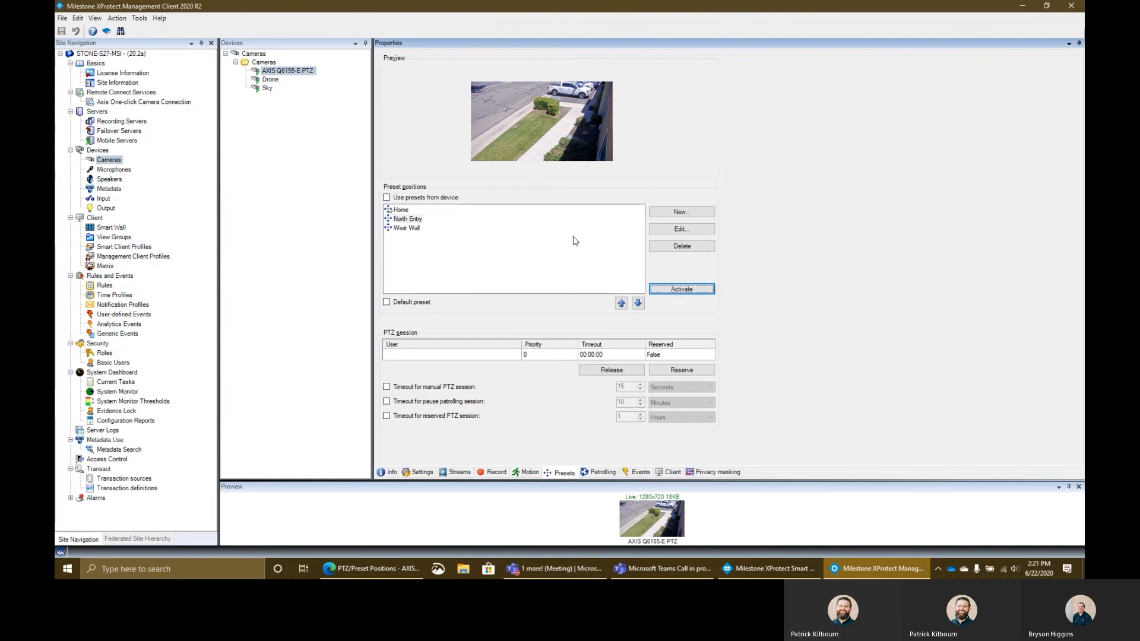
pyautogui.click(680, 288)
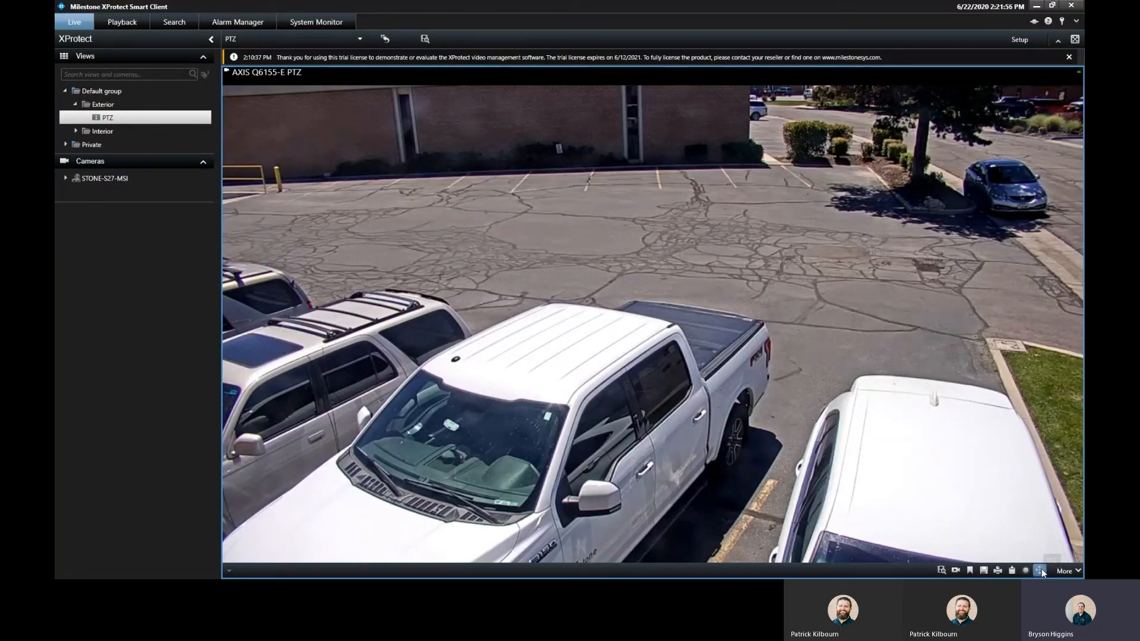
# - In Manage PTZ presets, review the Home presets, move the camera to North Entry and close the manager
pyautogui.click(1039, 570)
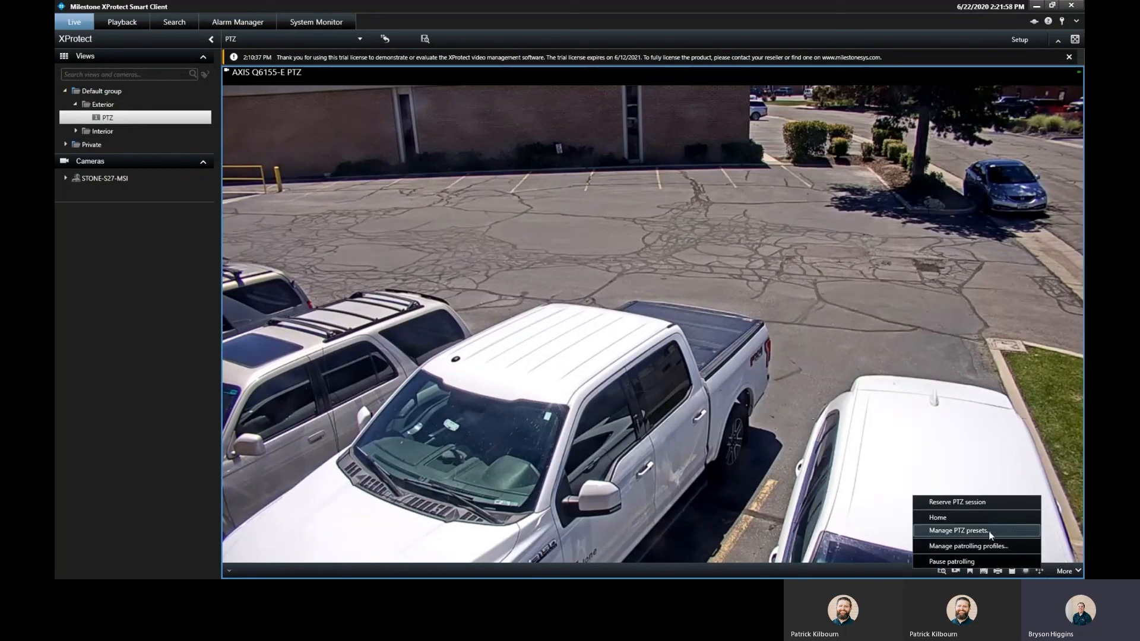
pyautogui.click(958, 530)
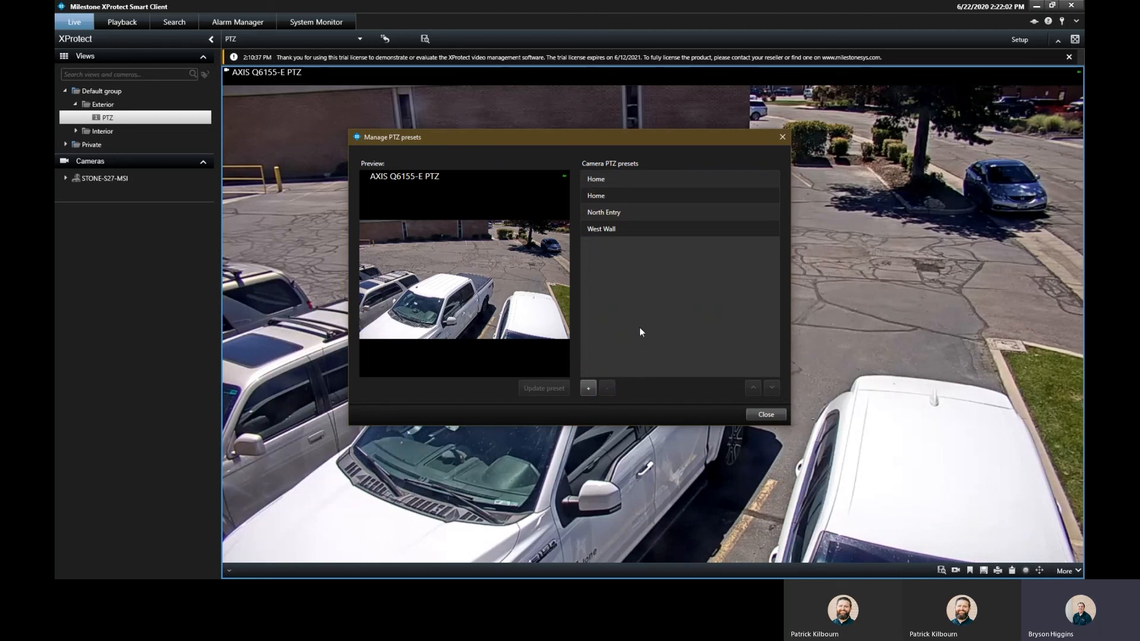
pyautogui.click(621, 179)
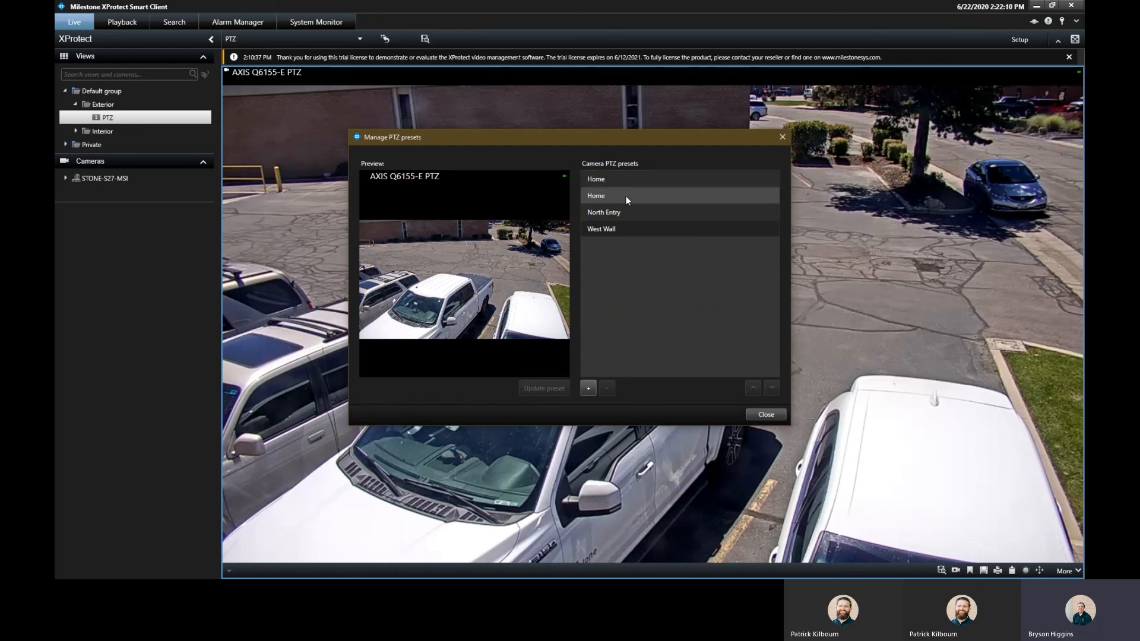
pyautogui.click(595, 179)
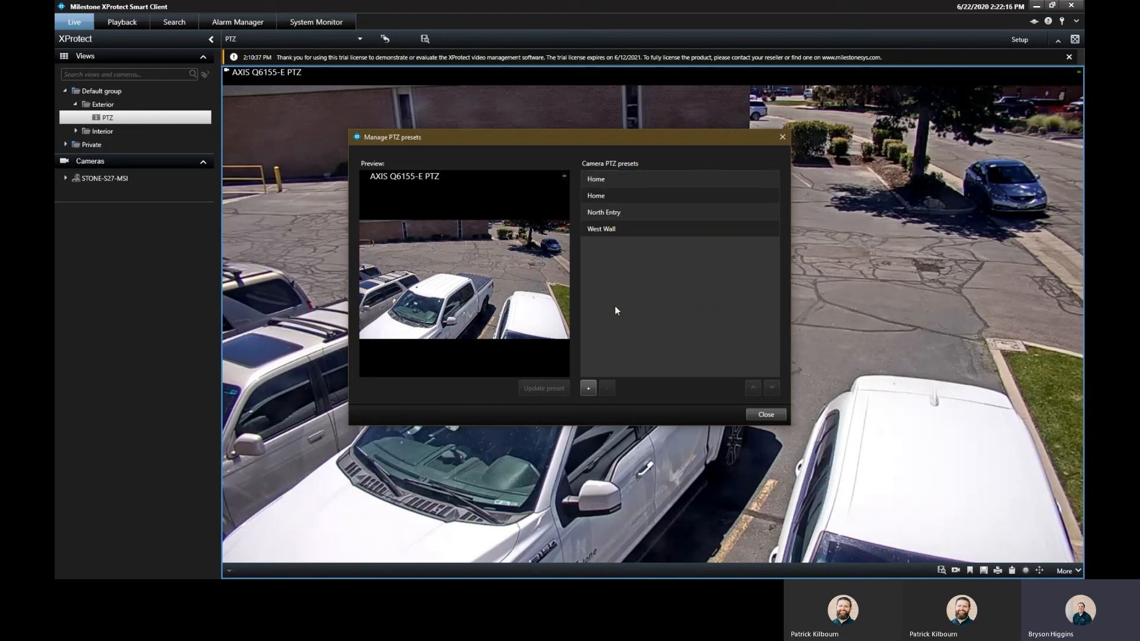
pyautogui.click(604, 211)
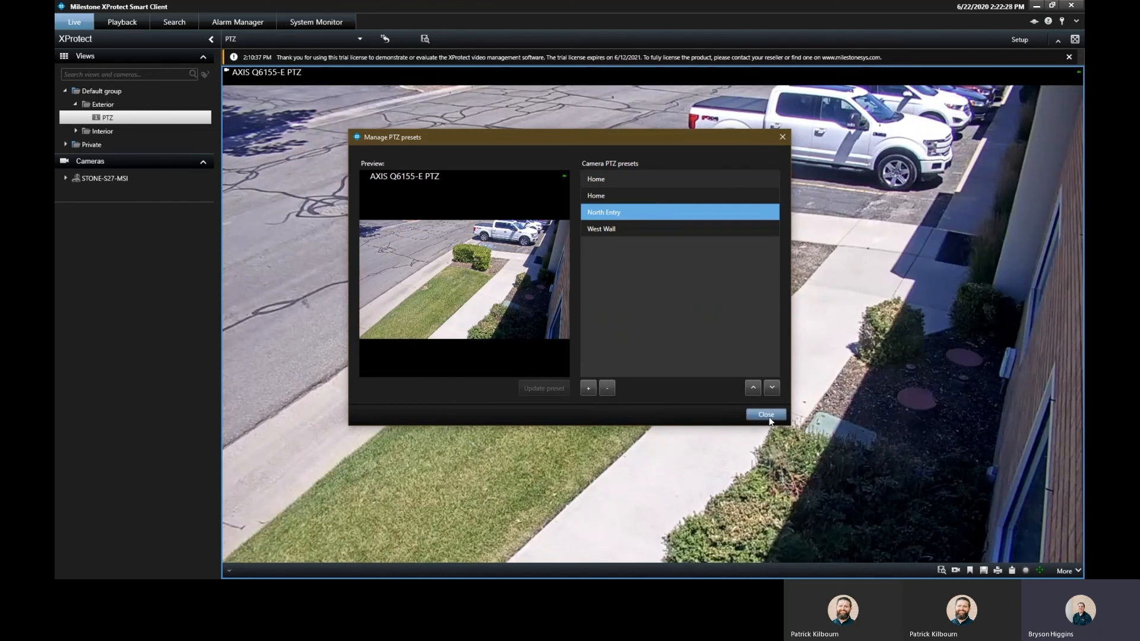
pyautogui.click(765, 415)
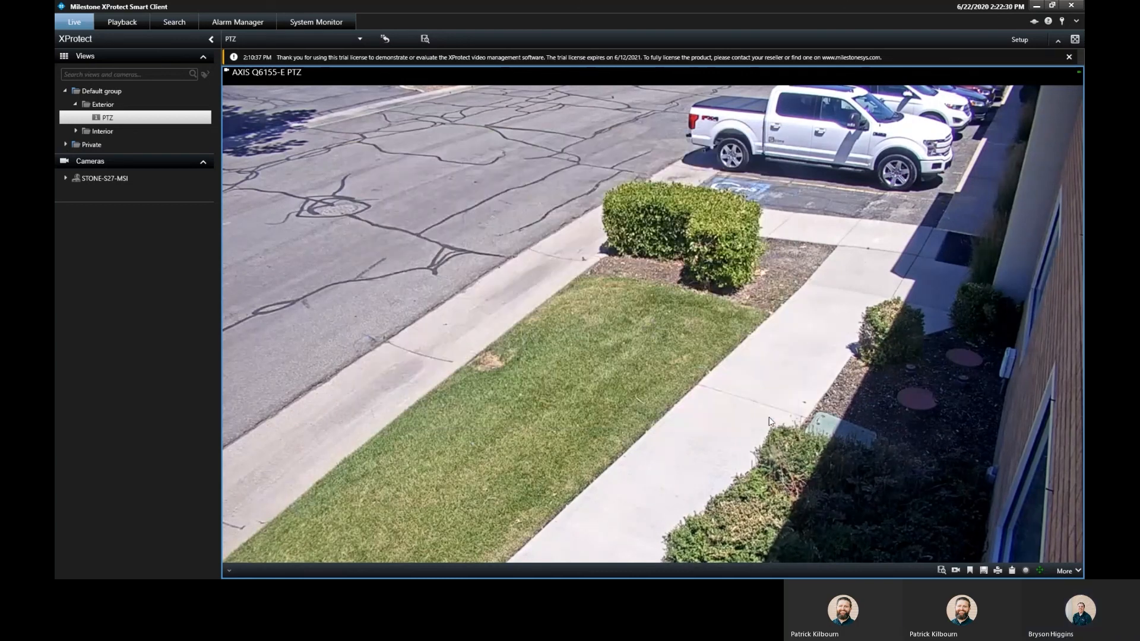